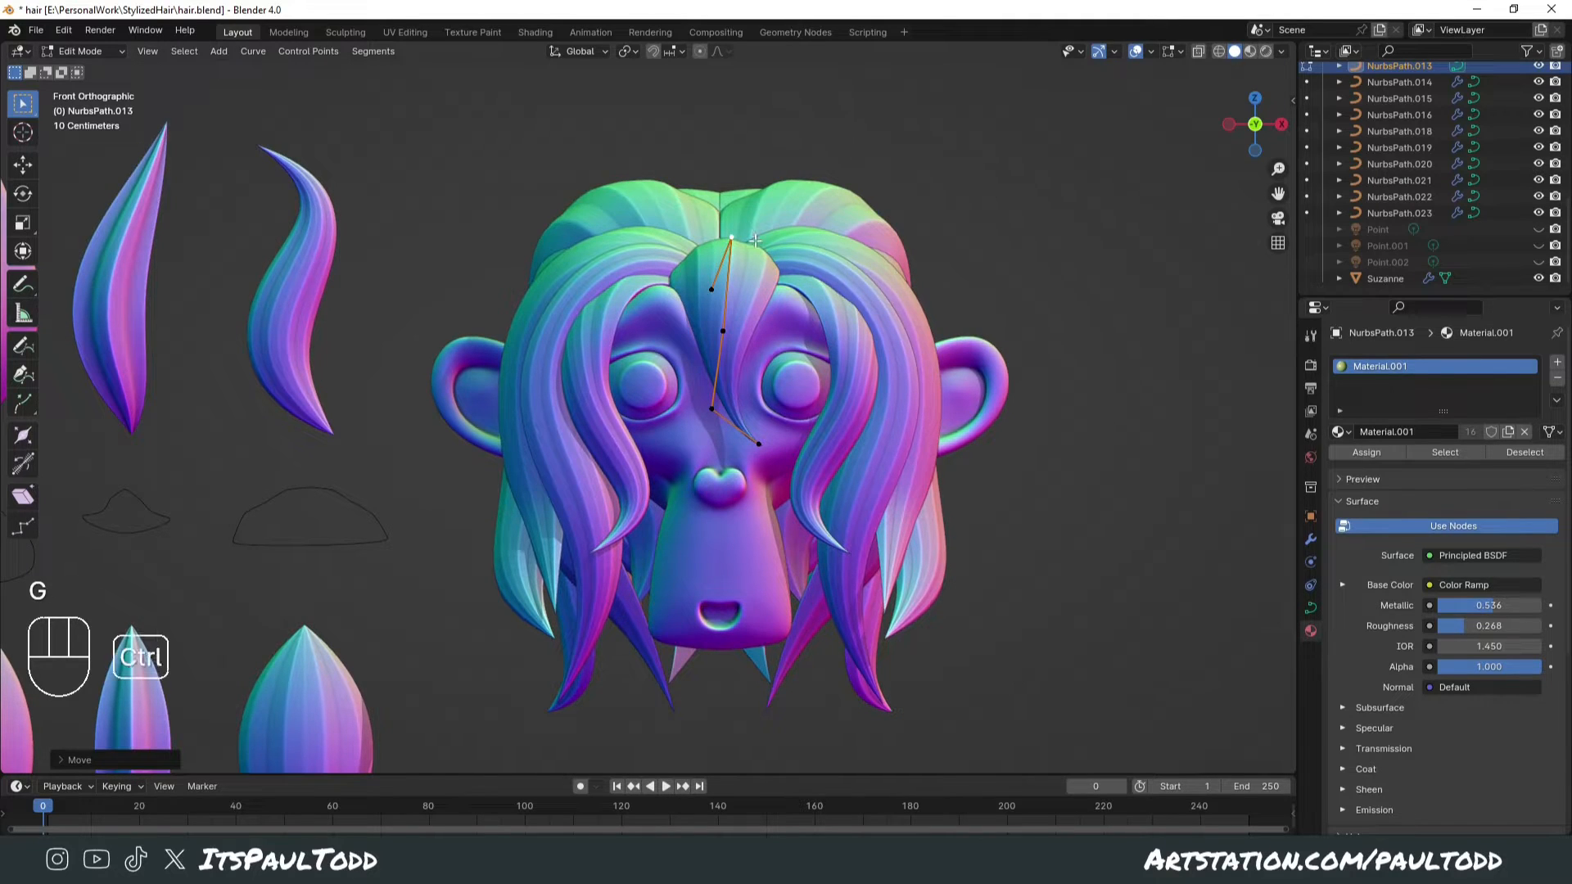
- Move, thin, twist and slide the forehead tuft's control point, then start a new General file
key(alt+s)
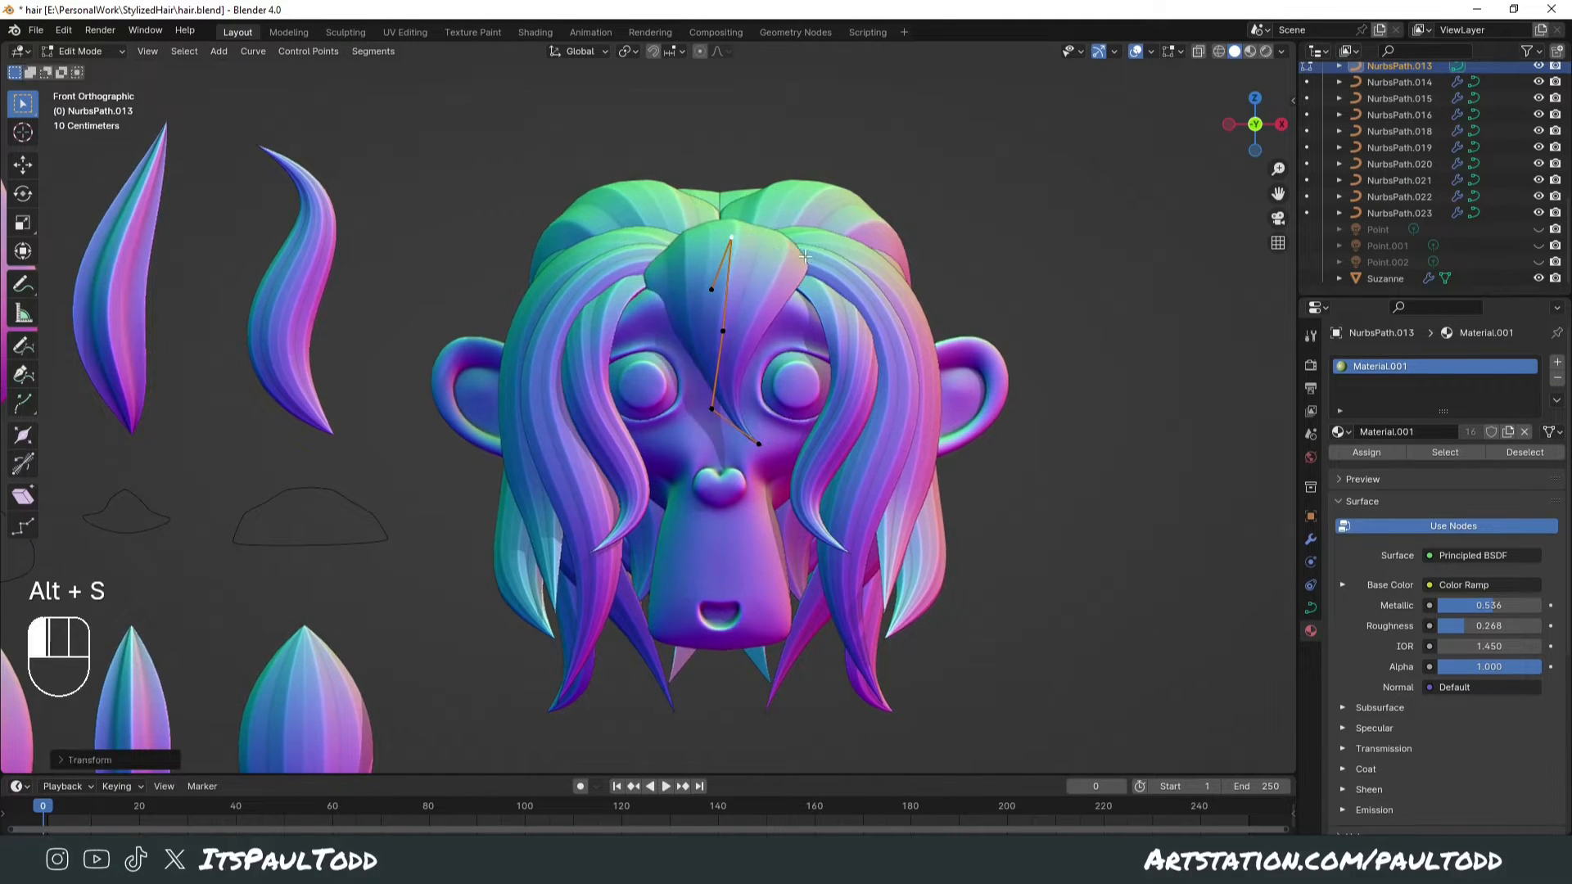
key(ctrl+t)
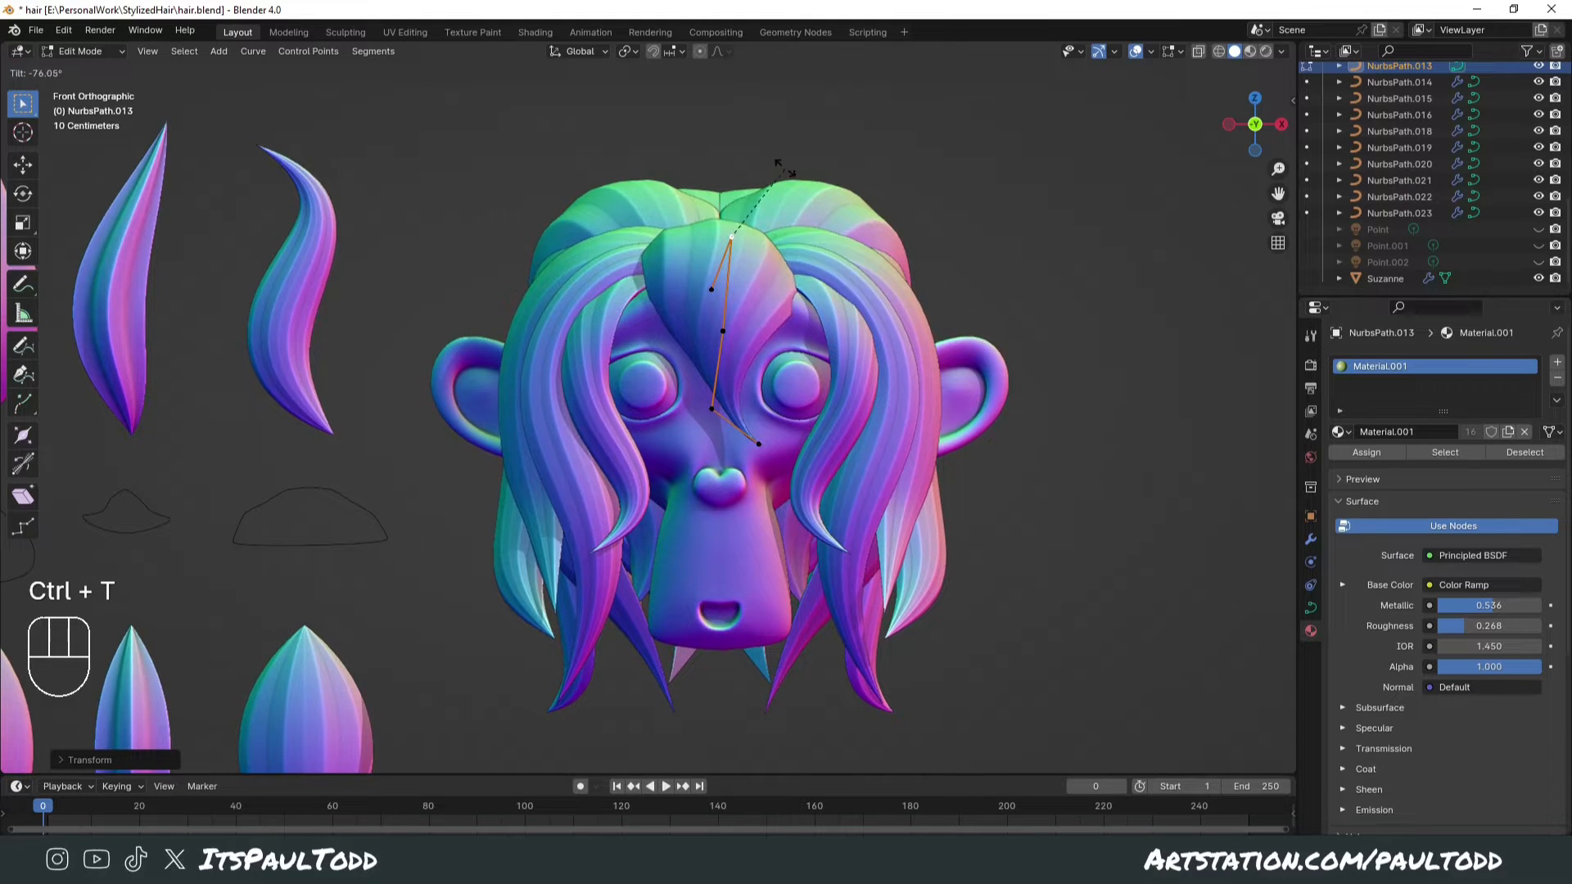
key(Tab)
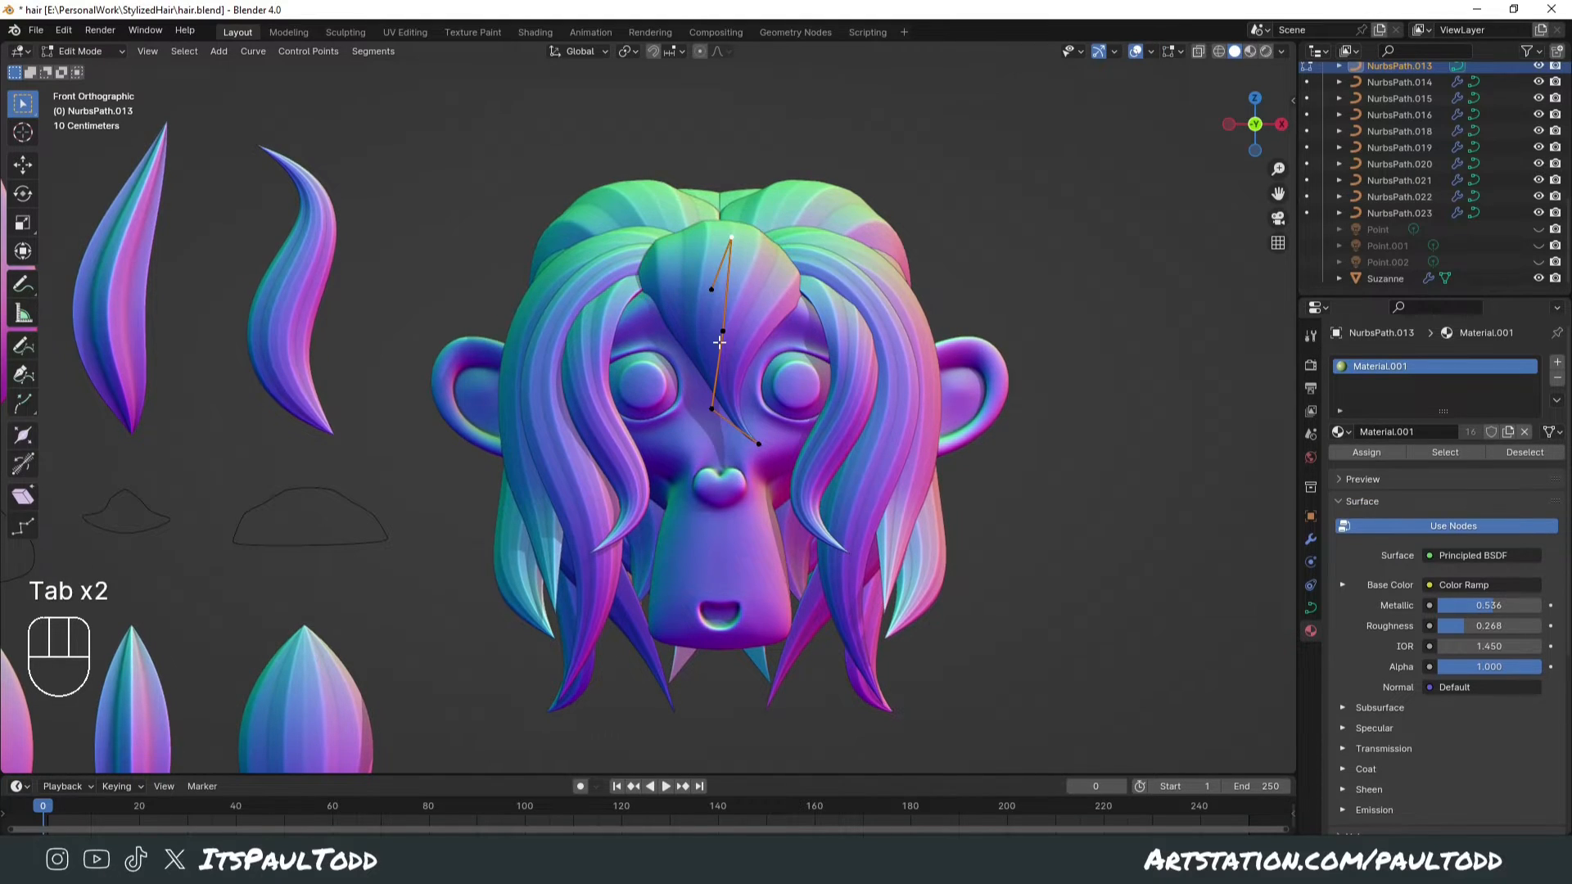
key(g)
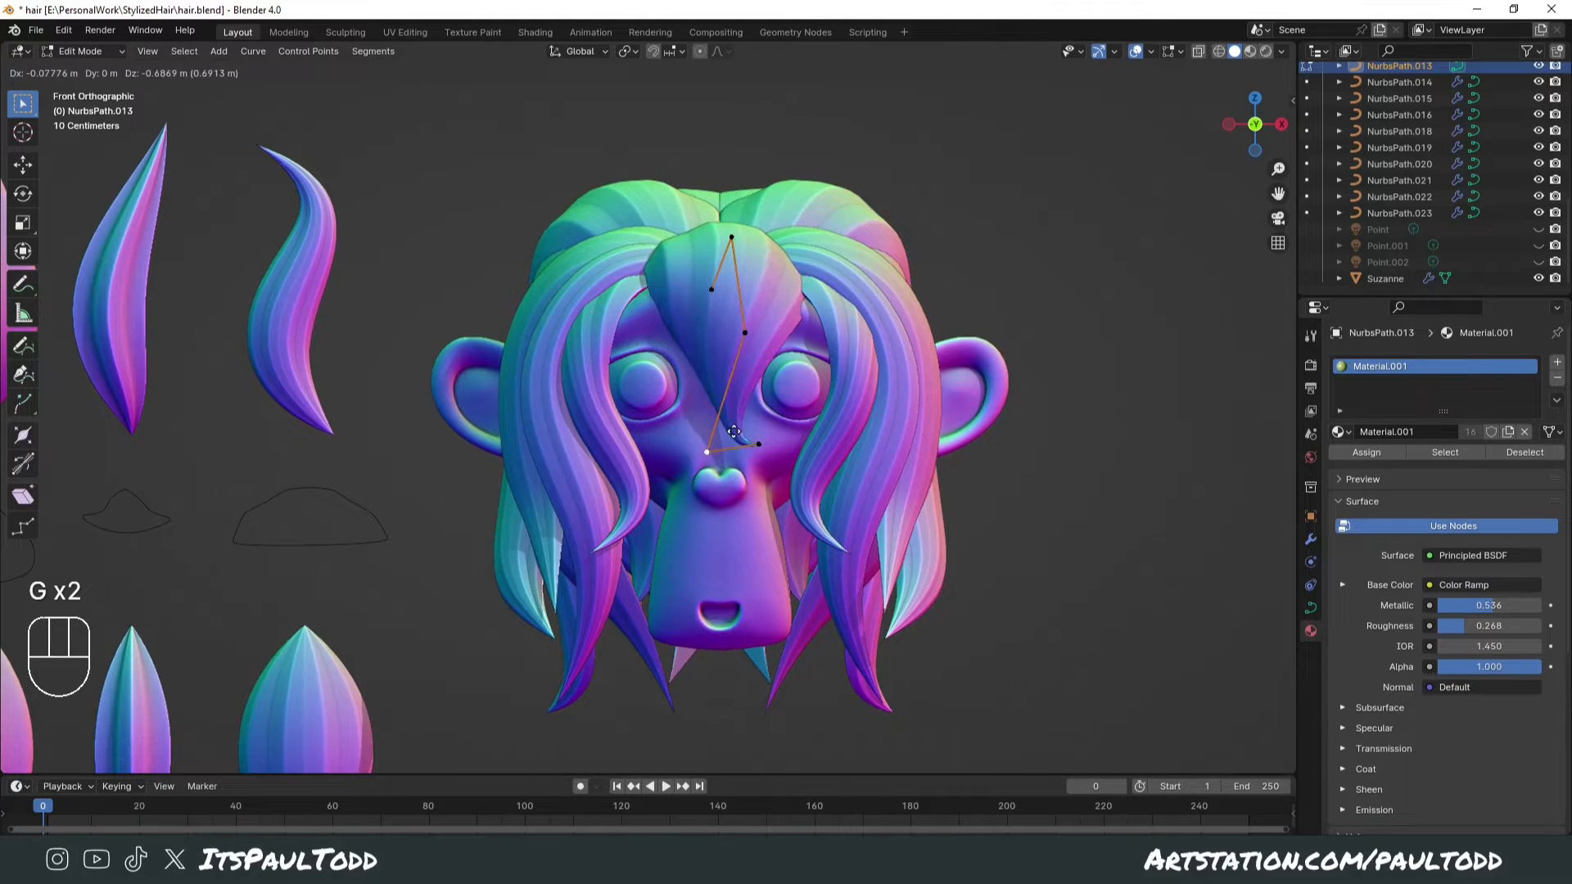
key(ctrl+s)
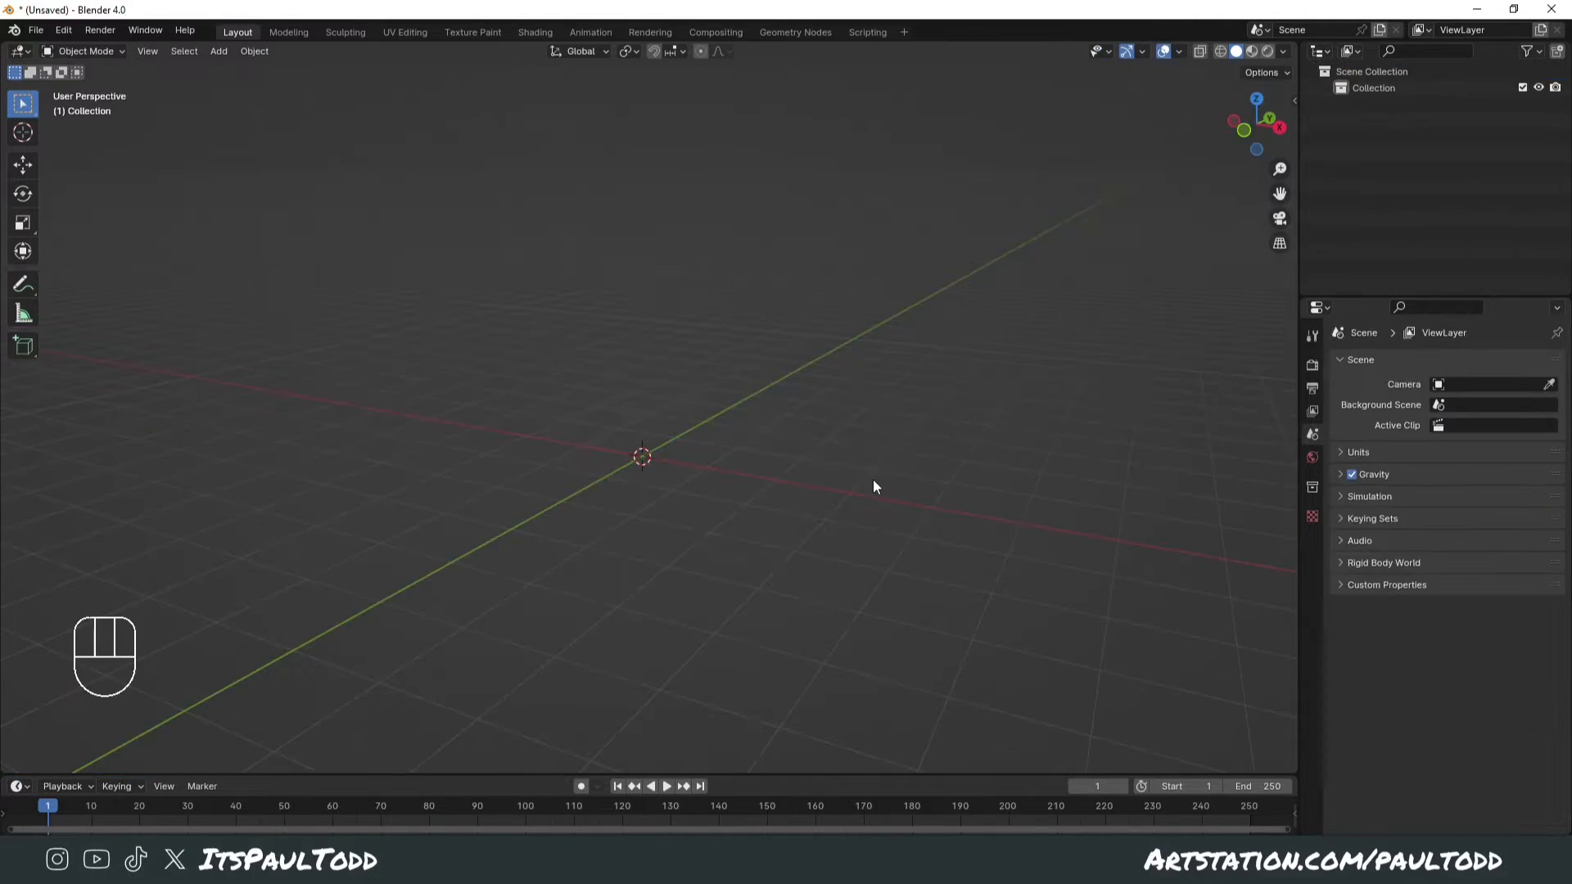
- Add a Nurbs Path and a Bezier Circle, rotating the circle 90° on X in front view
key(shift+a)
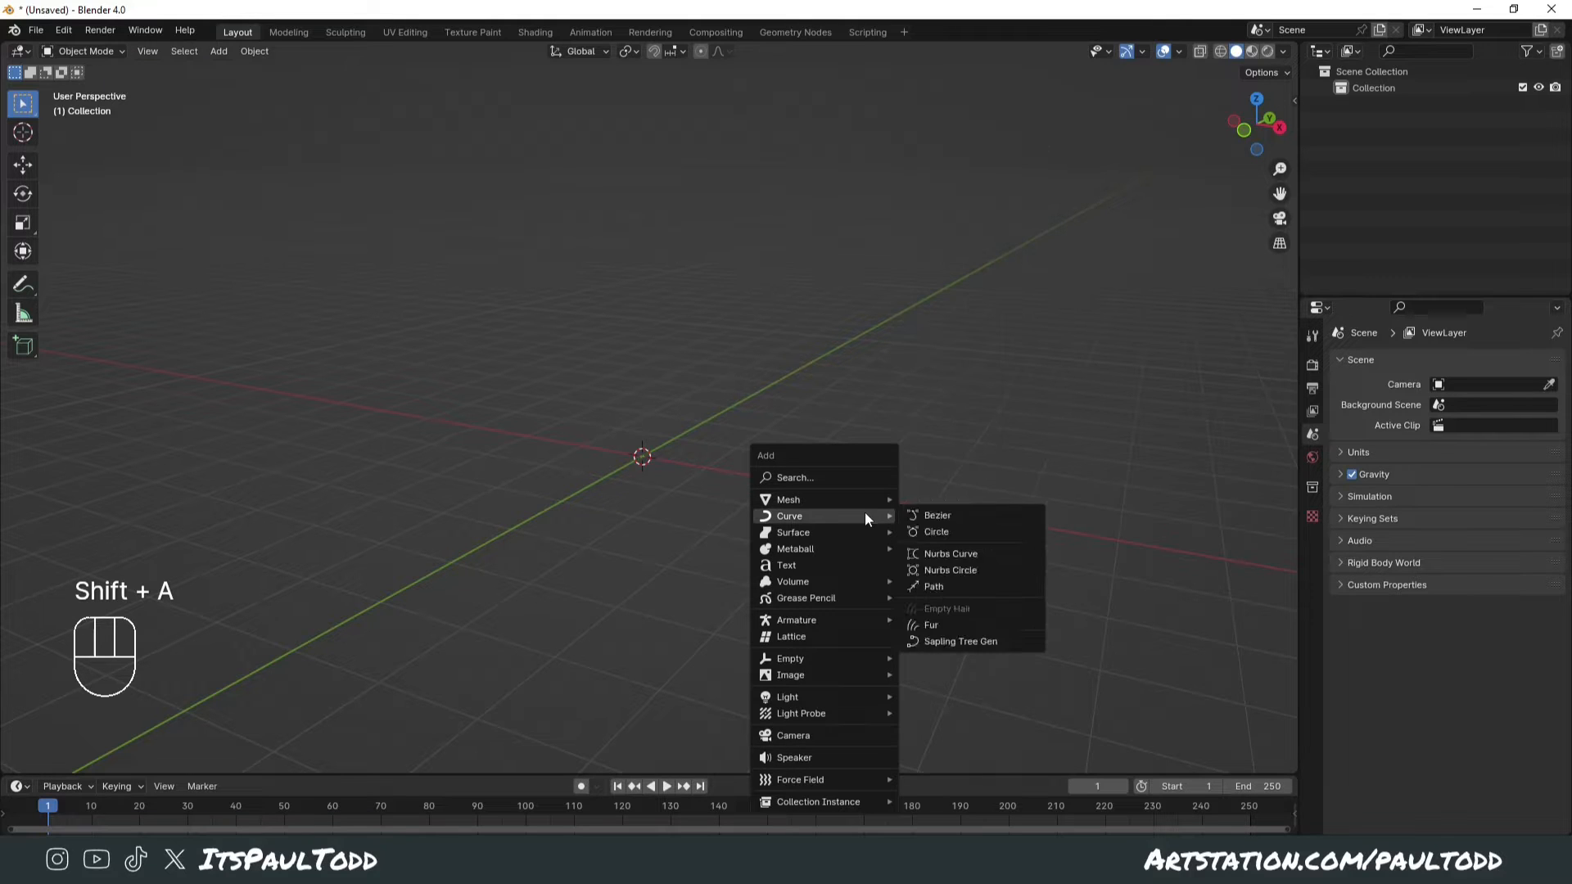
click(932, 586)
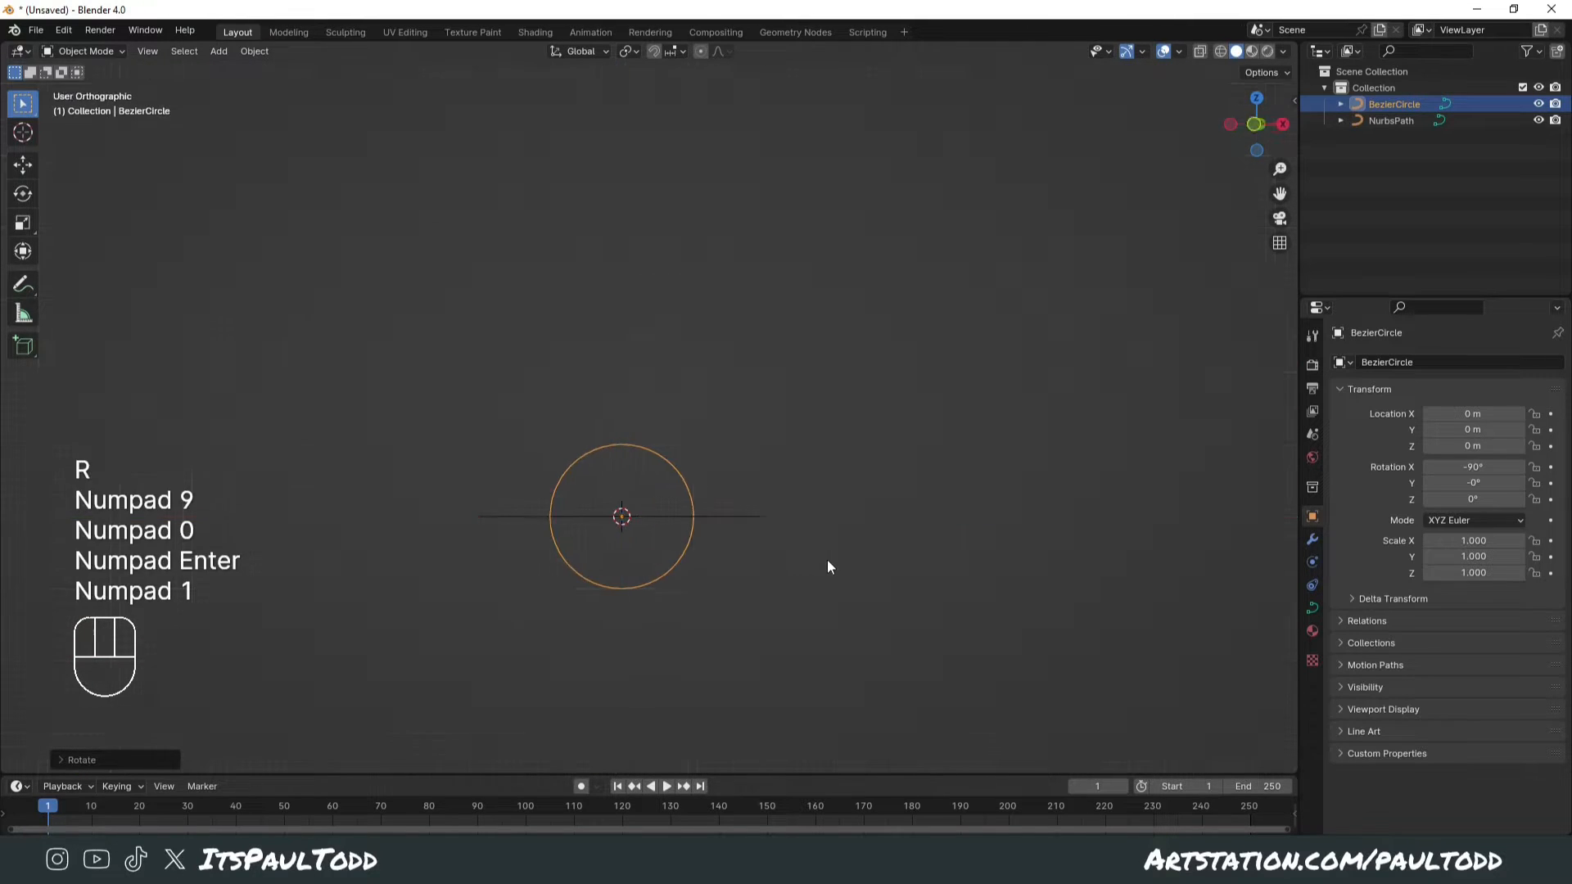
key(g)
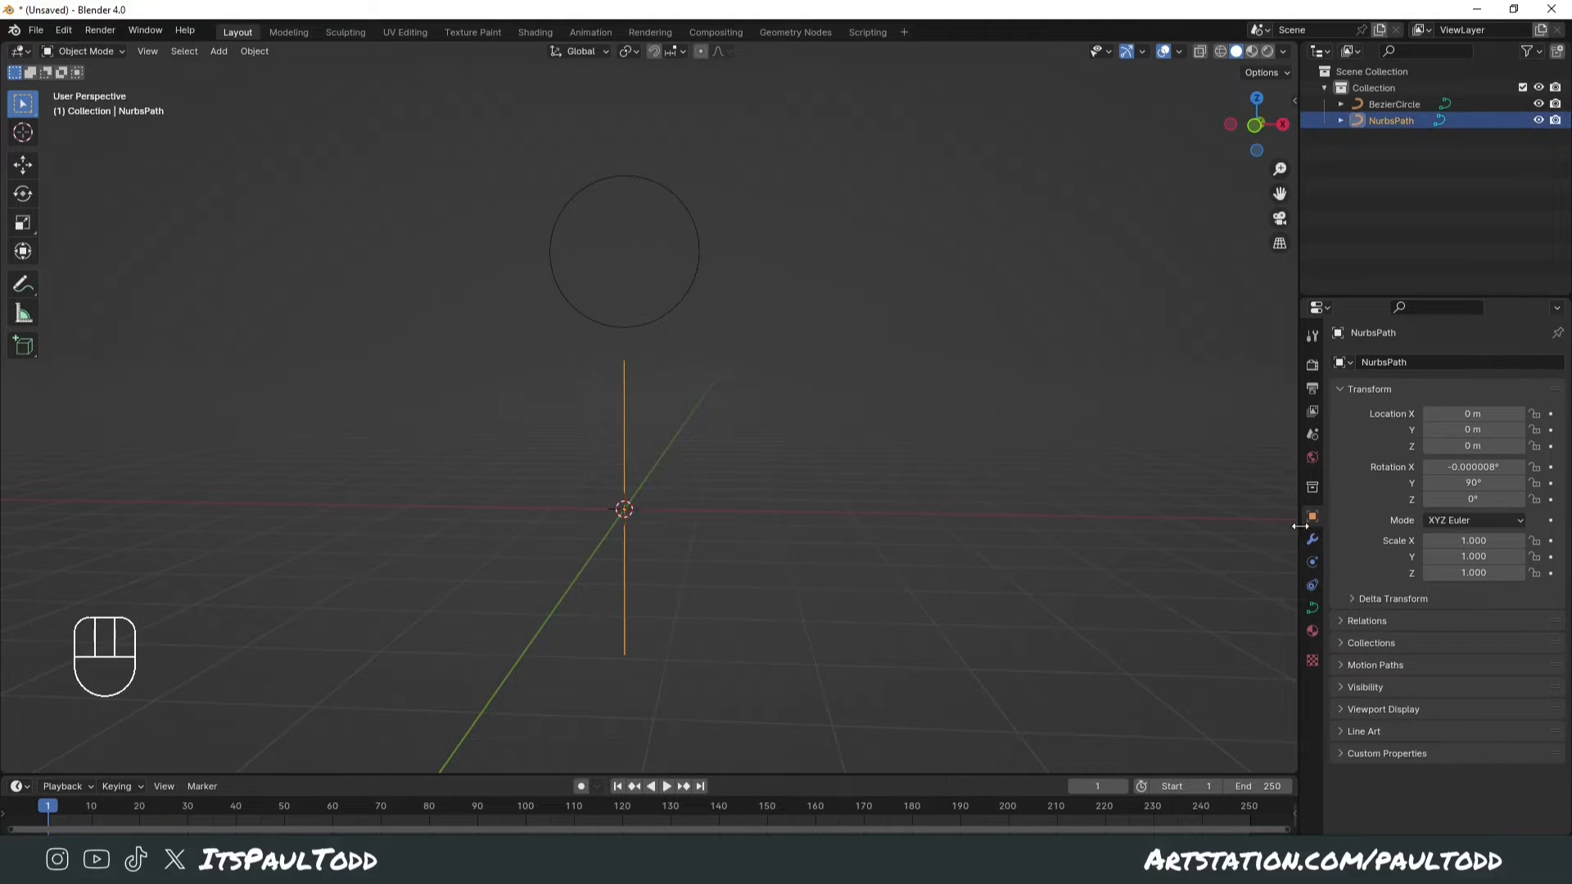
- Set the path's Geometry Bevel to Object with BezierCircle as the profile
click(1312, 608)
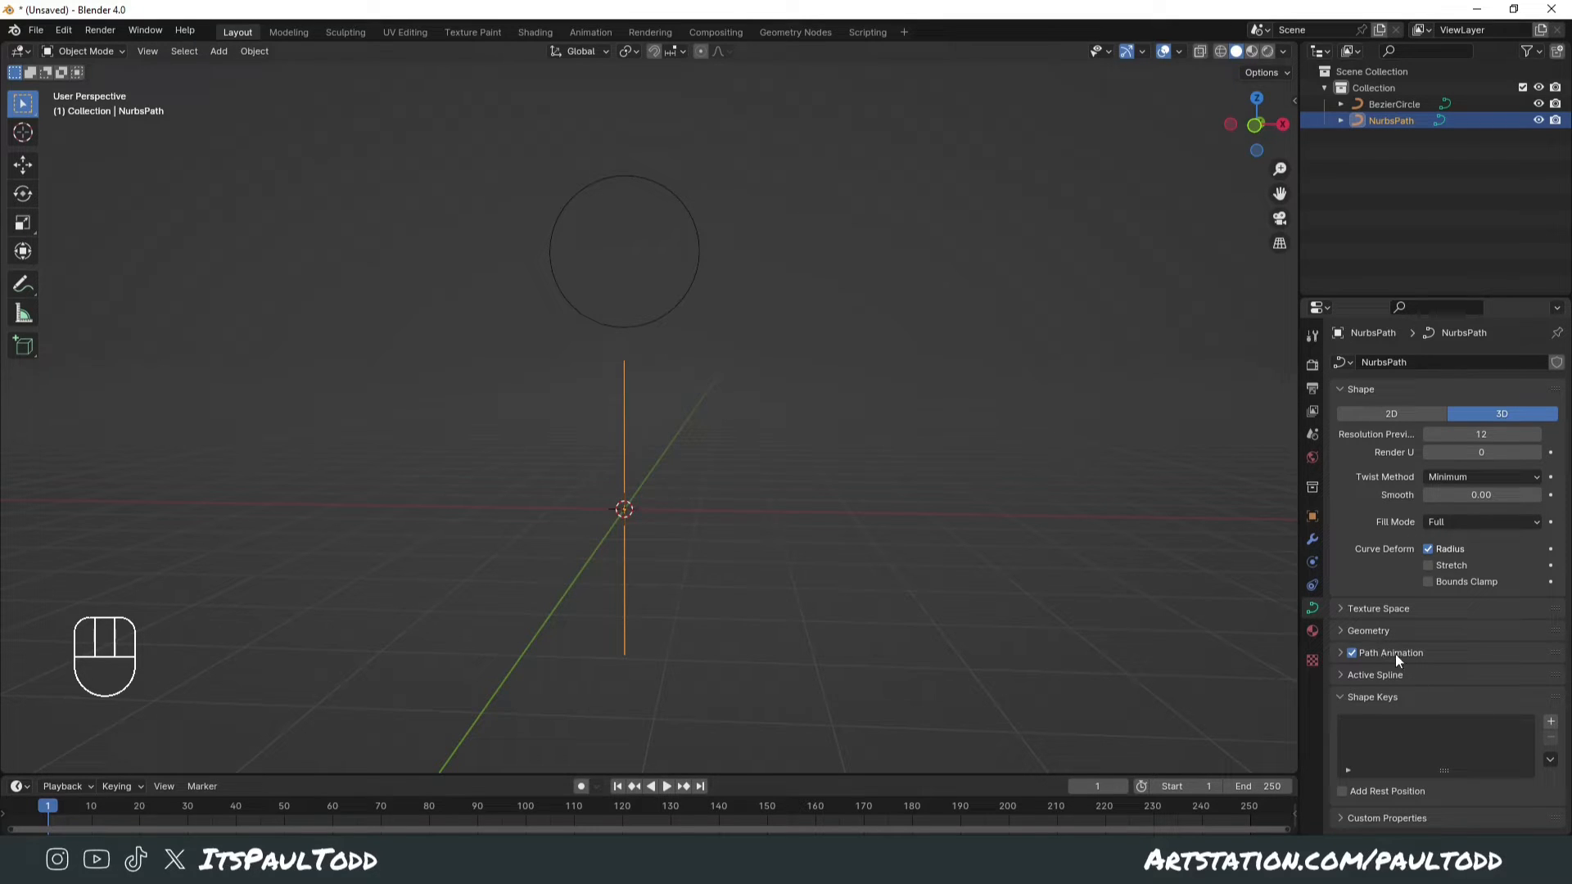
click(1367, 629)
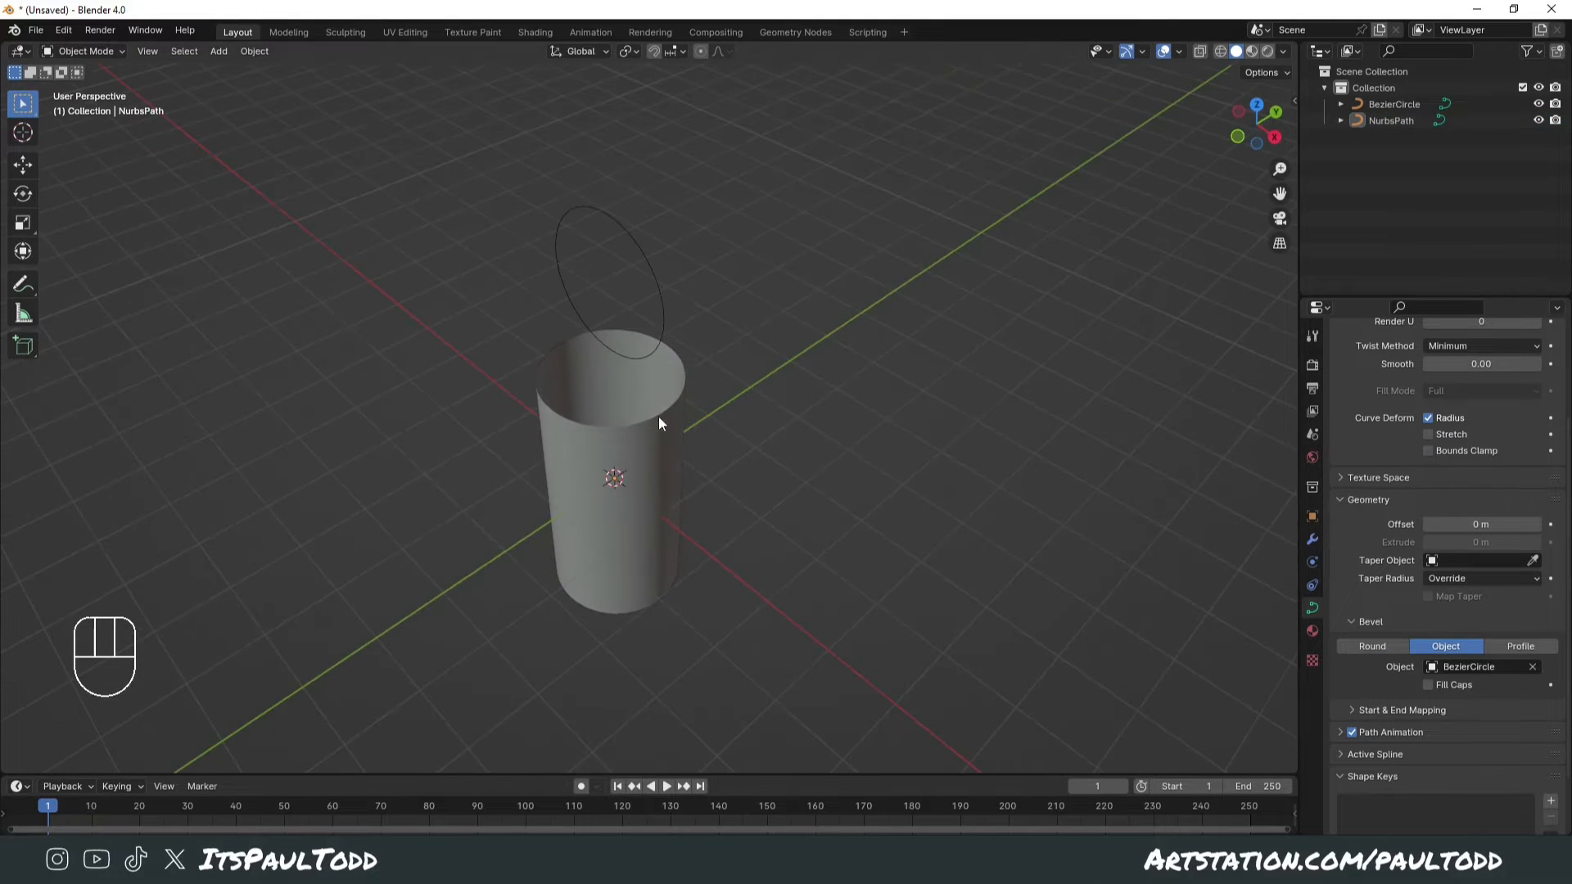
click(613, 476)
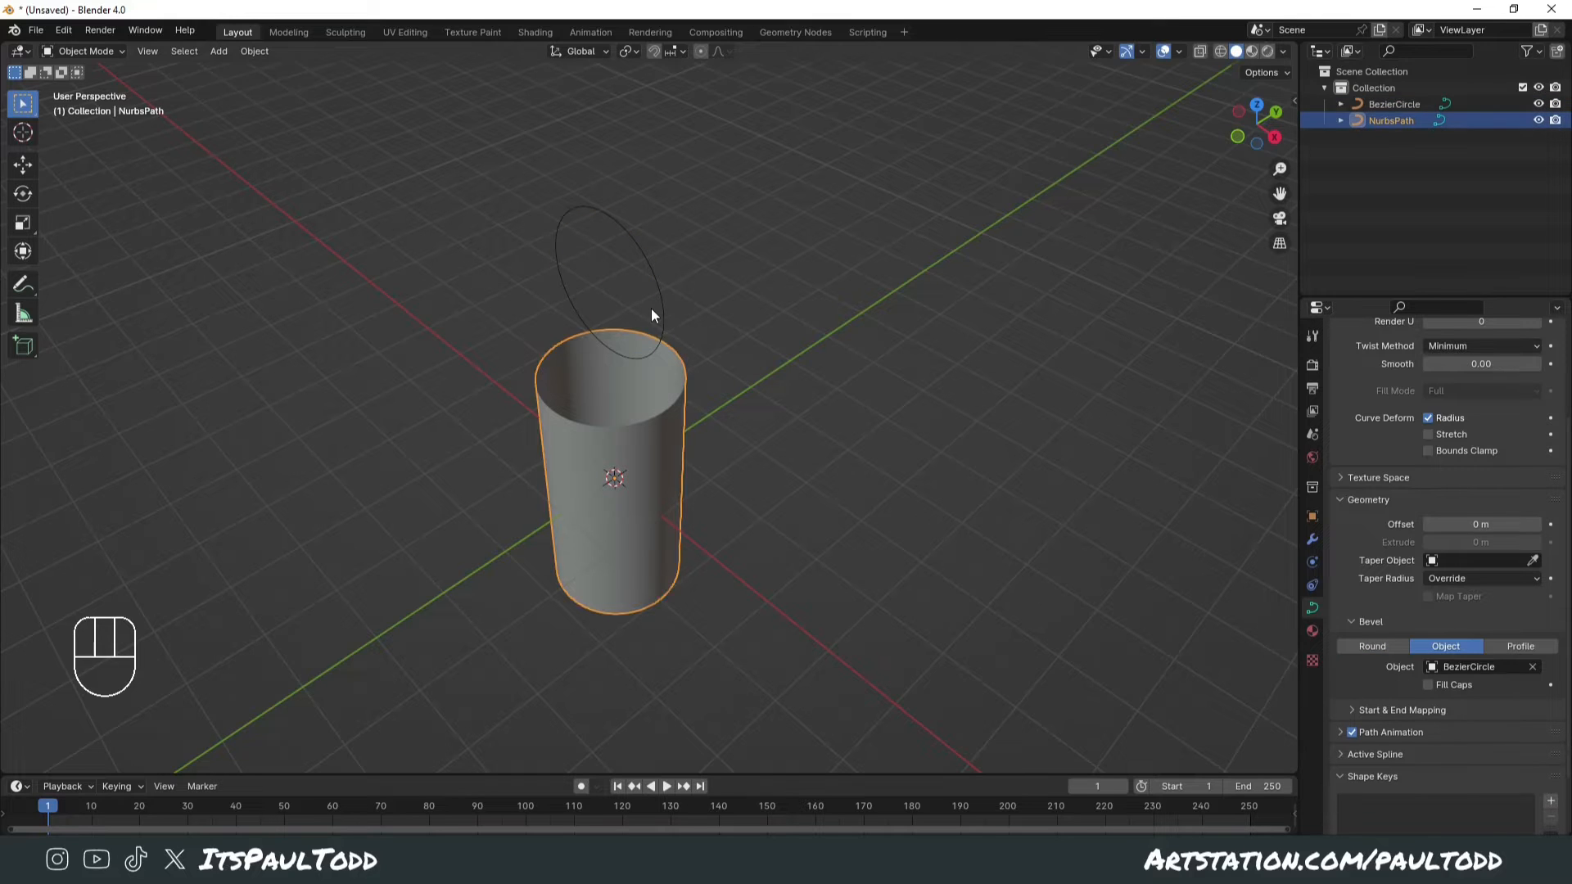
click(1393, 103)
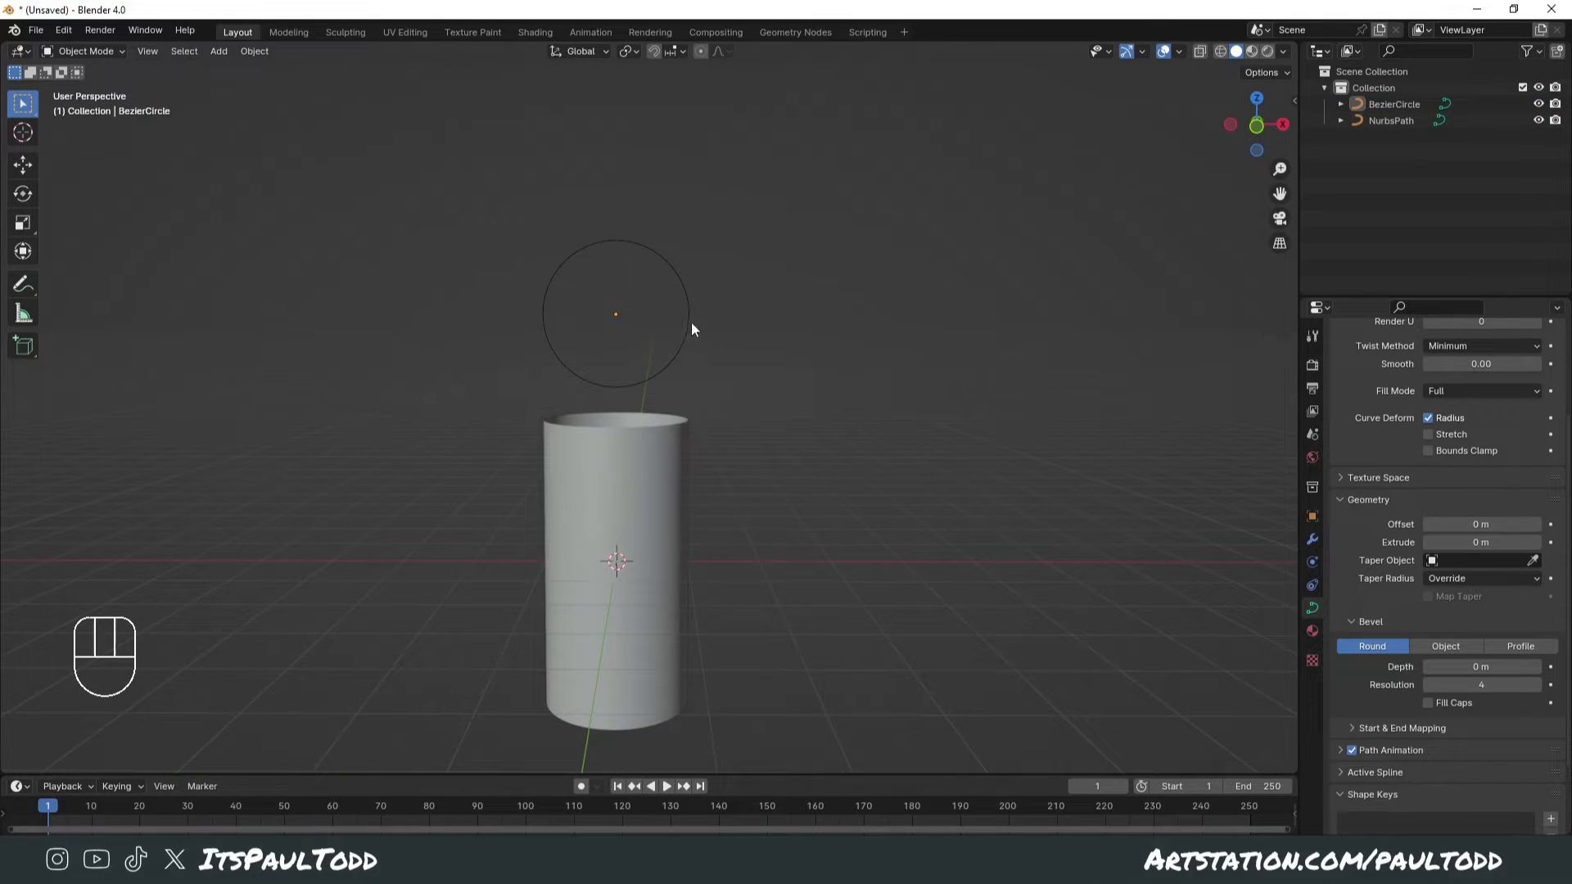
mouse_move(660, 504)
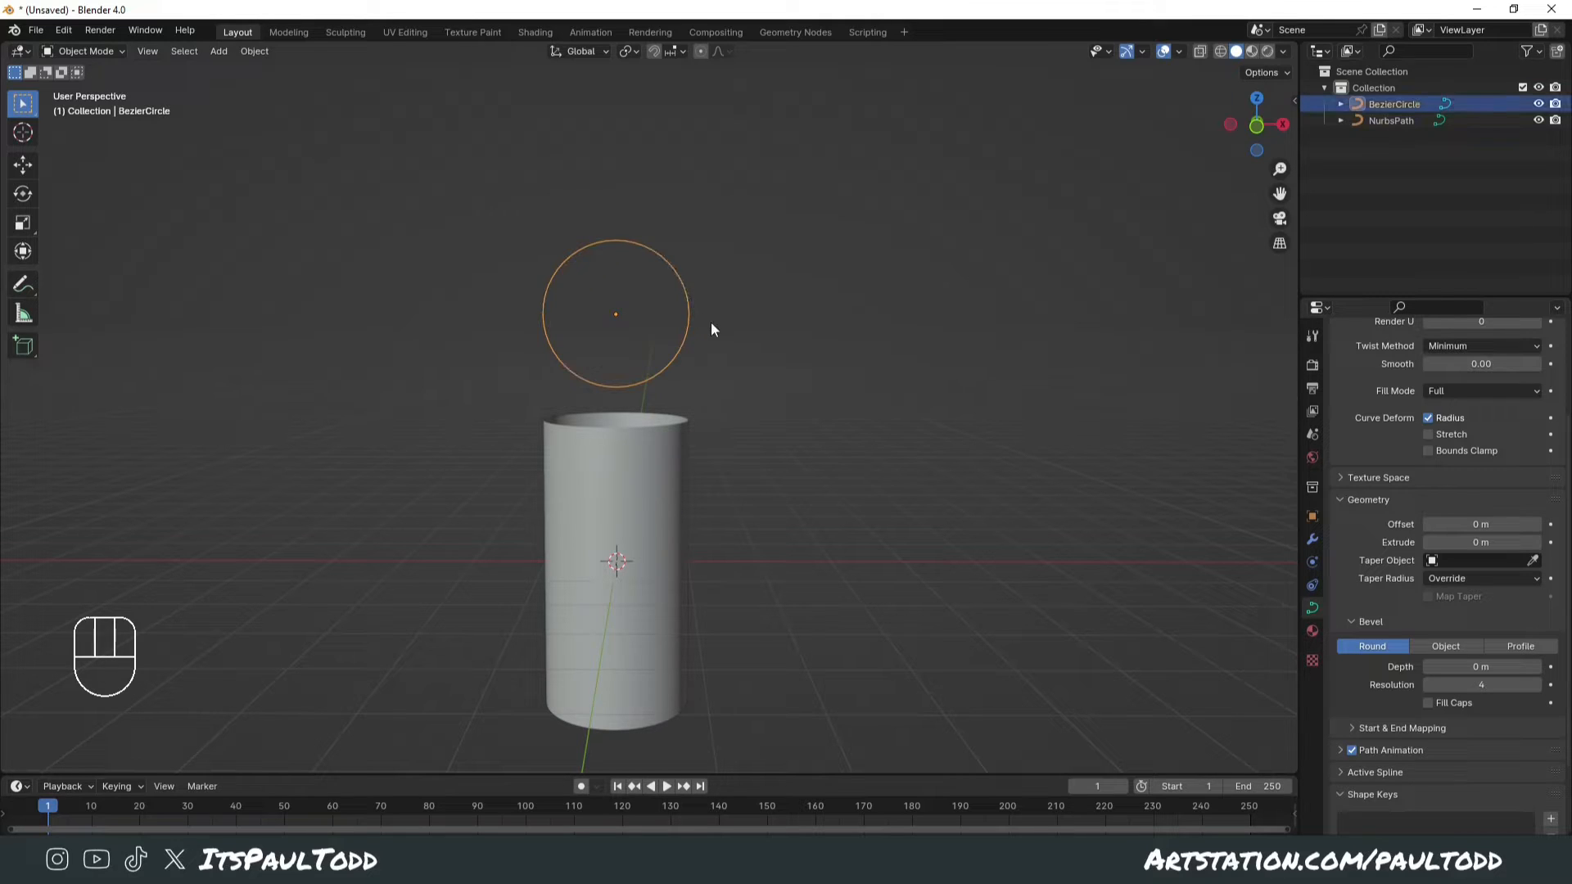
- Raise the circle's top point along Z and shorten its handles into a peak
key(Tab)
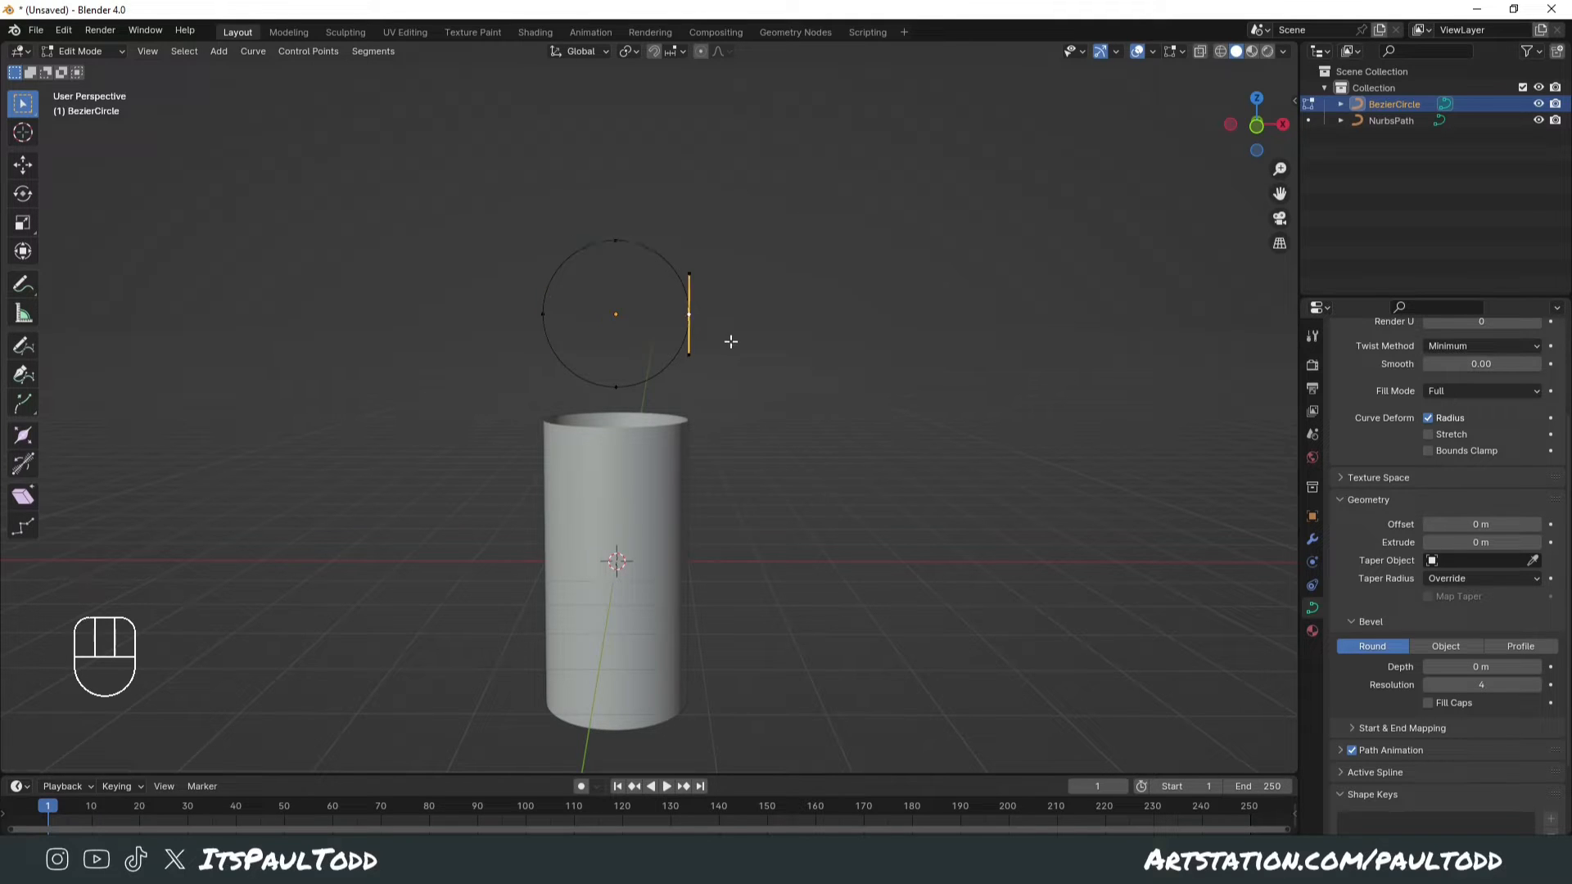
key(g)
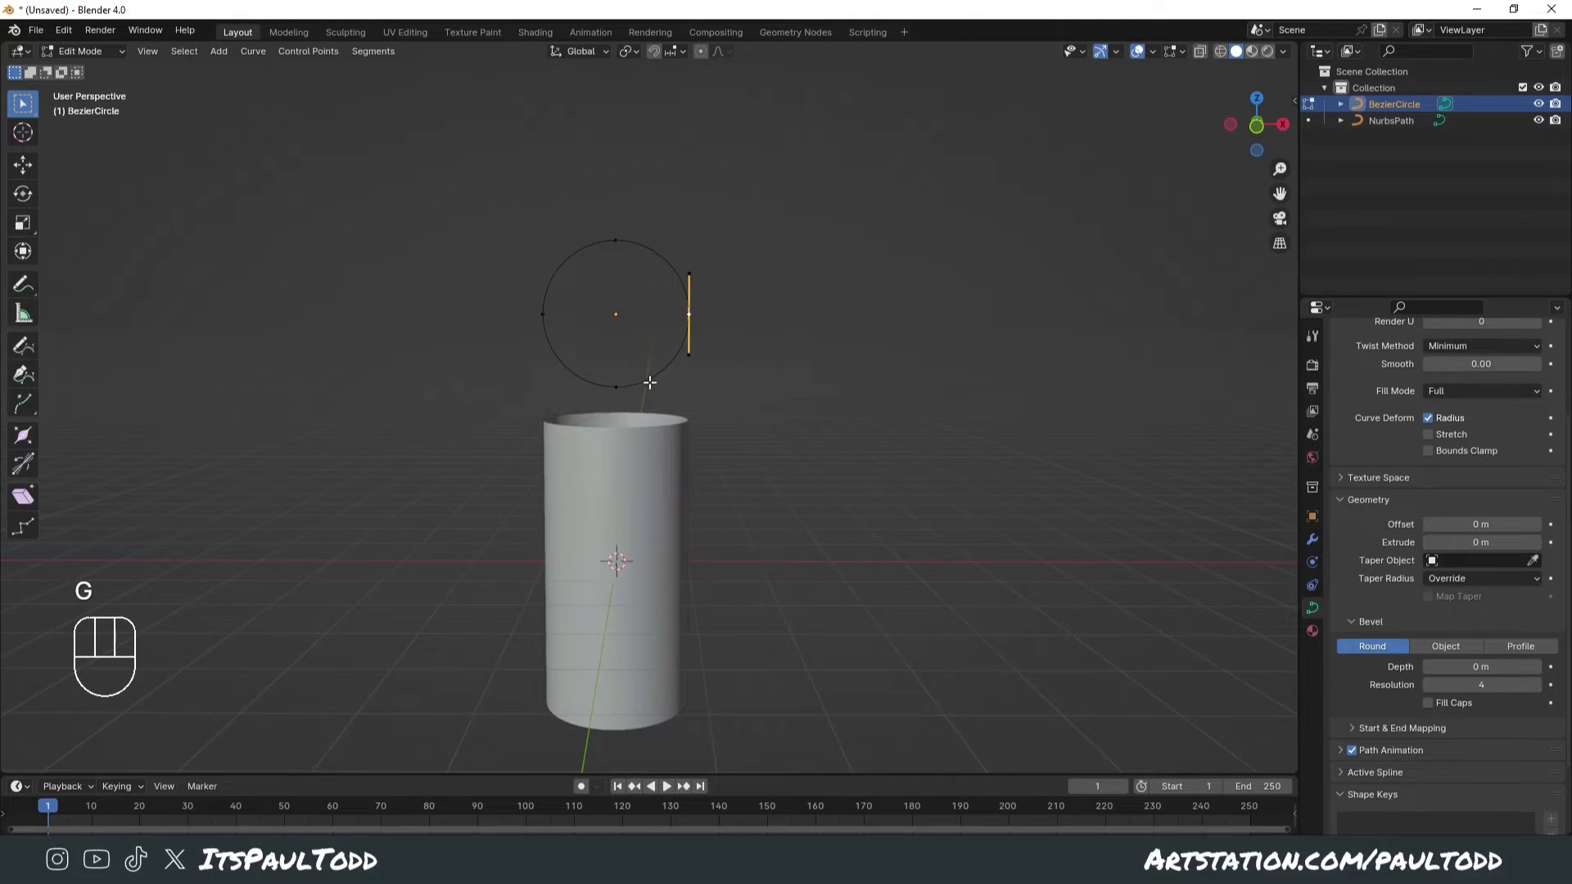
key(z)
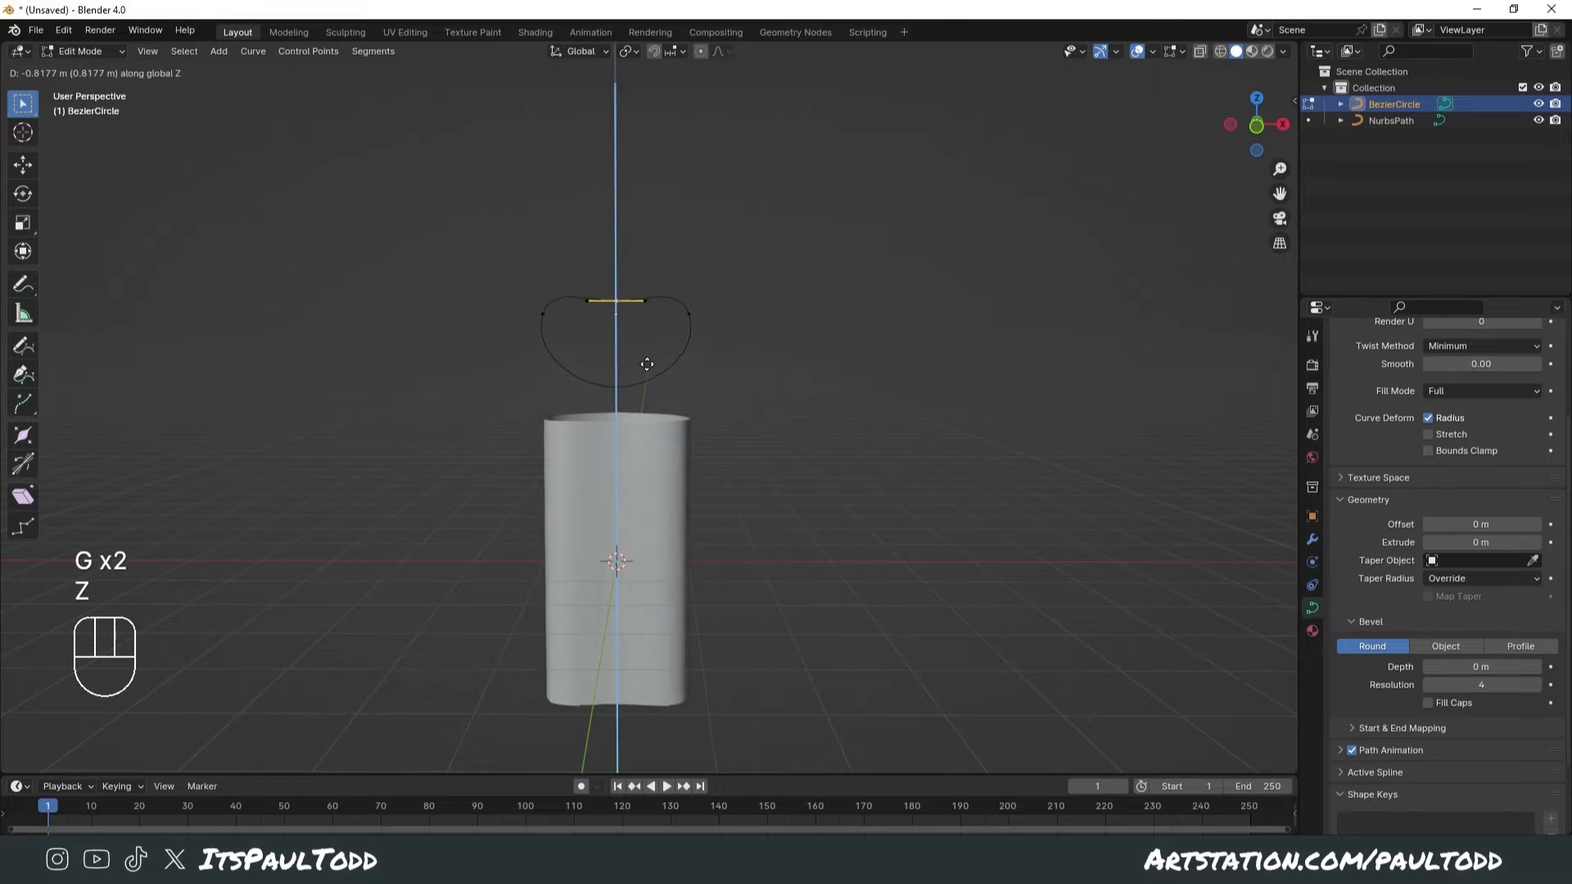
click(652, 366)
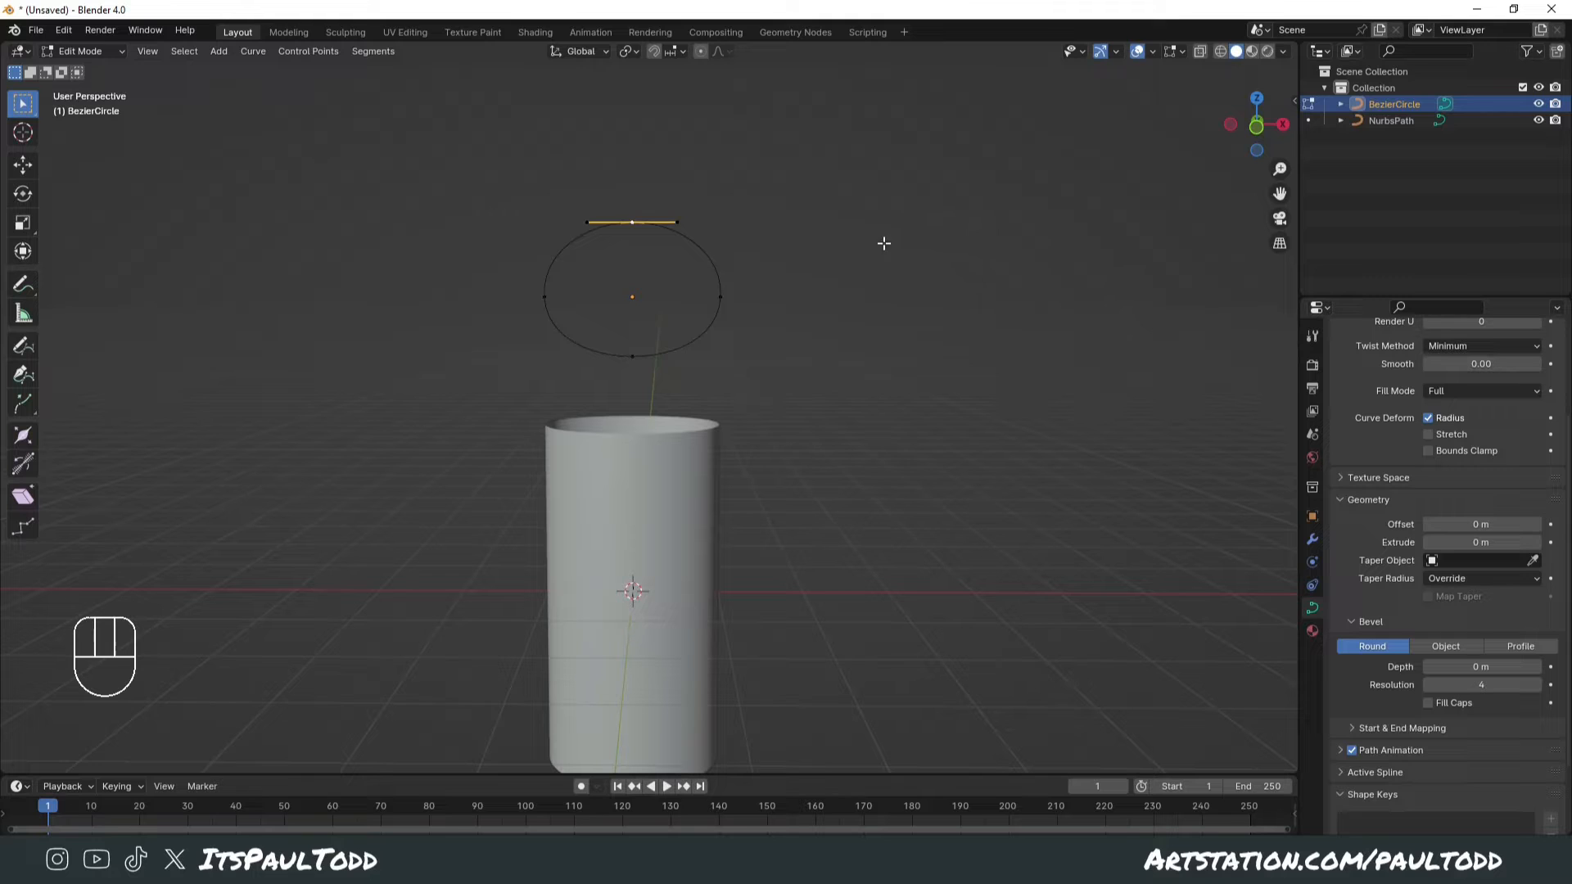
key(s)
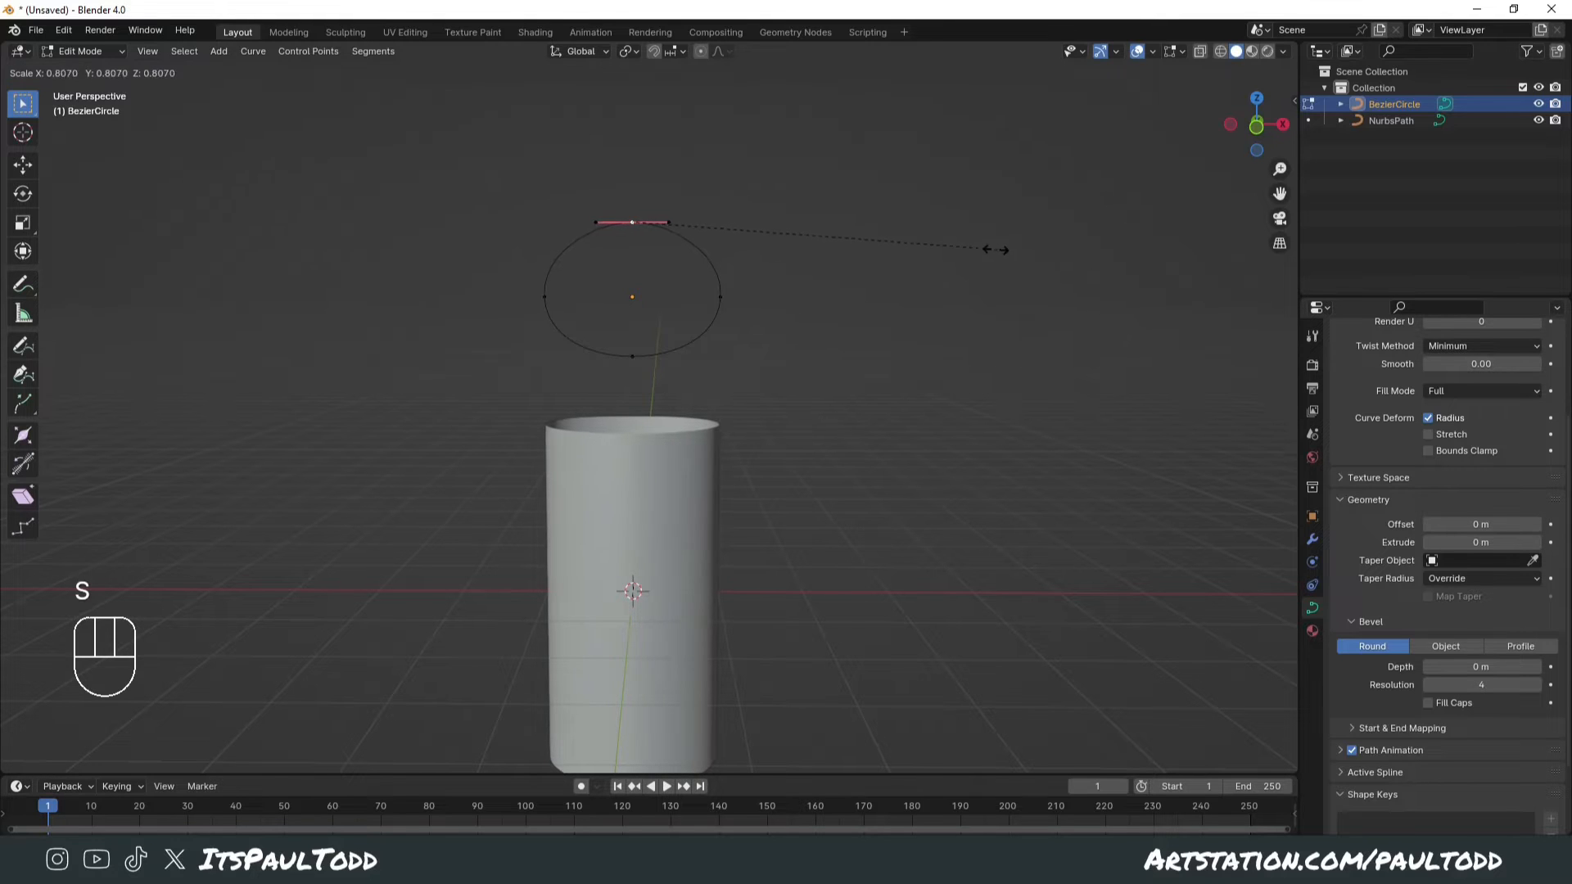
click(675, 316)
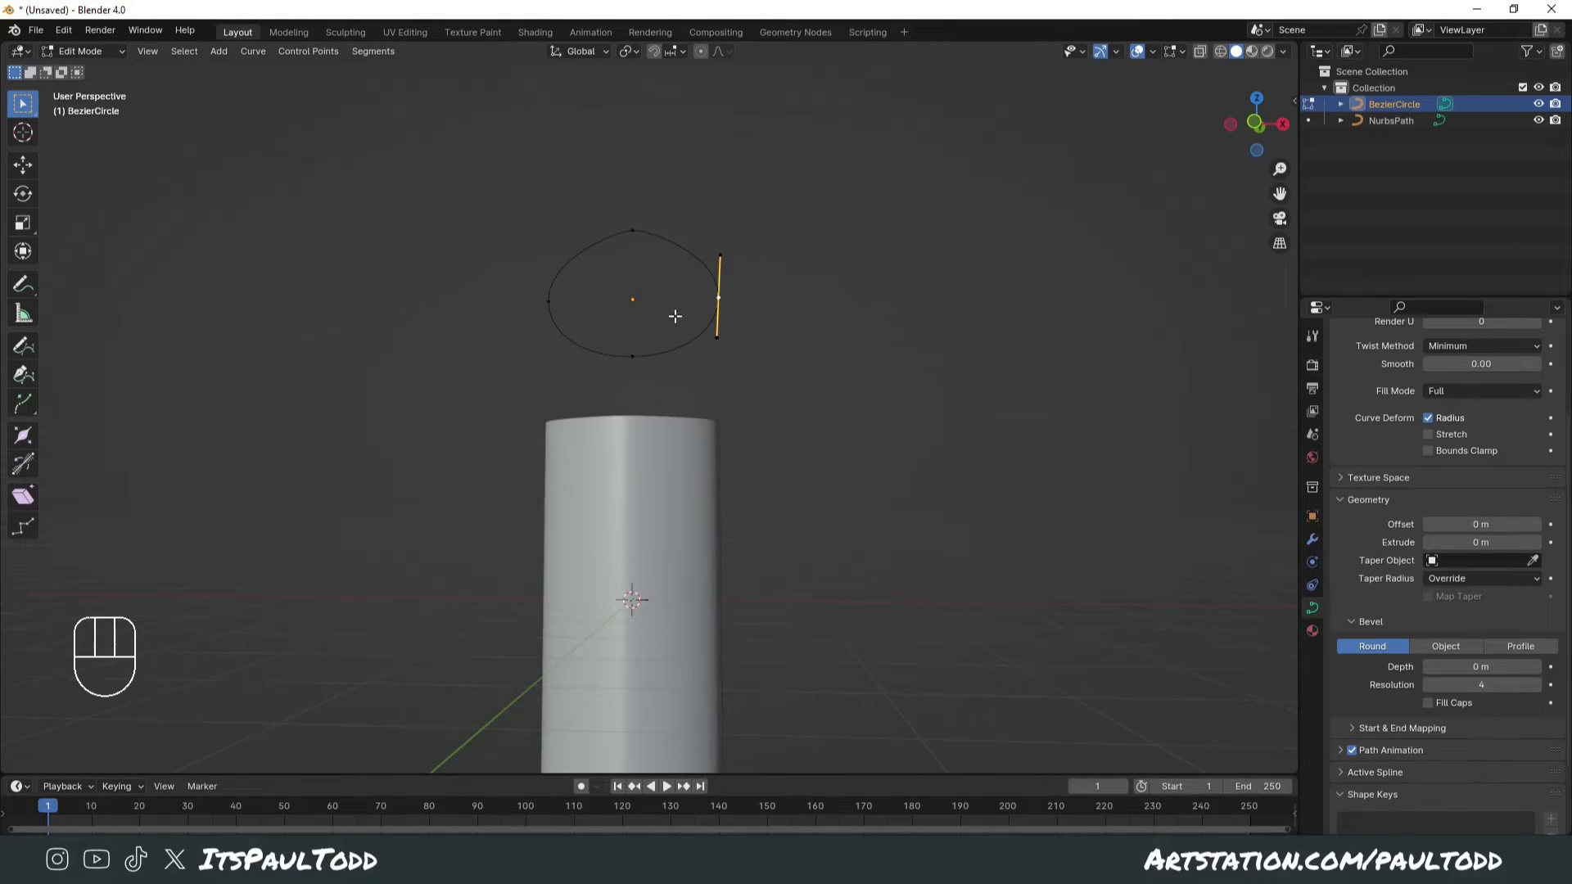
- Shrink the side handles, subdivide the upper edges and scale new points into bumps
click(624, 51)
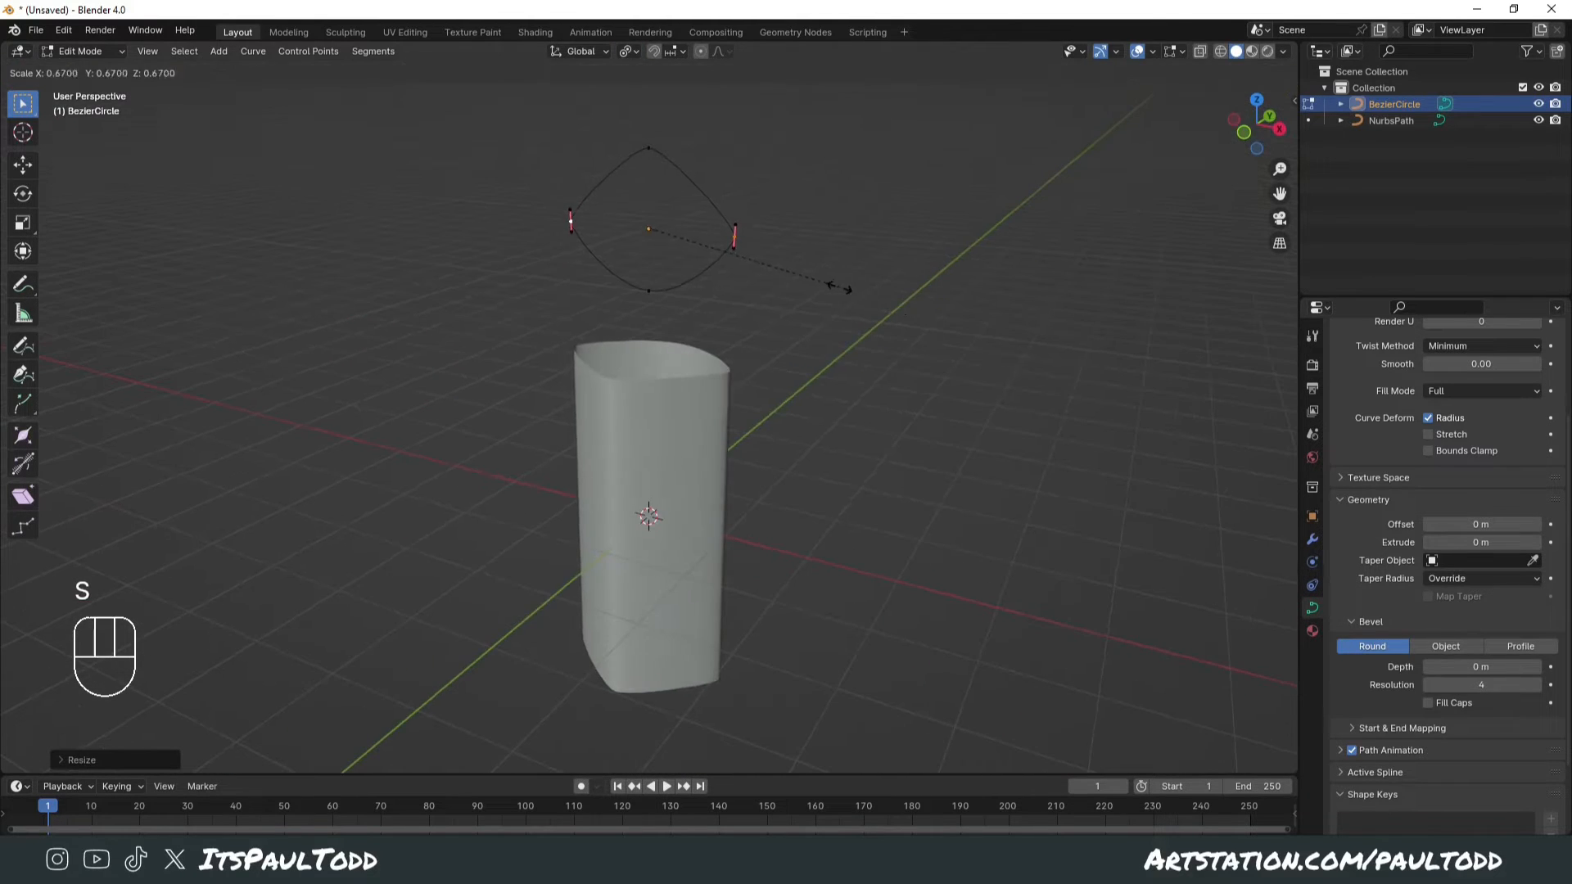
key(Tab)
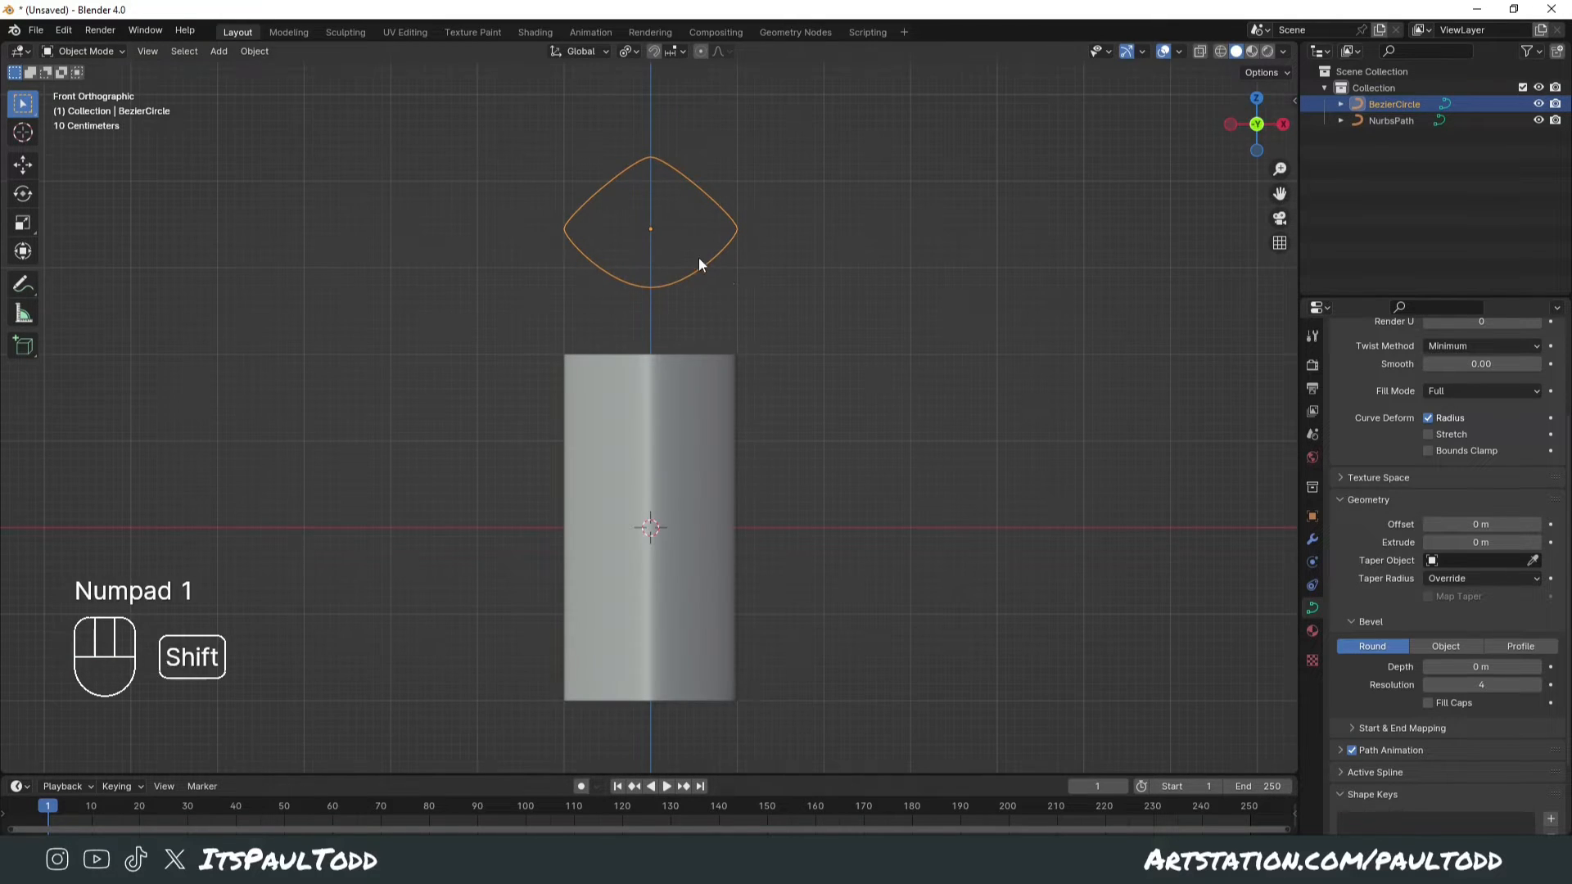
key(Tab)
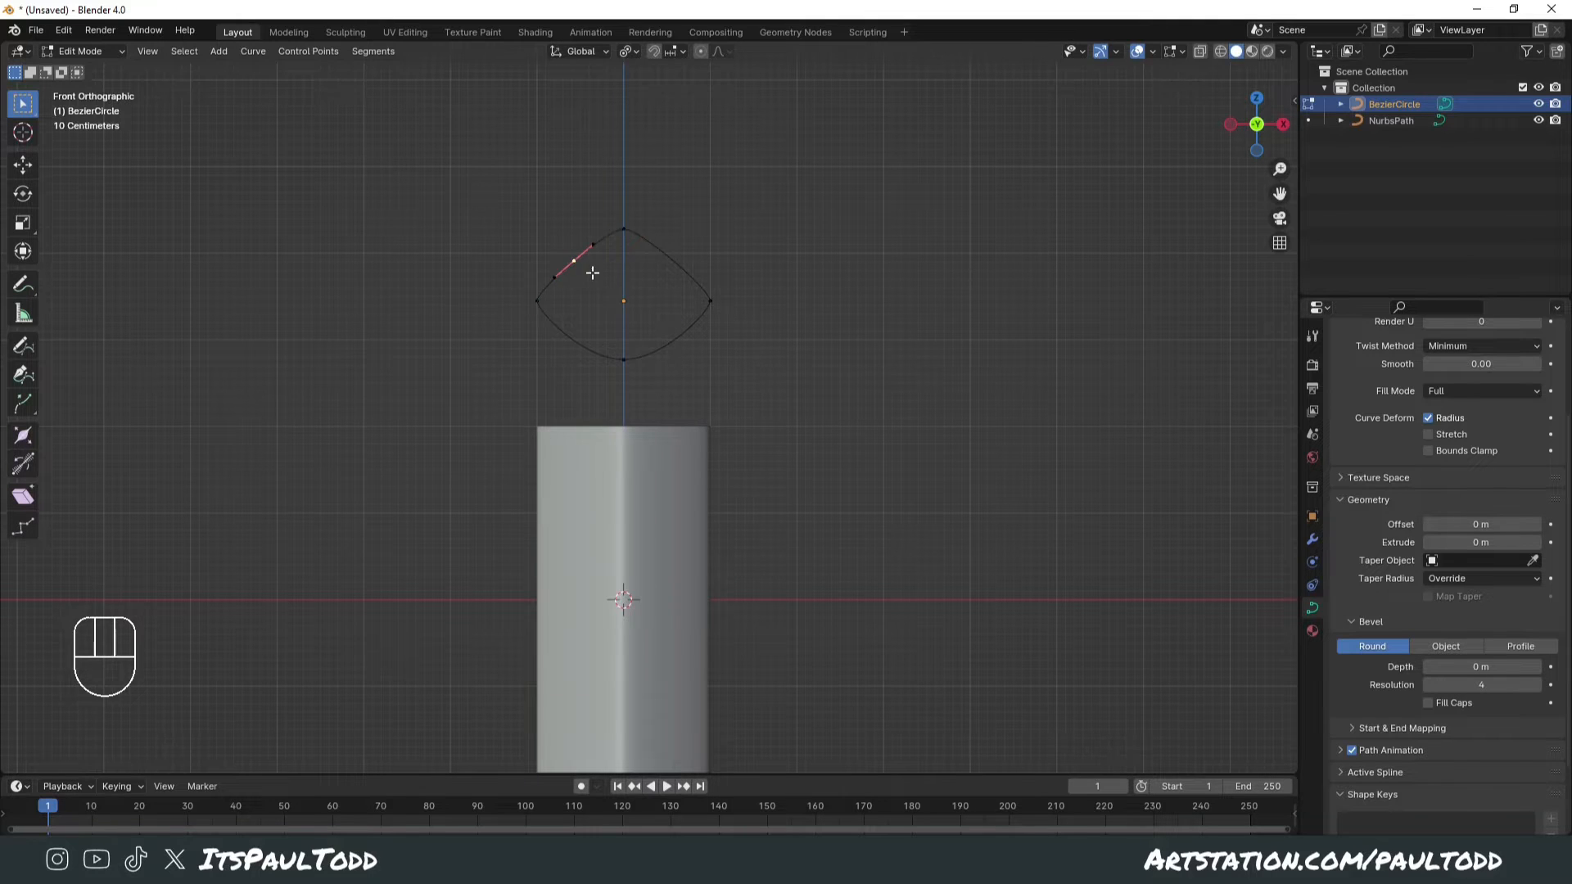
key(s)
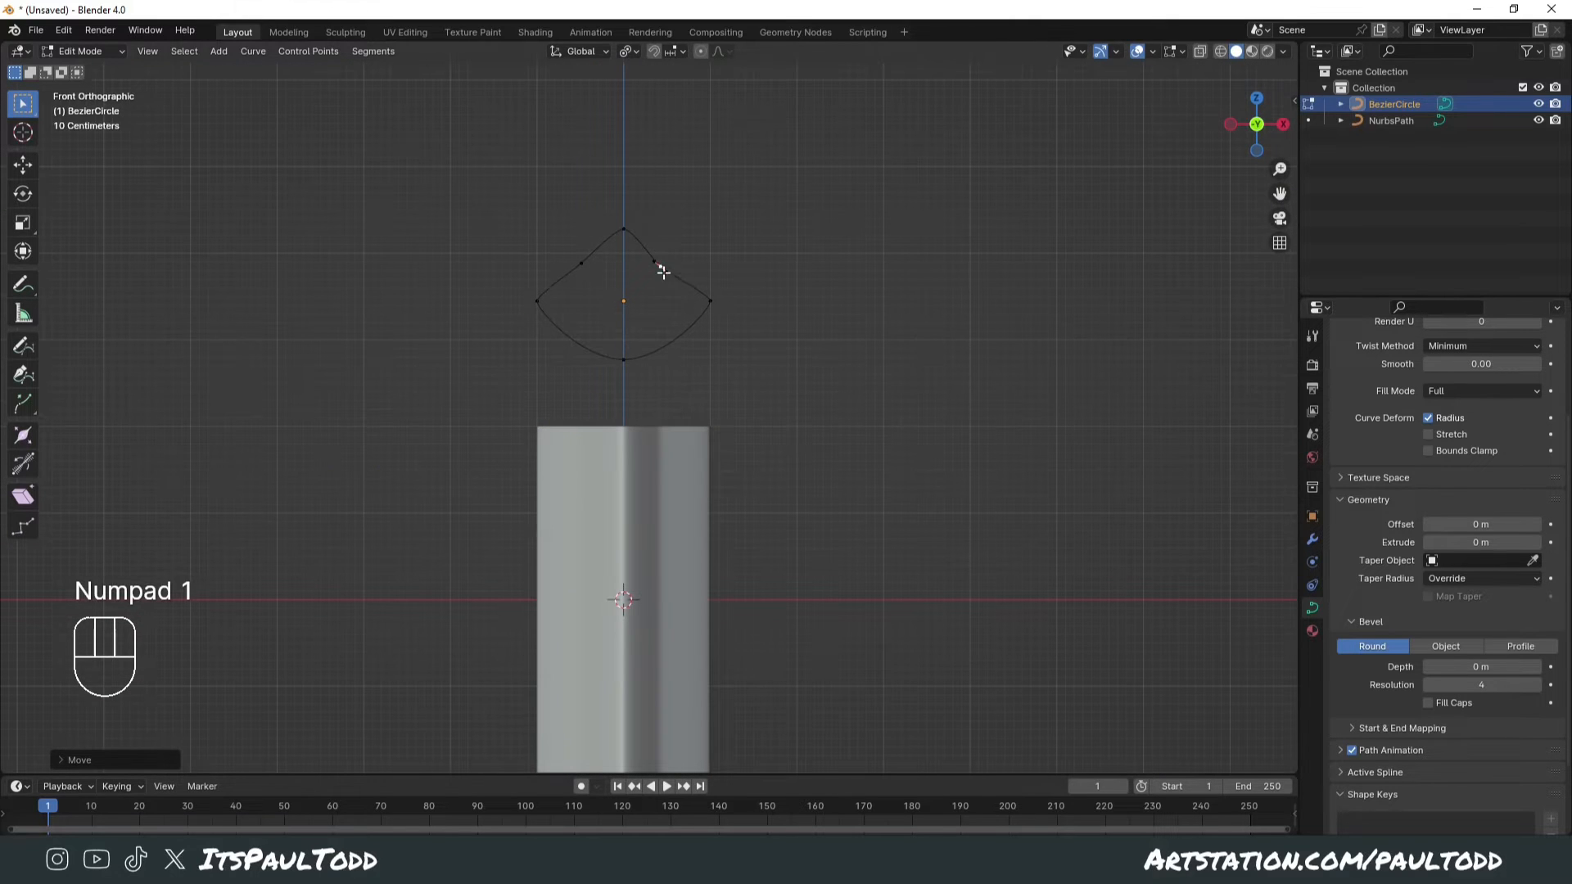
key(r)
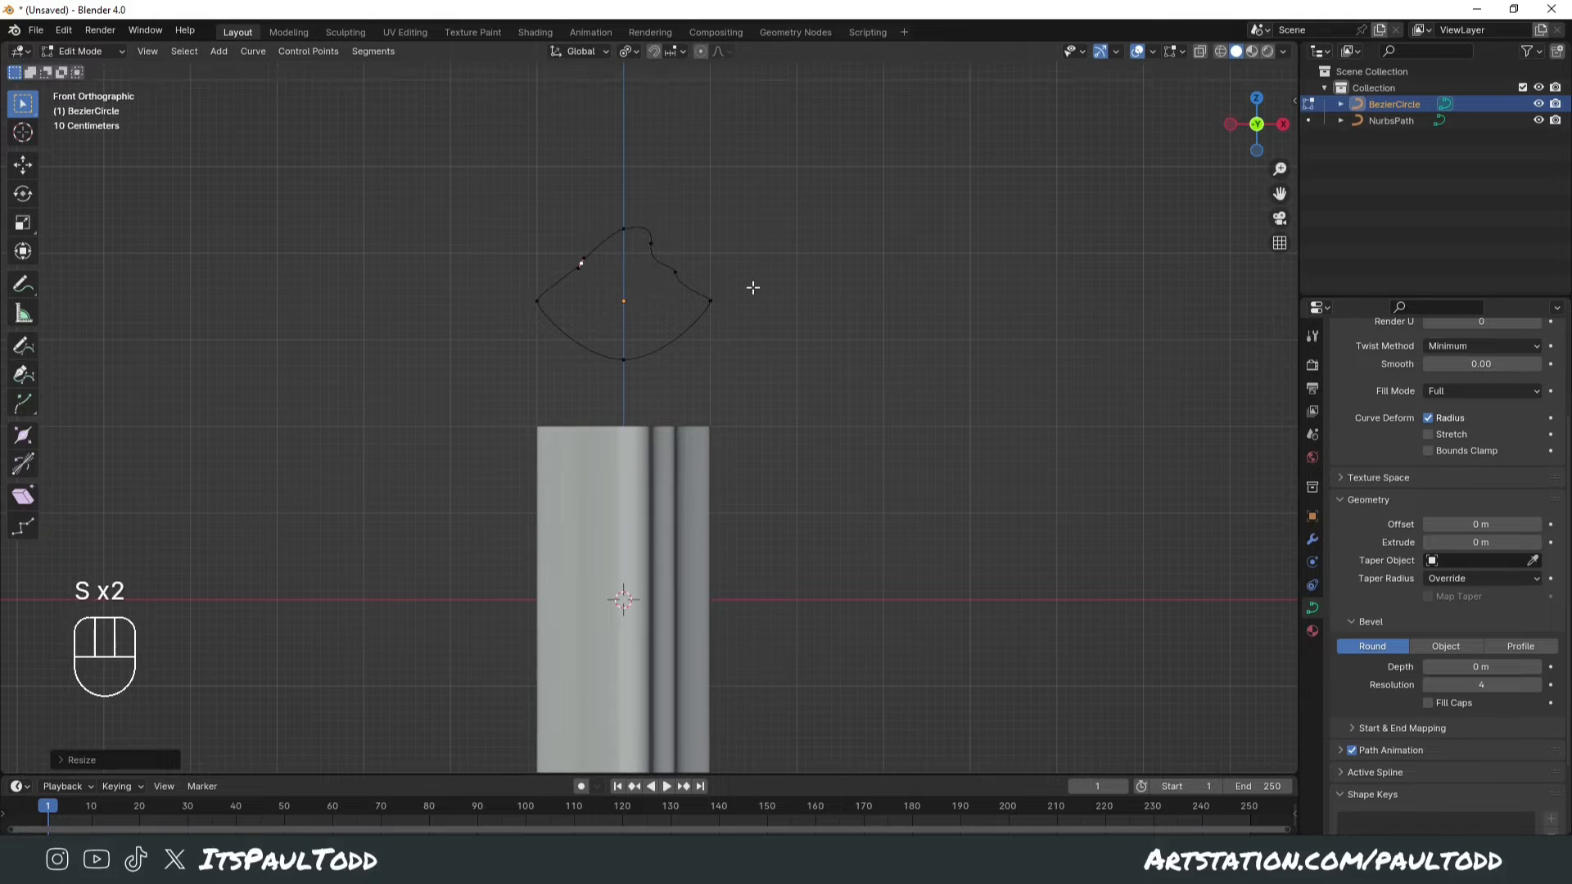
key(r)
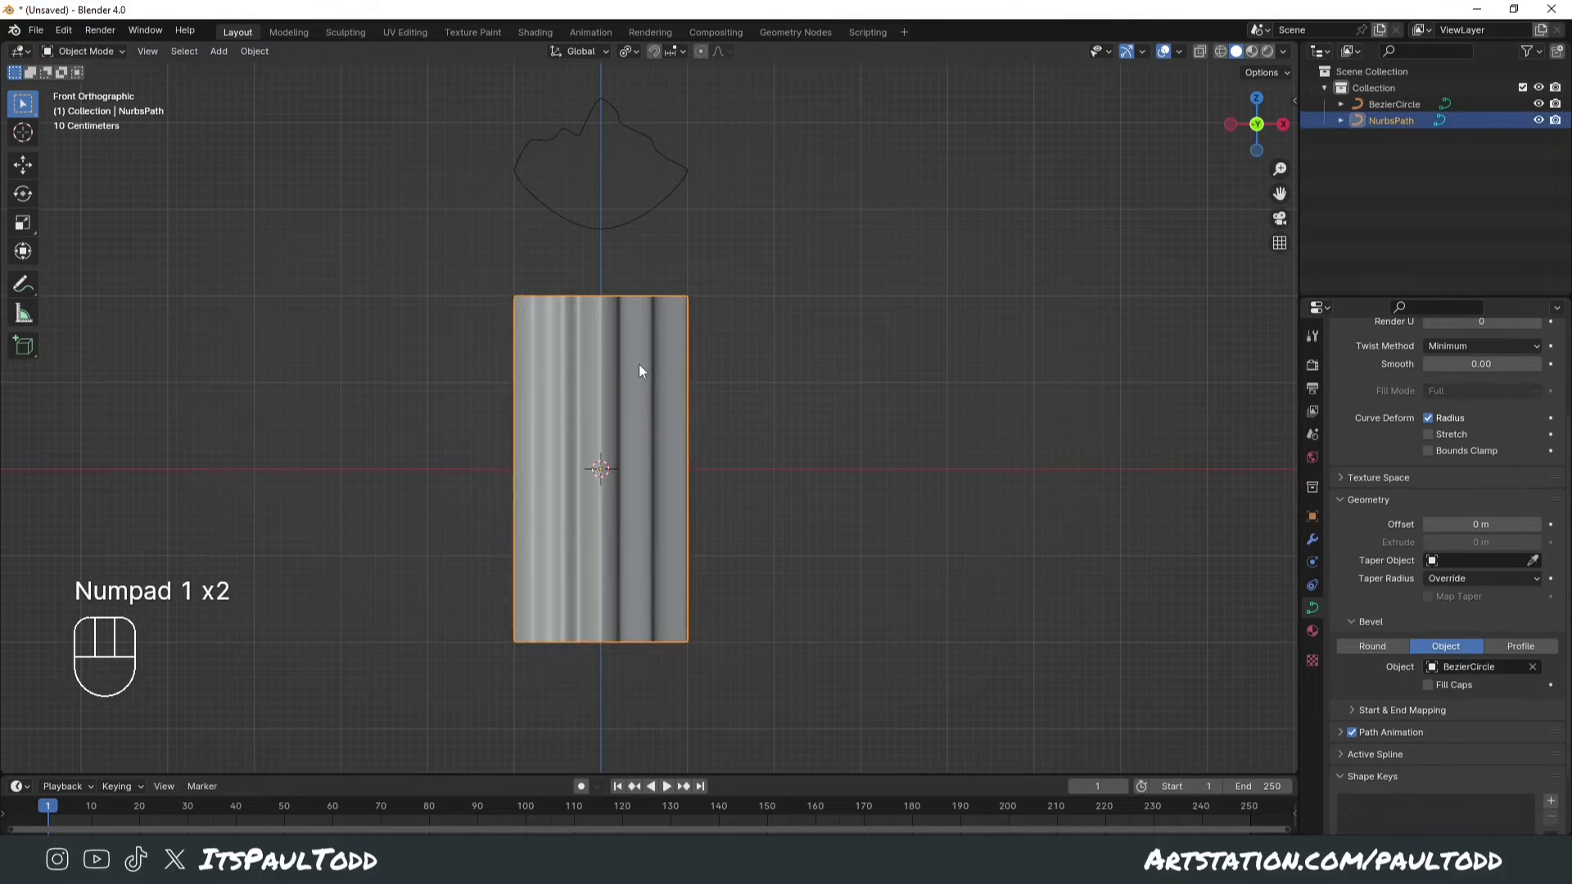
- Shrink the radius of the path's top and bottom end points to zero with Alt+S
key(Tab)
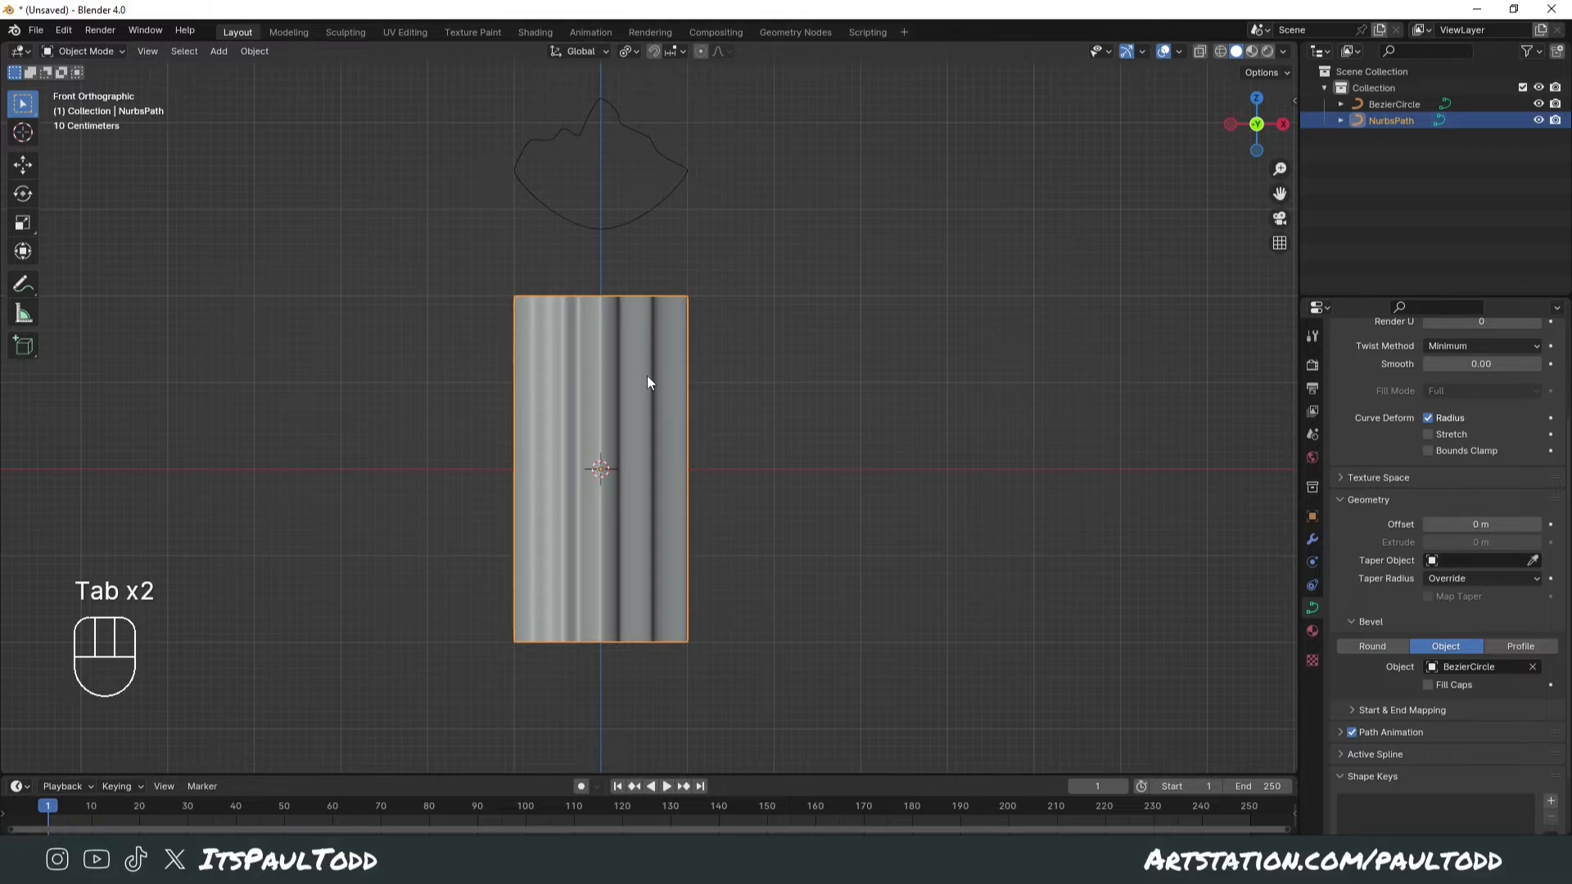
key(Tab)
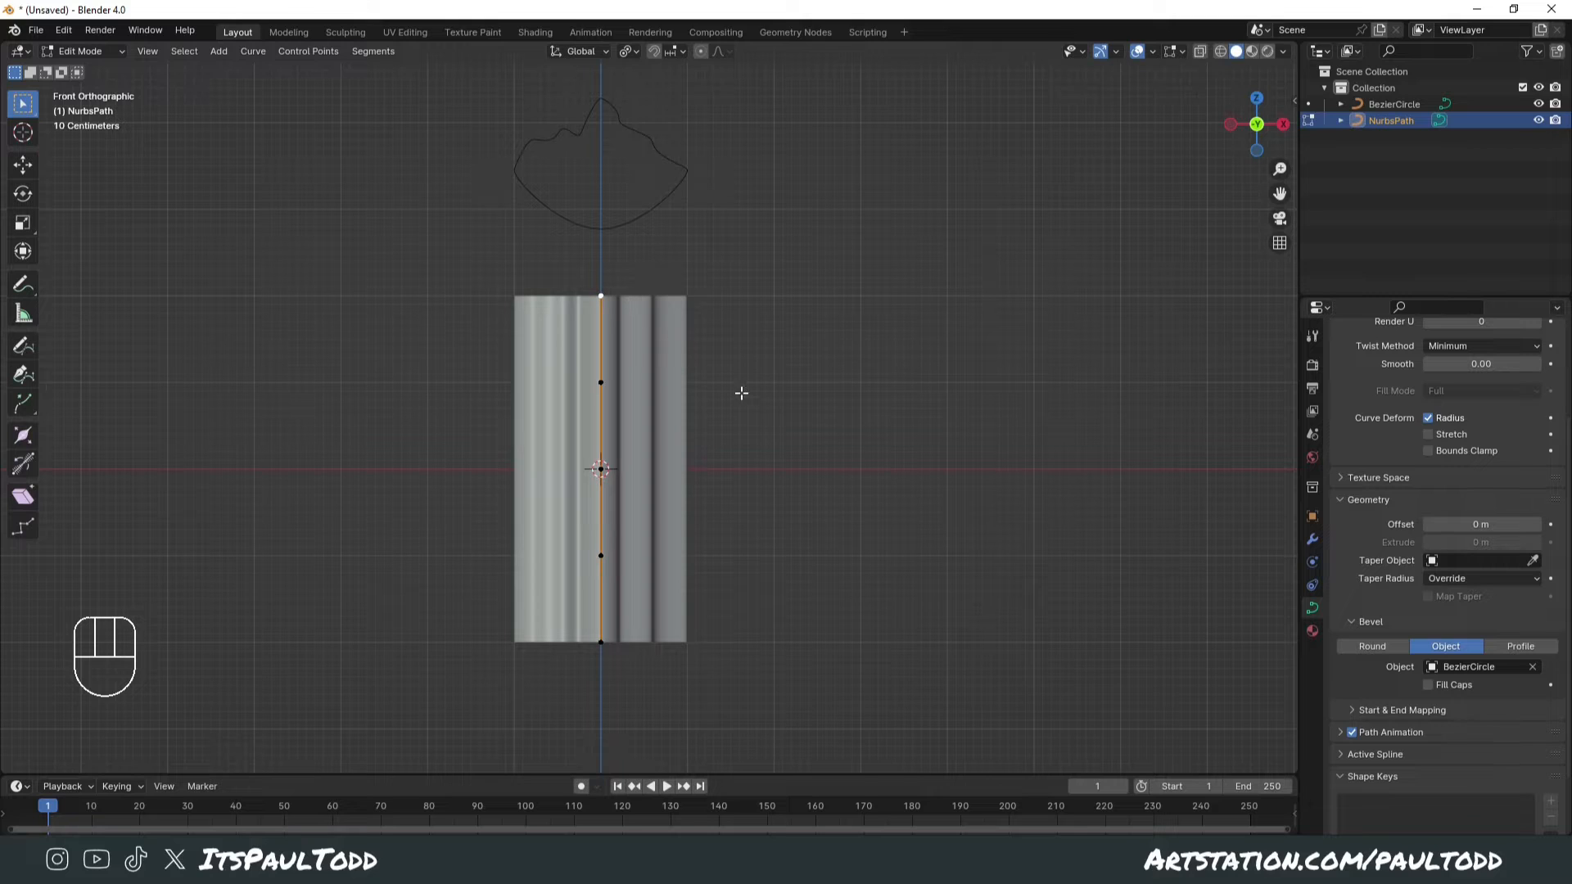
key(alt+s)
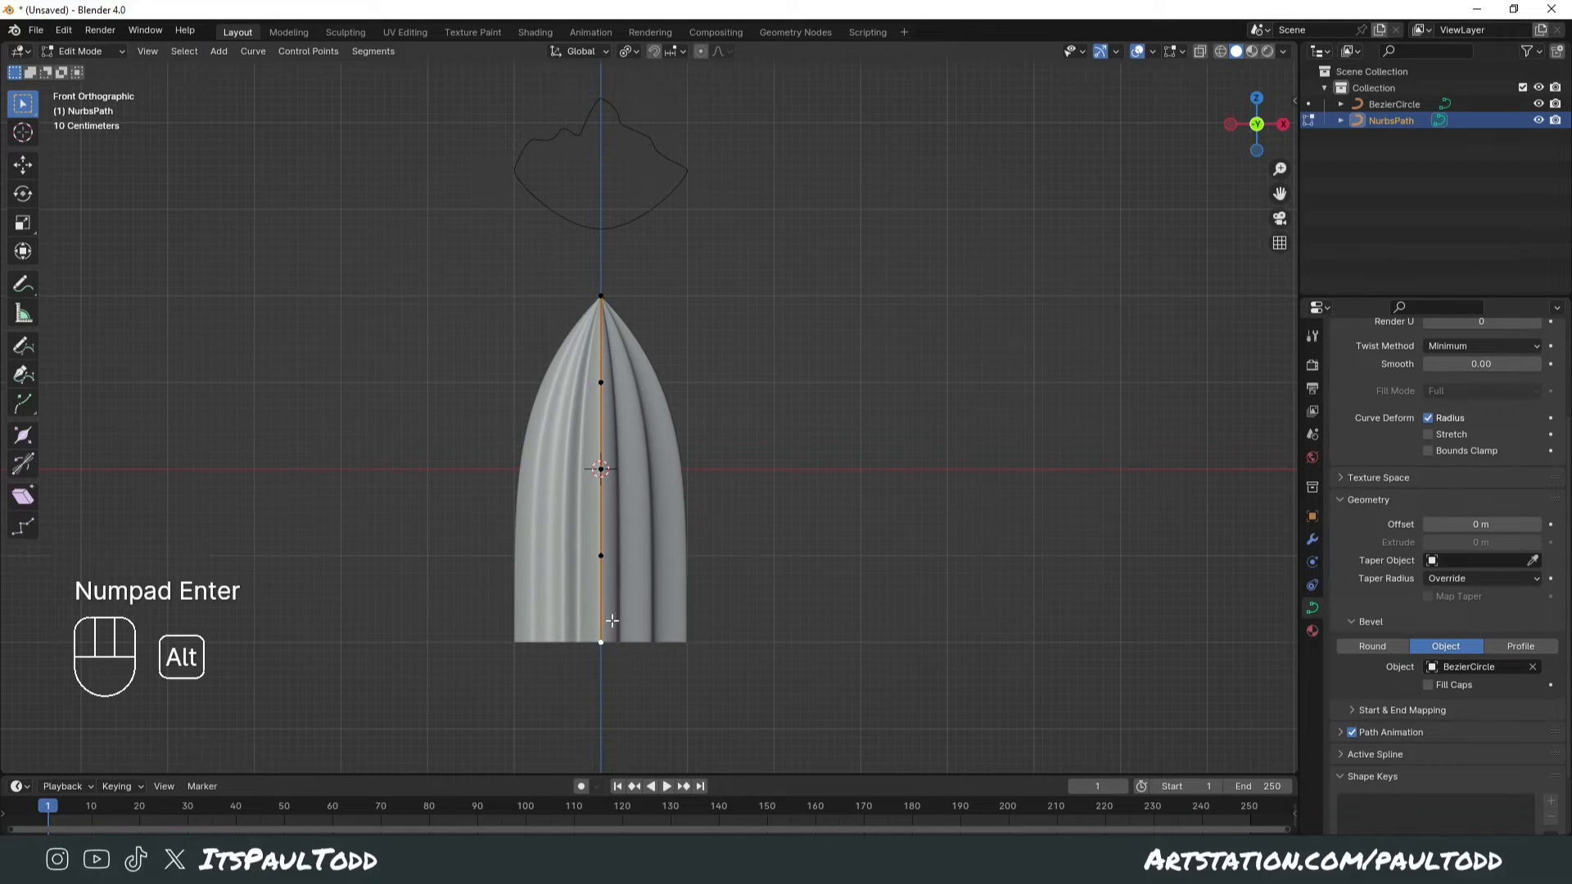
key(Tab)
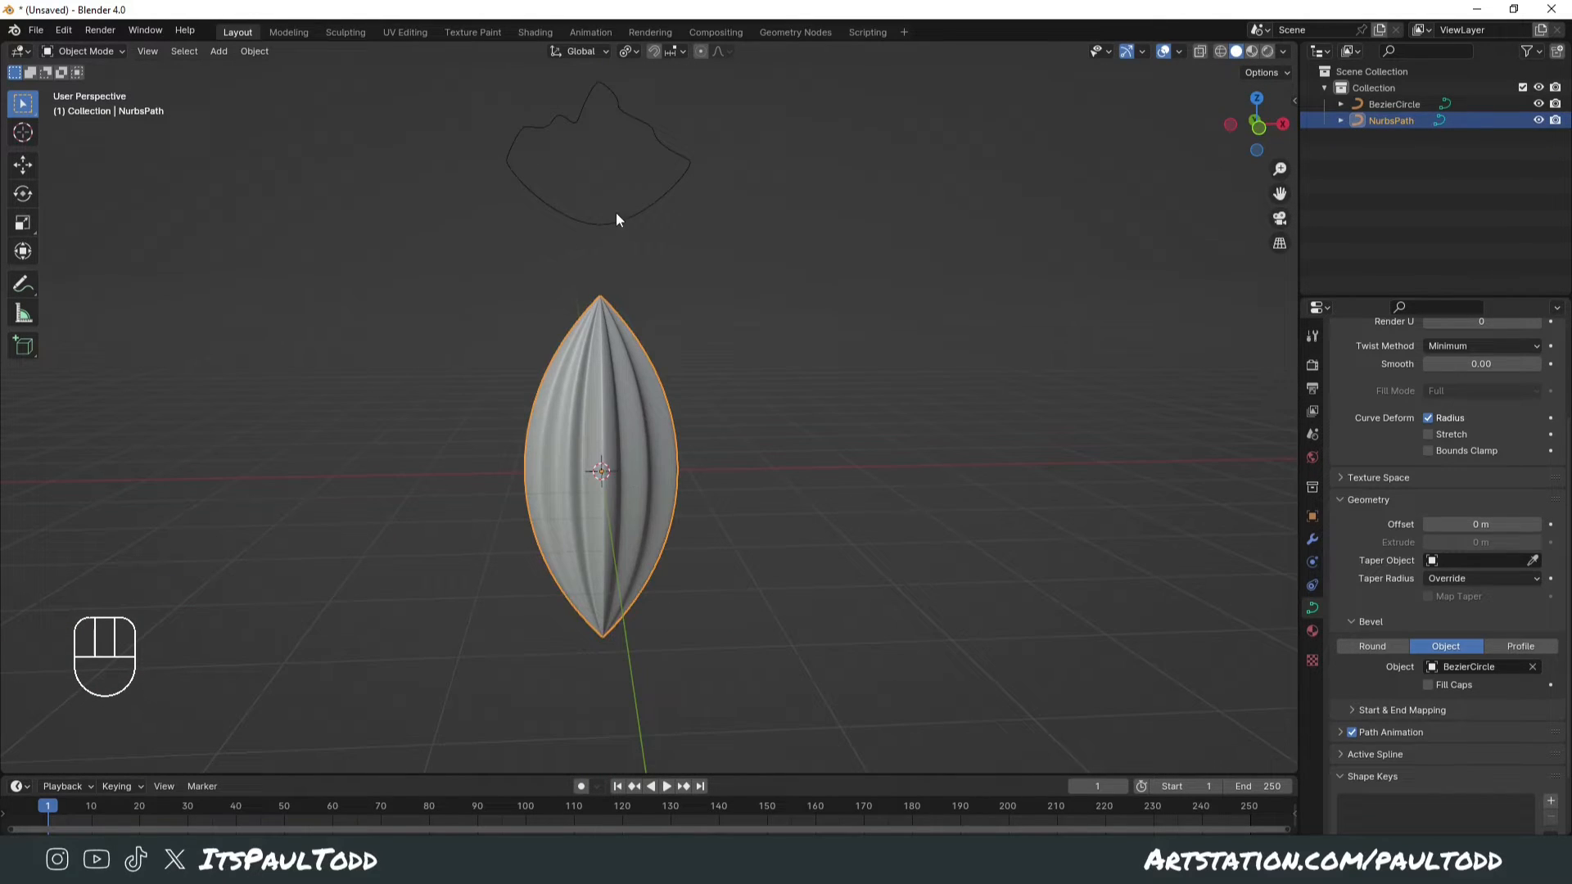
- Move the BezierCircle's bottom control points along Z to flatten the profile's lower edge
click(1392, 103)
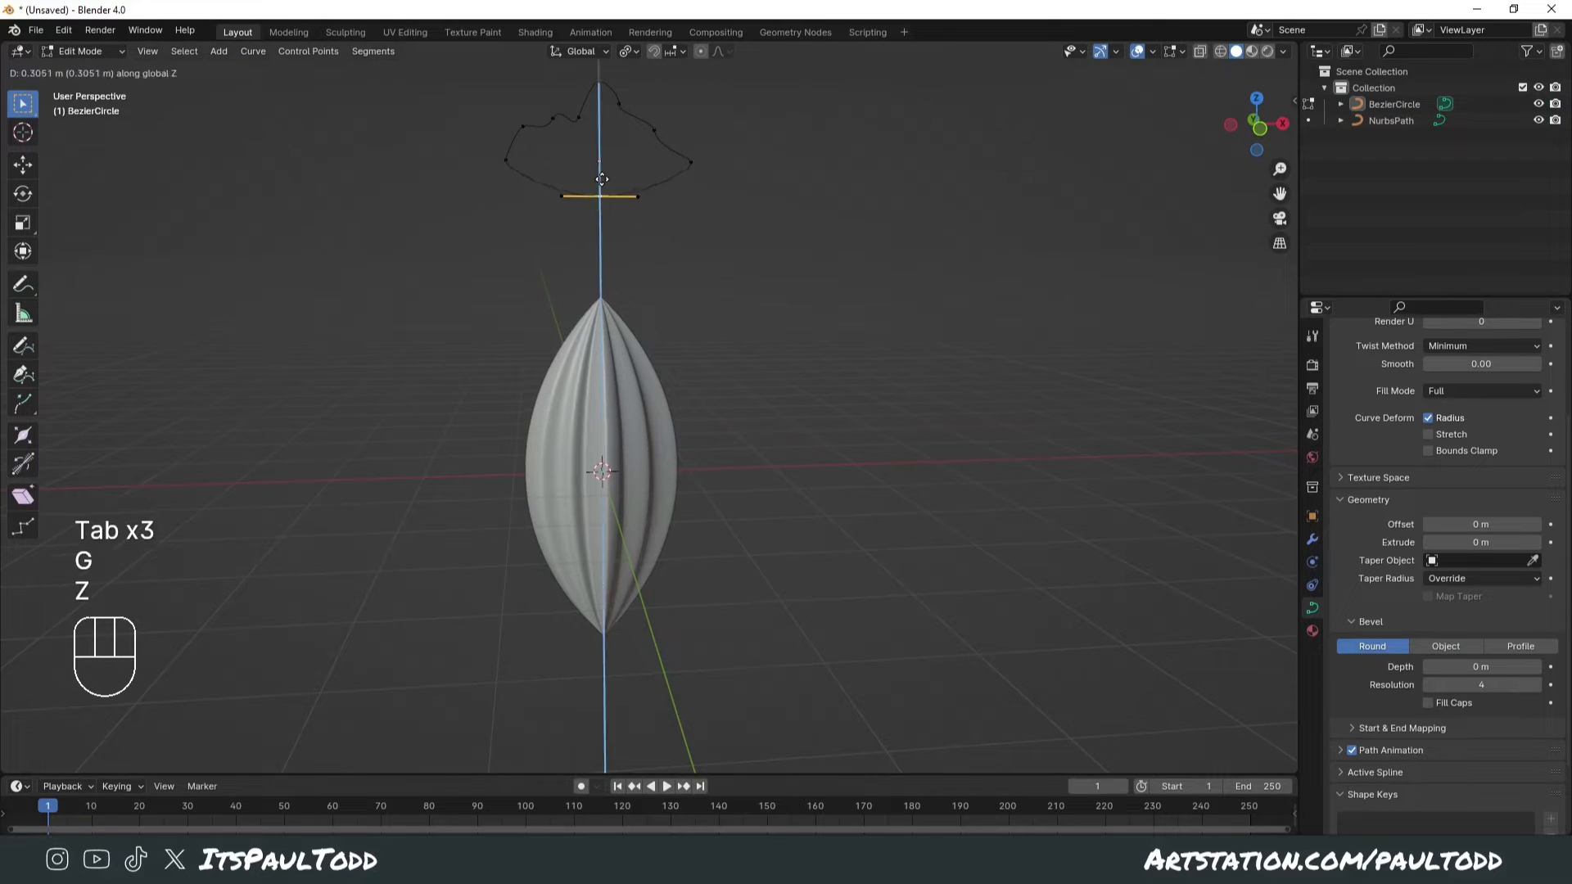
key(Tab)
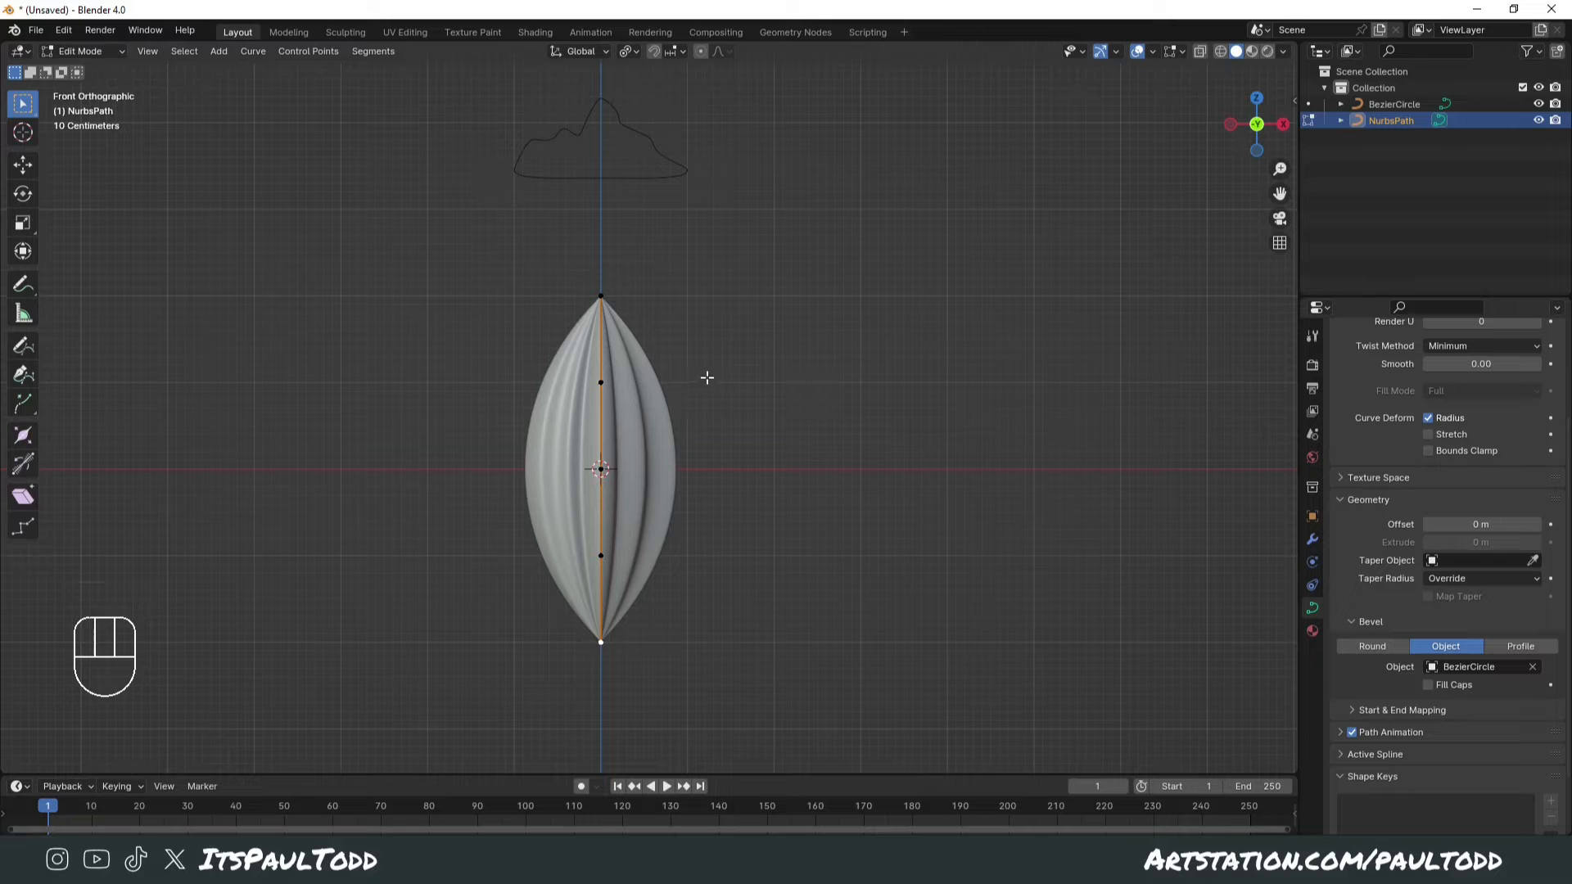
- Bend the path by moving two control points, then thin and tilt its middle point
key(g)
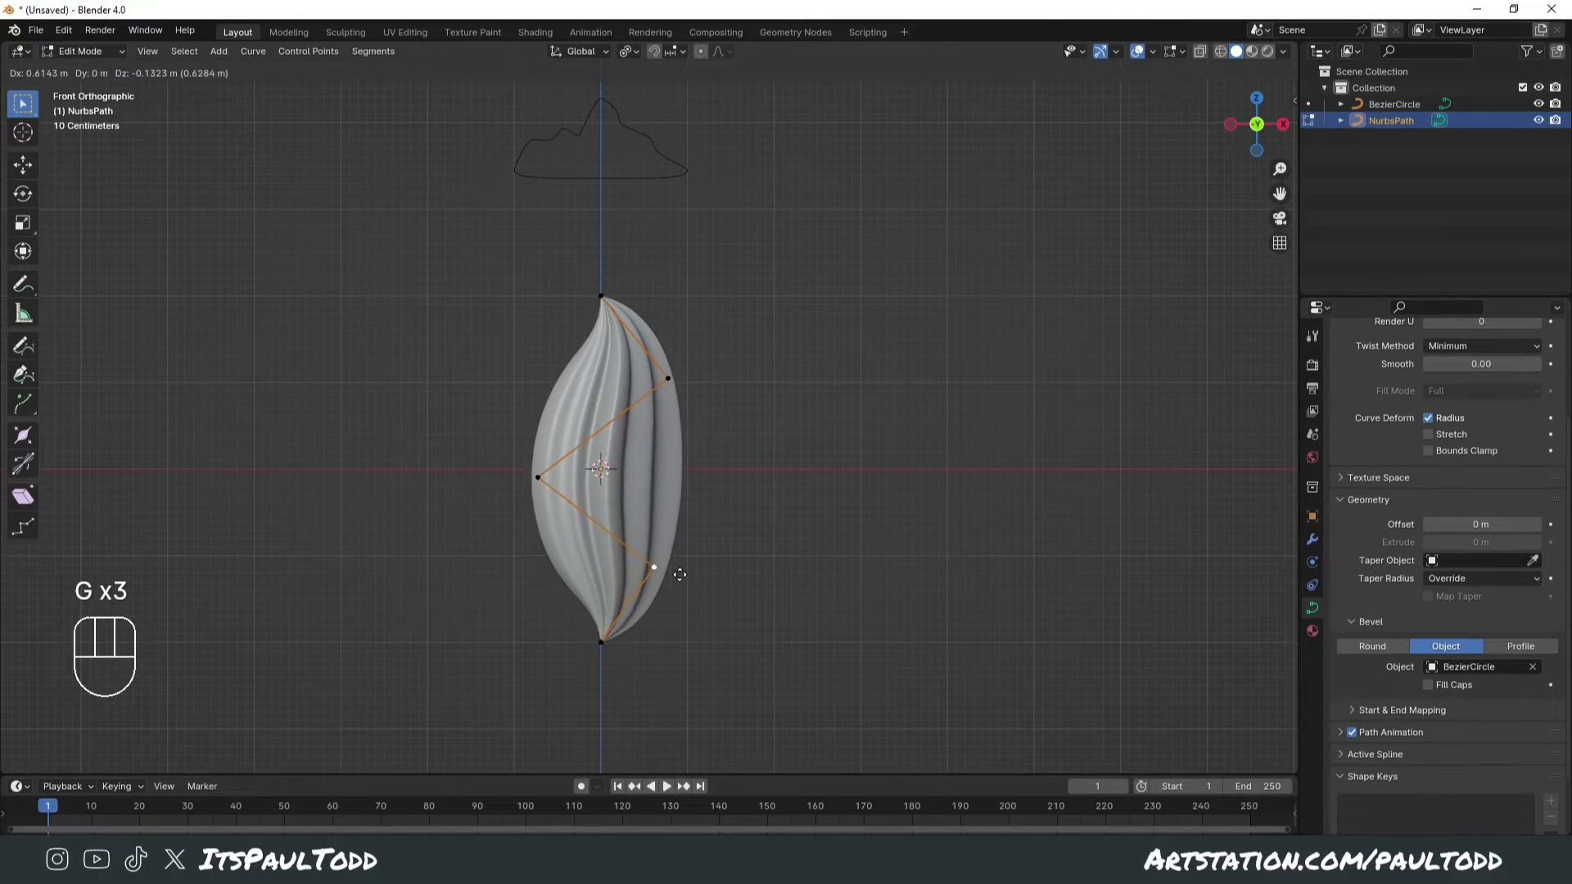
mouse_move(733, 688)
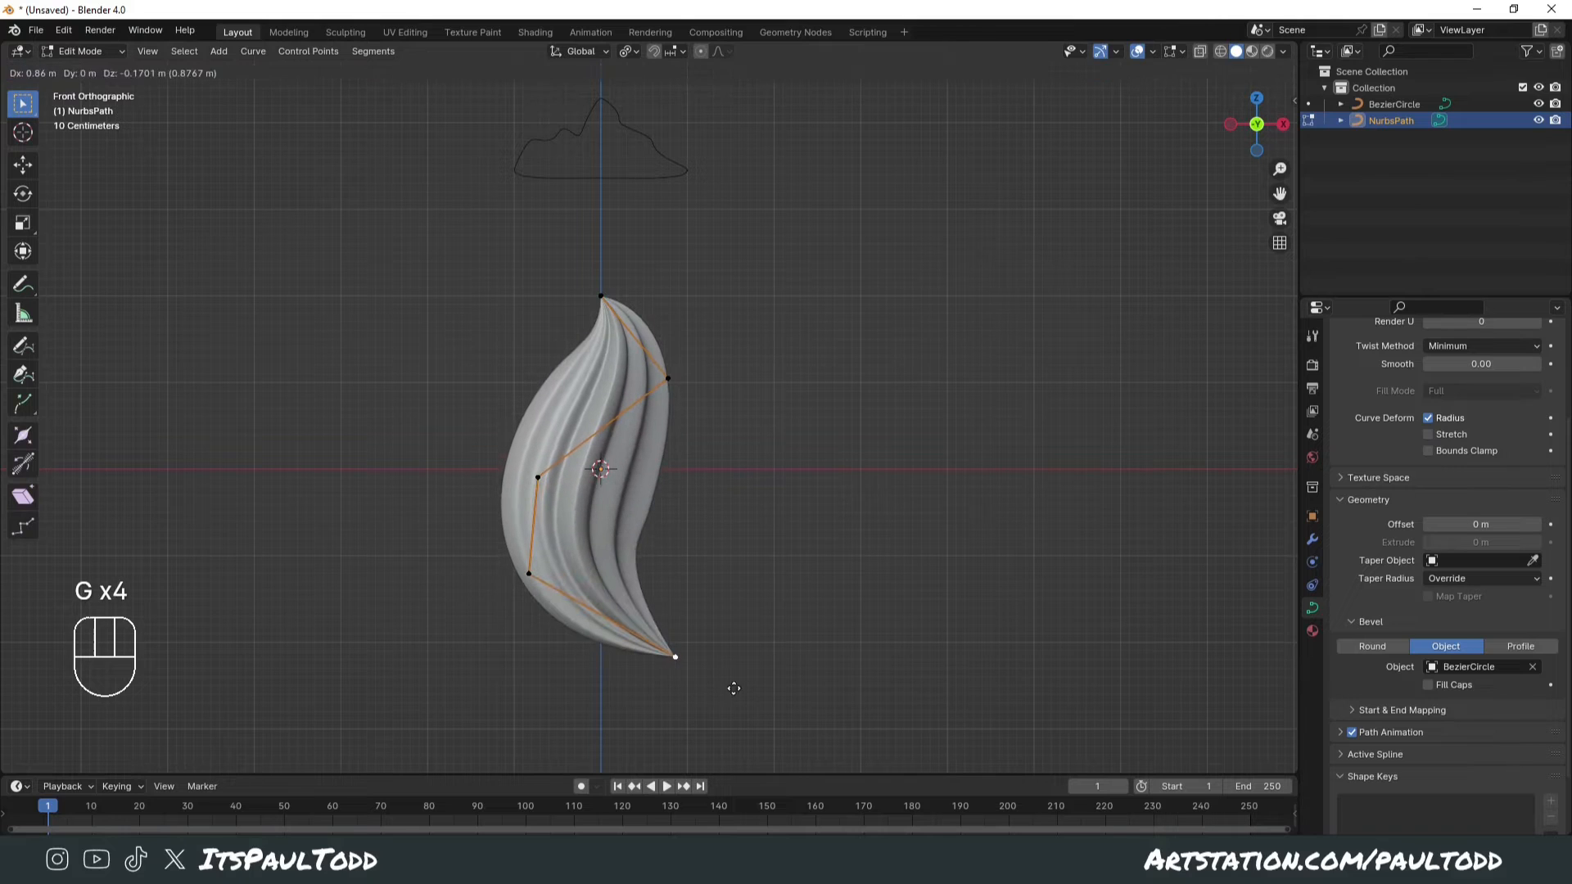
key(Tab)
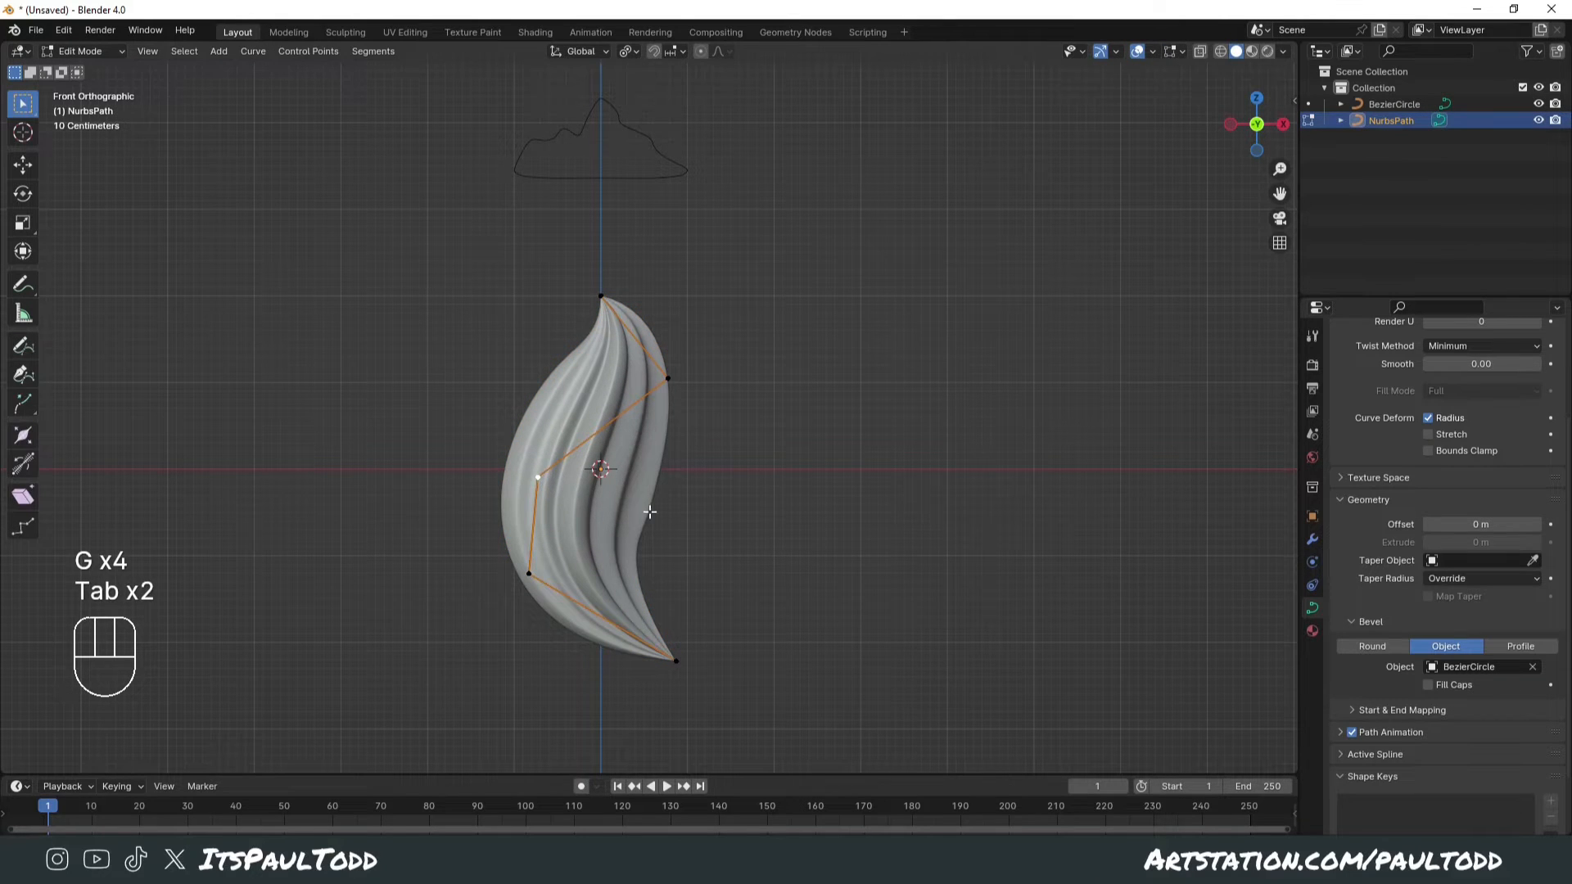
key(alt+s)
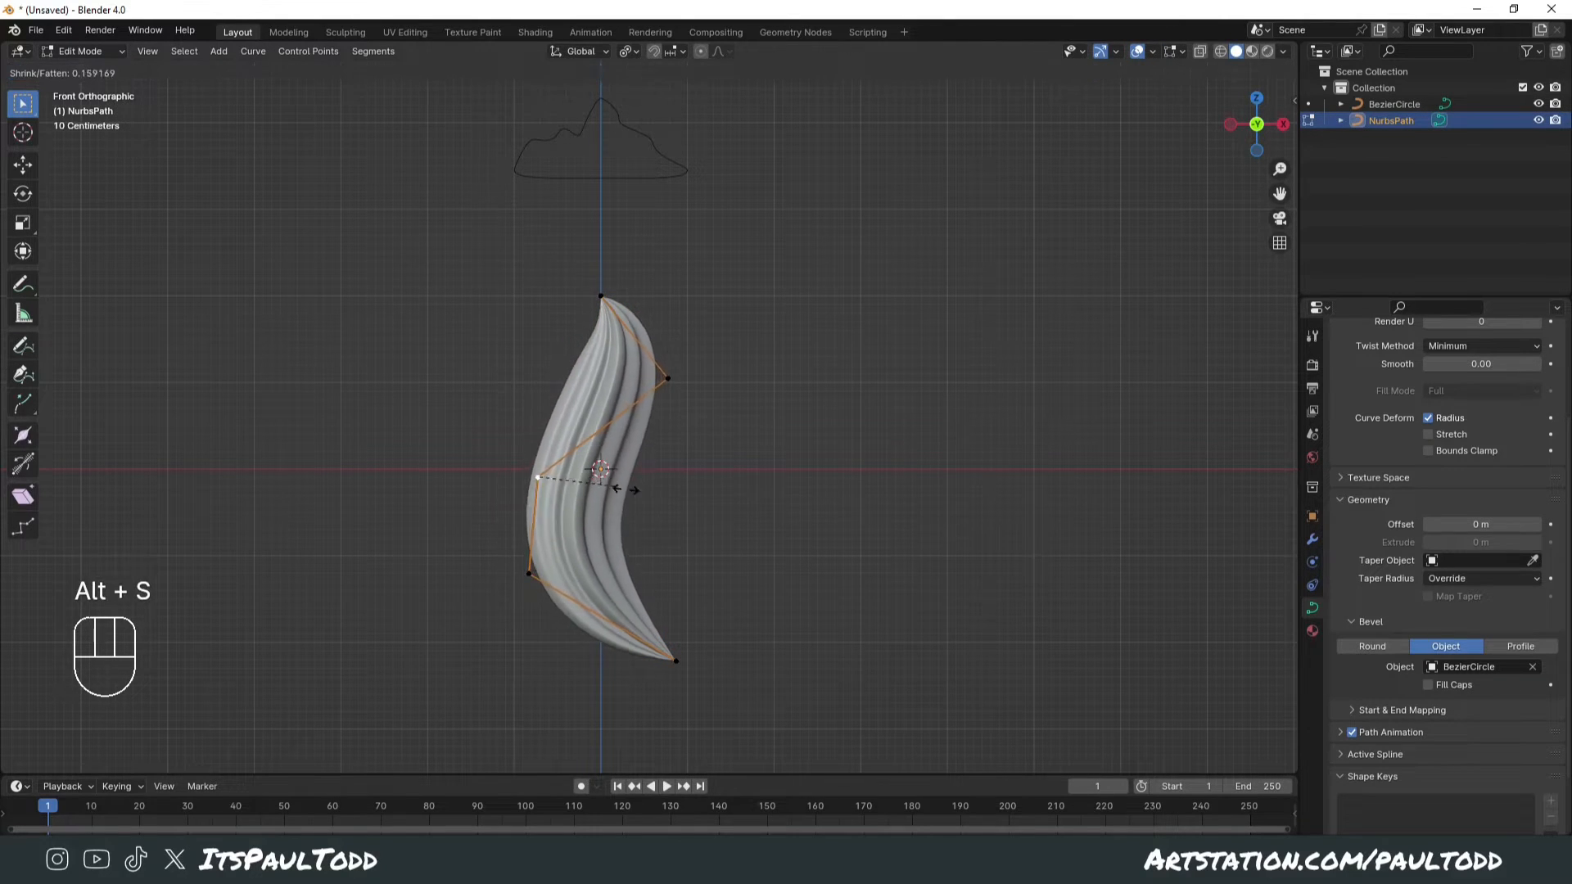
key(ctrl+t)
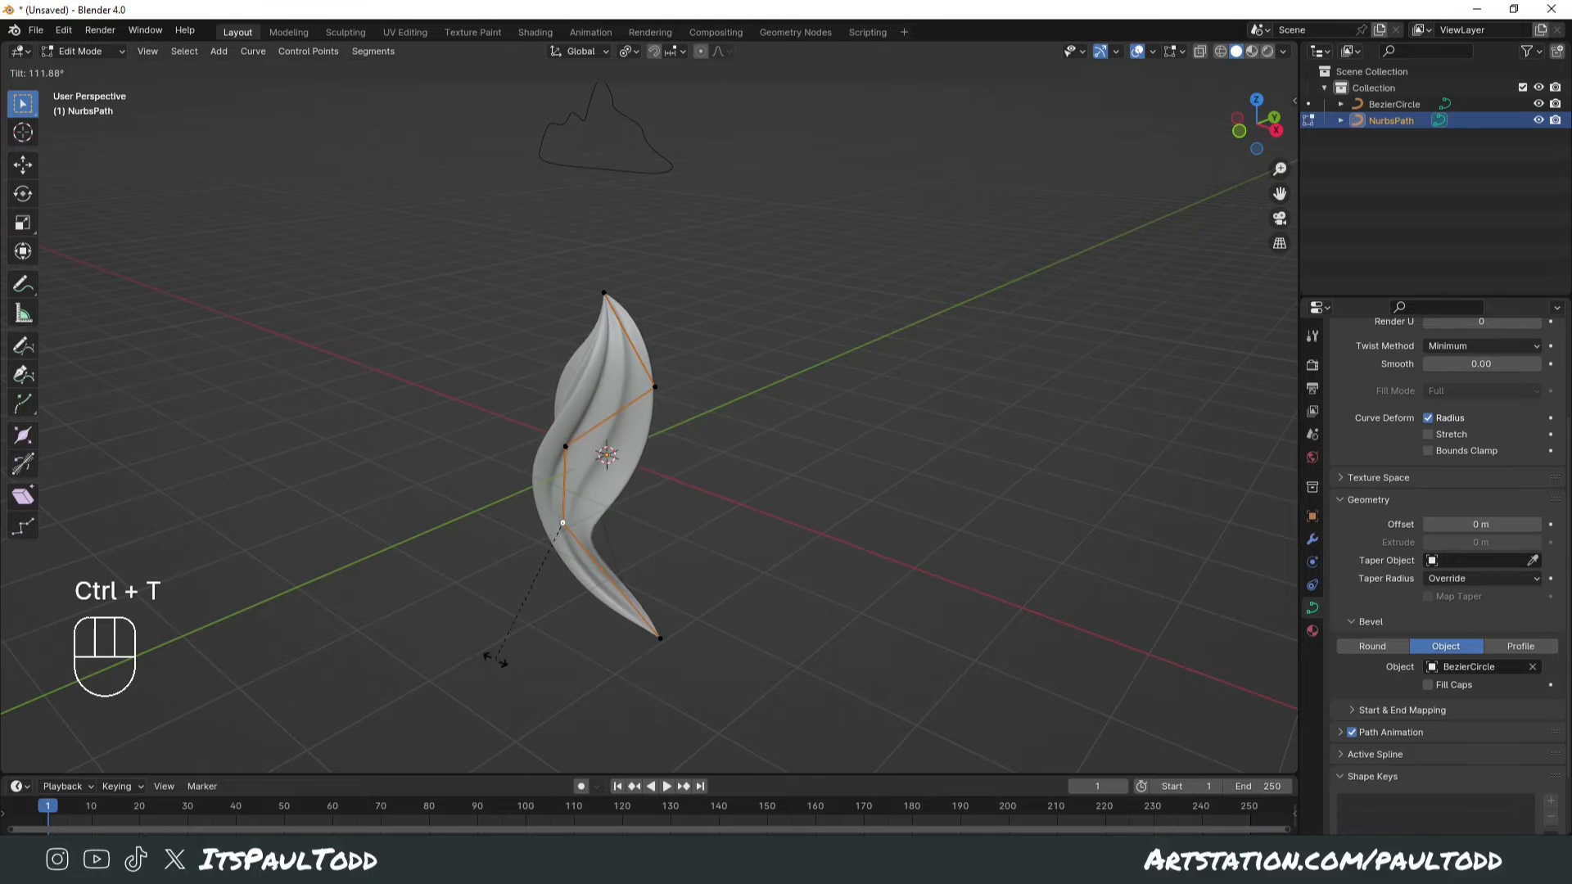
key(Tab)
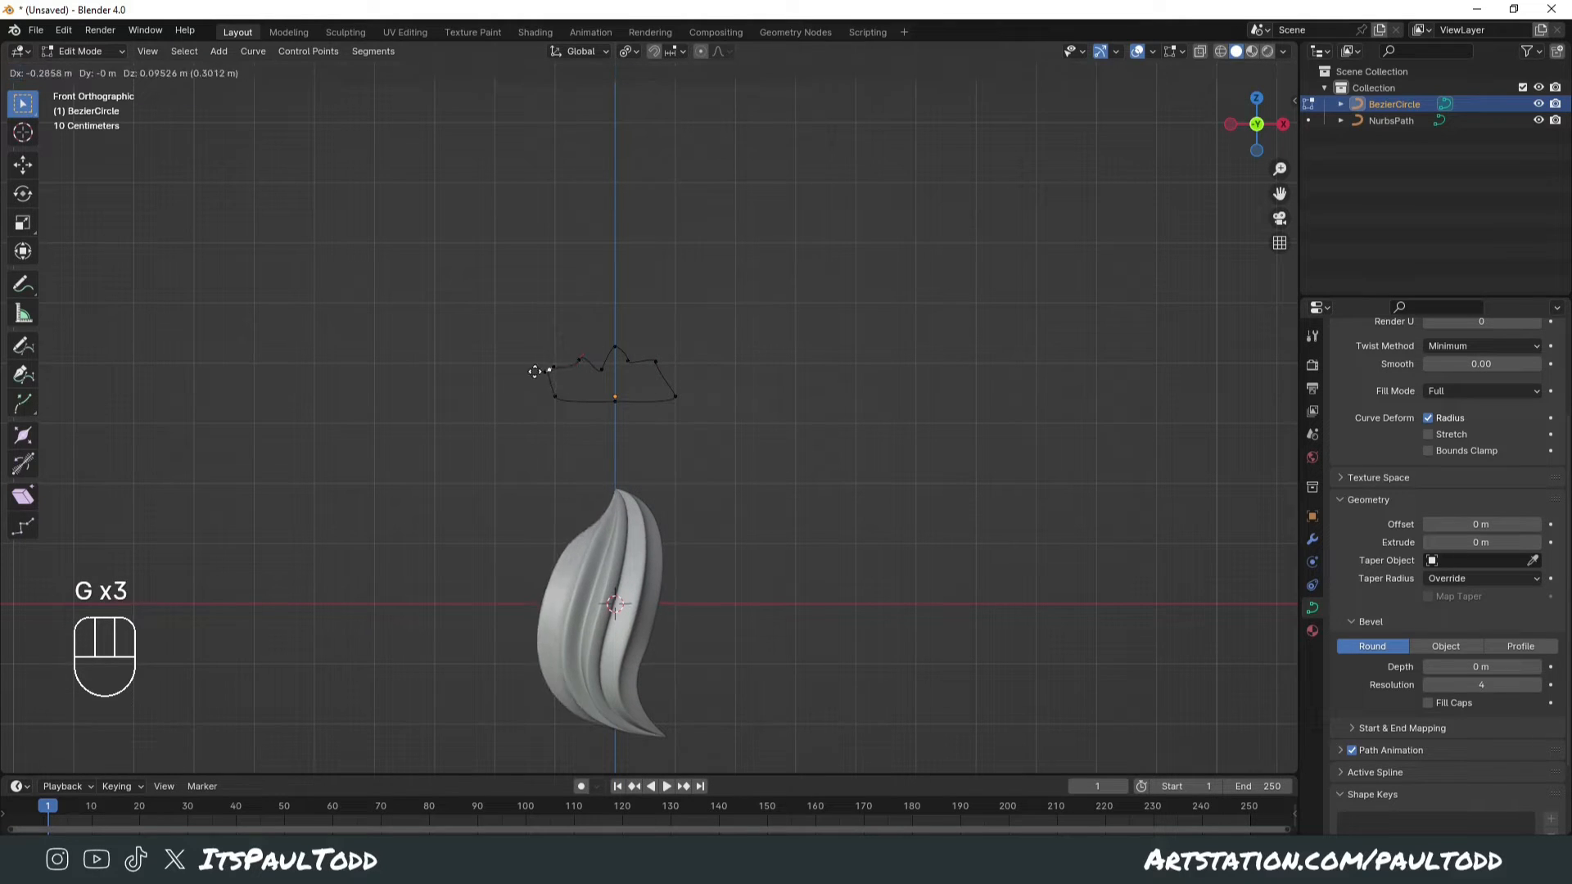
- Move the BezierCircle's top control points to sharpen the profile peaks
key(Tab)
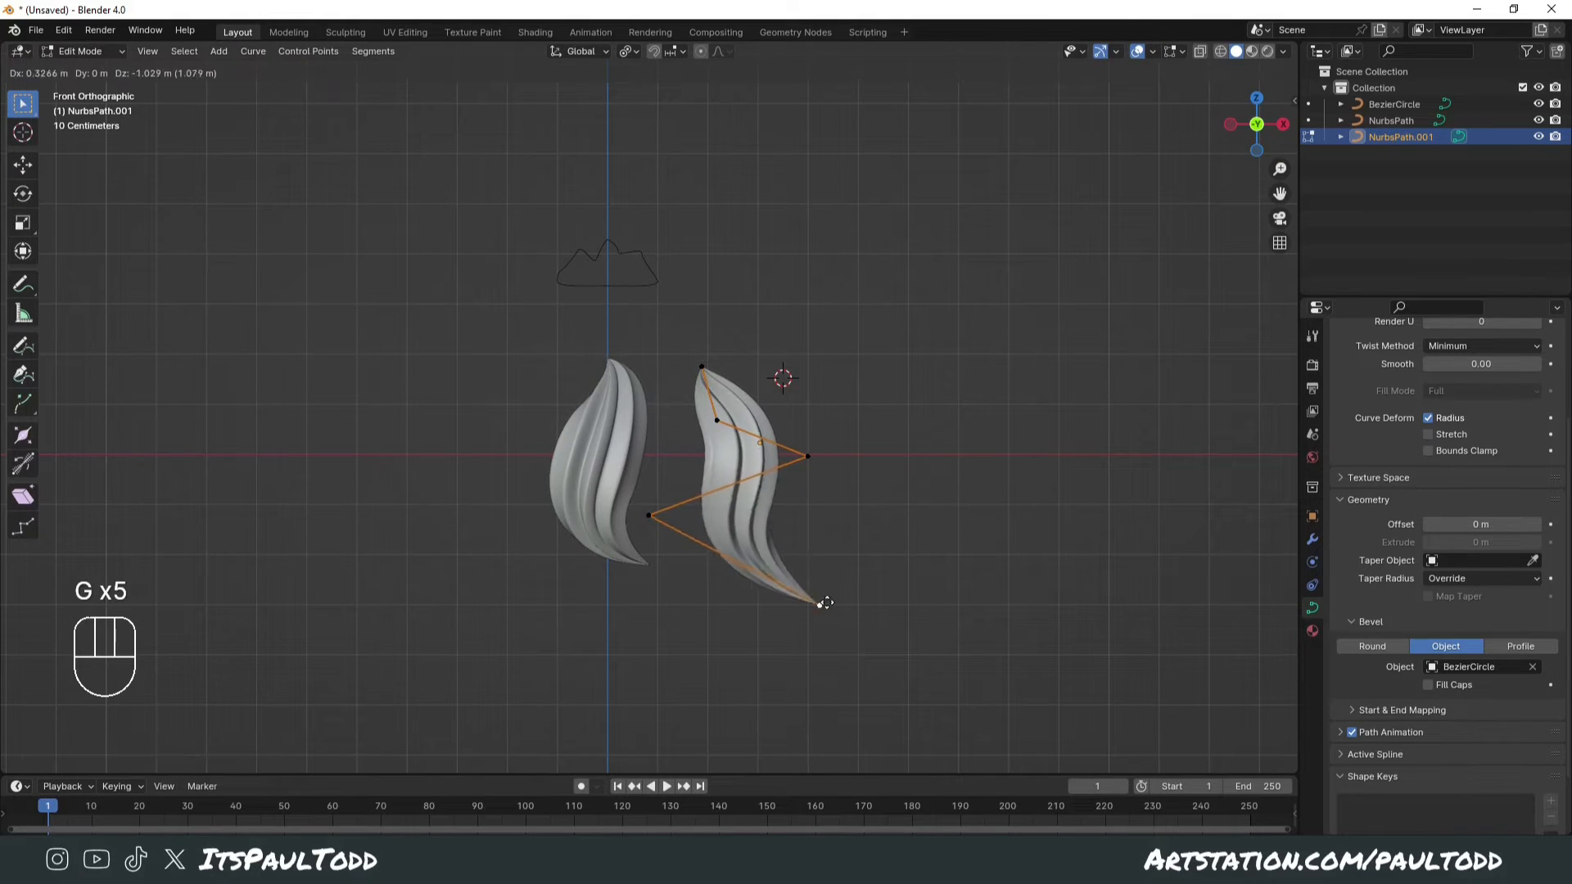
- Shape the duplicated NurbsPath.001 into a longer tail, then select the profile curve
key(Tab)
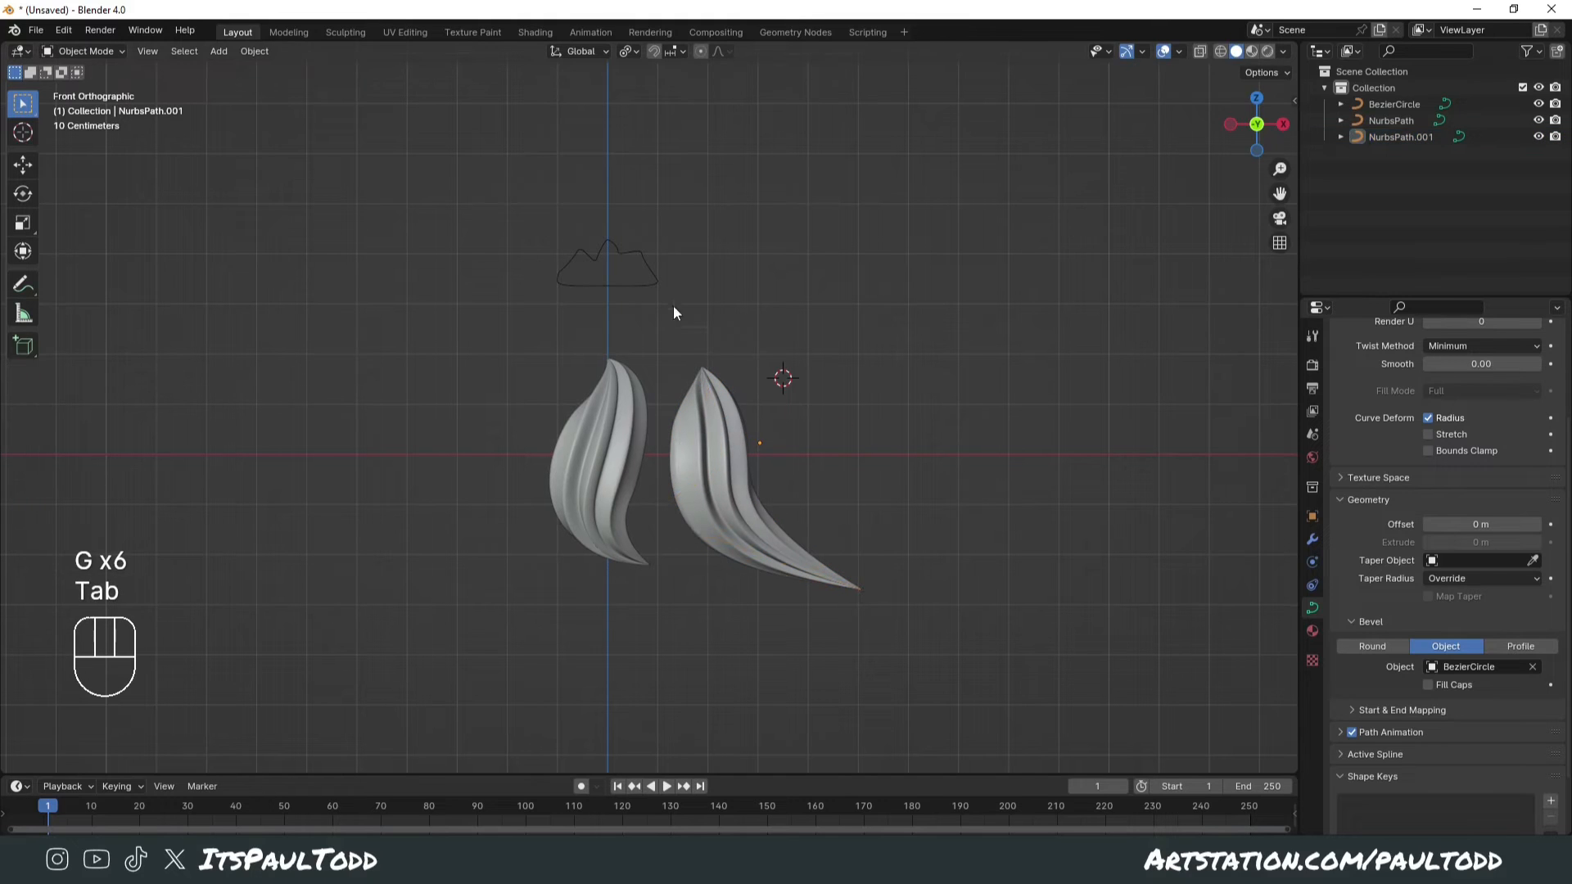
click(1371, 646)
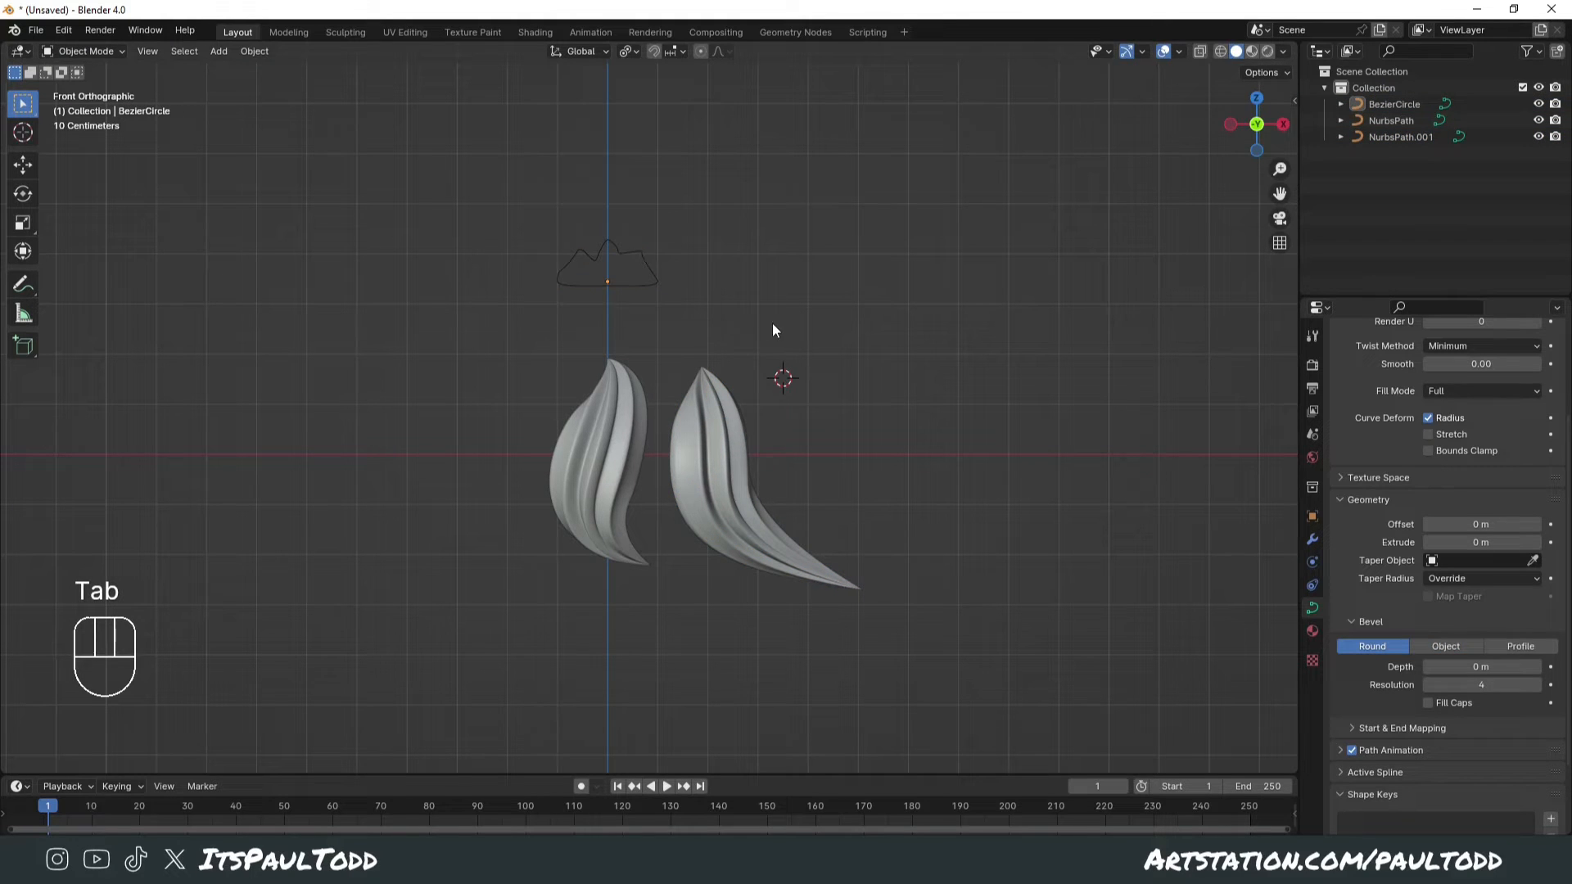
key(g)
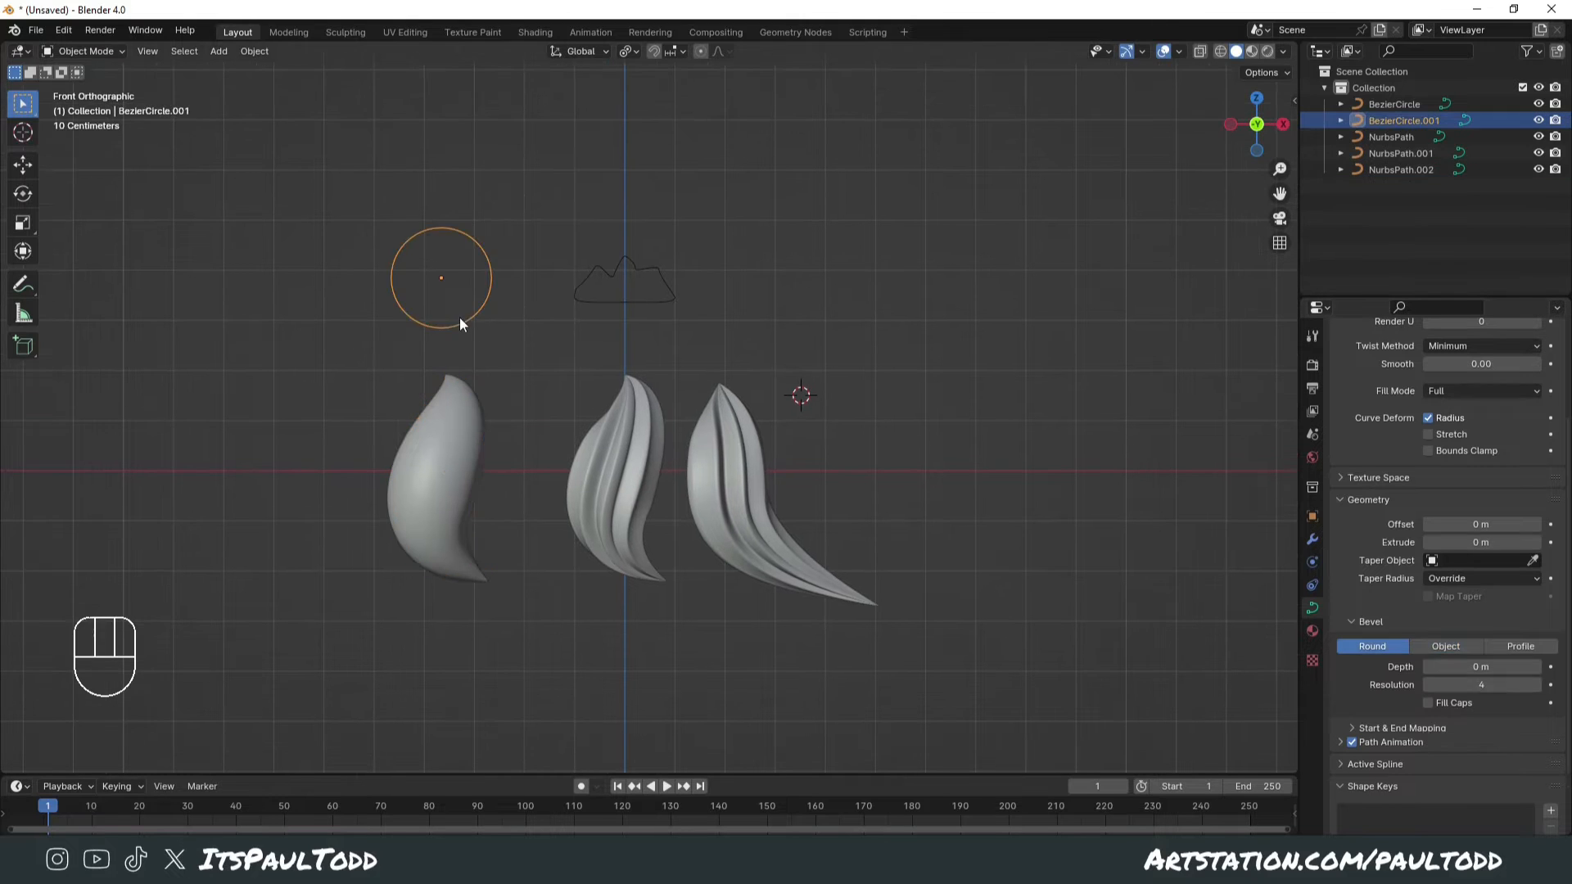
- Move BezierCircle.001's points into a blob-shaped profile for the third tuft
key(Tab)
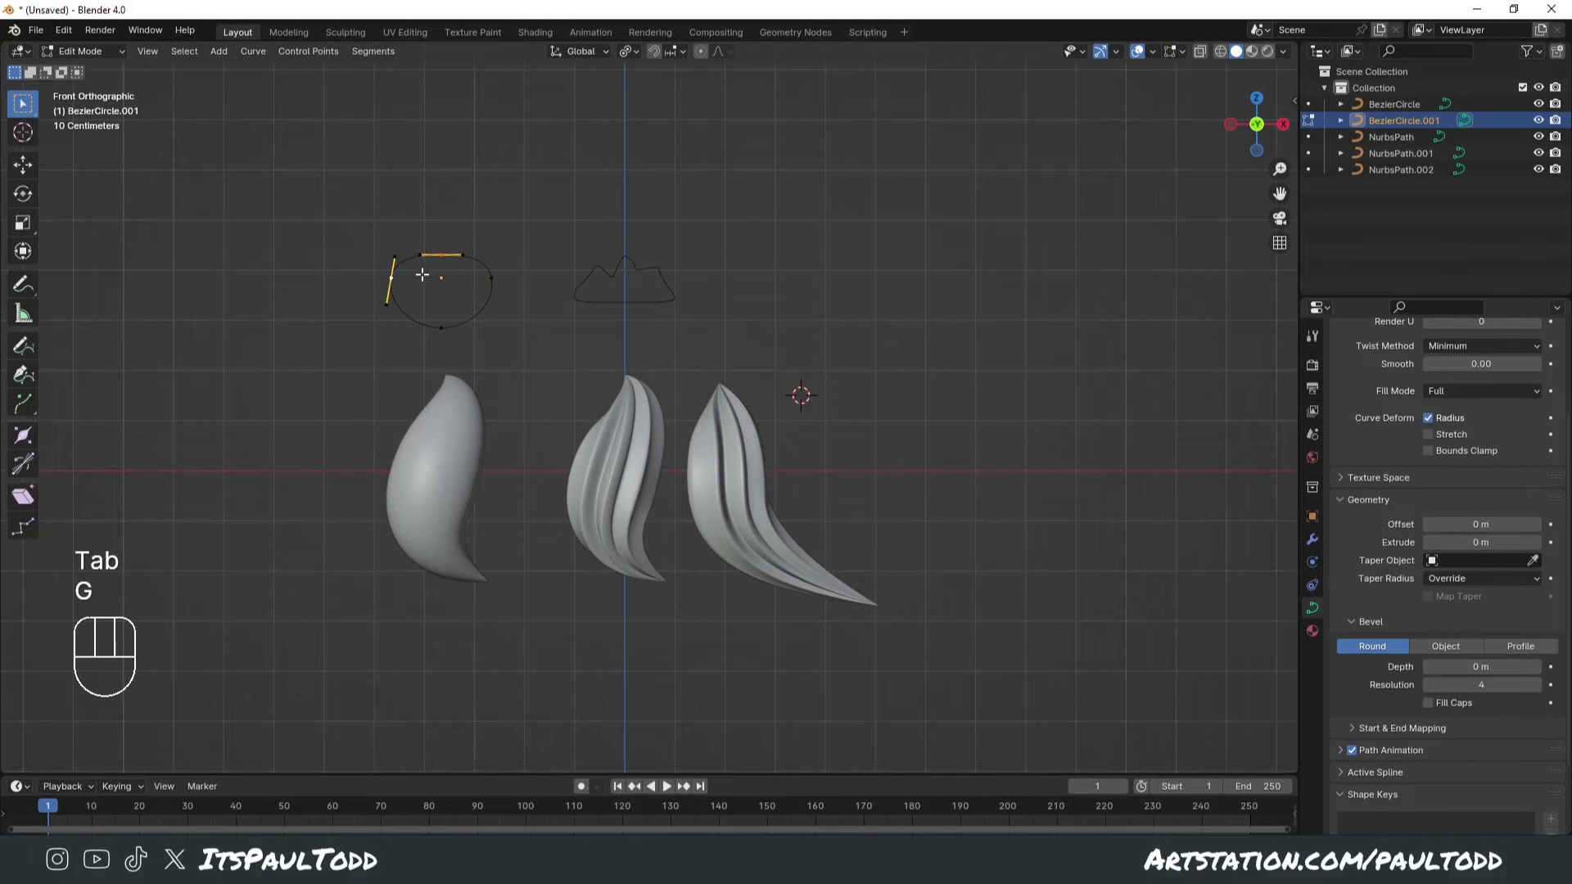
key(Tab)
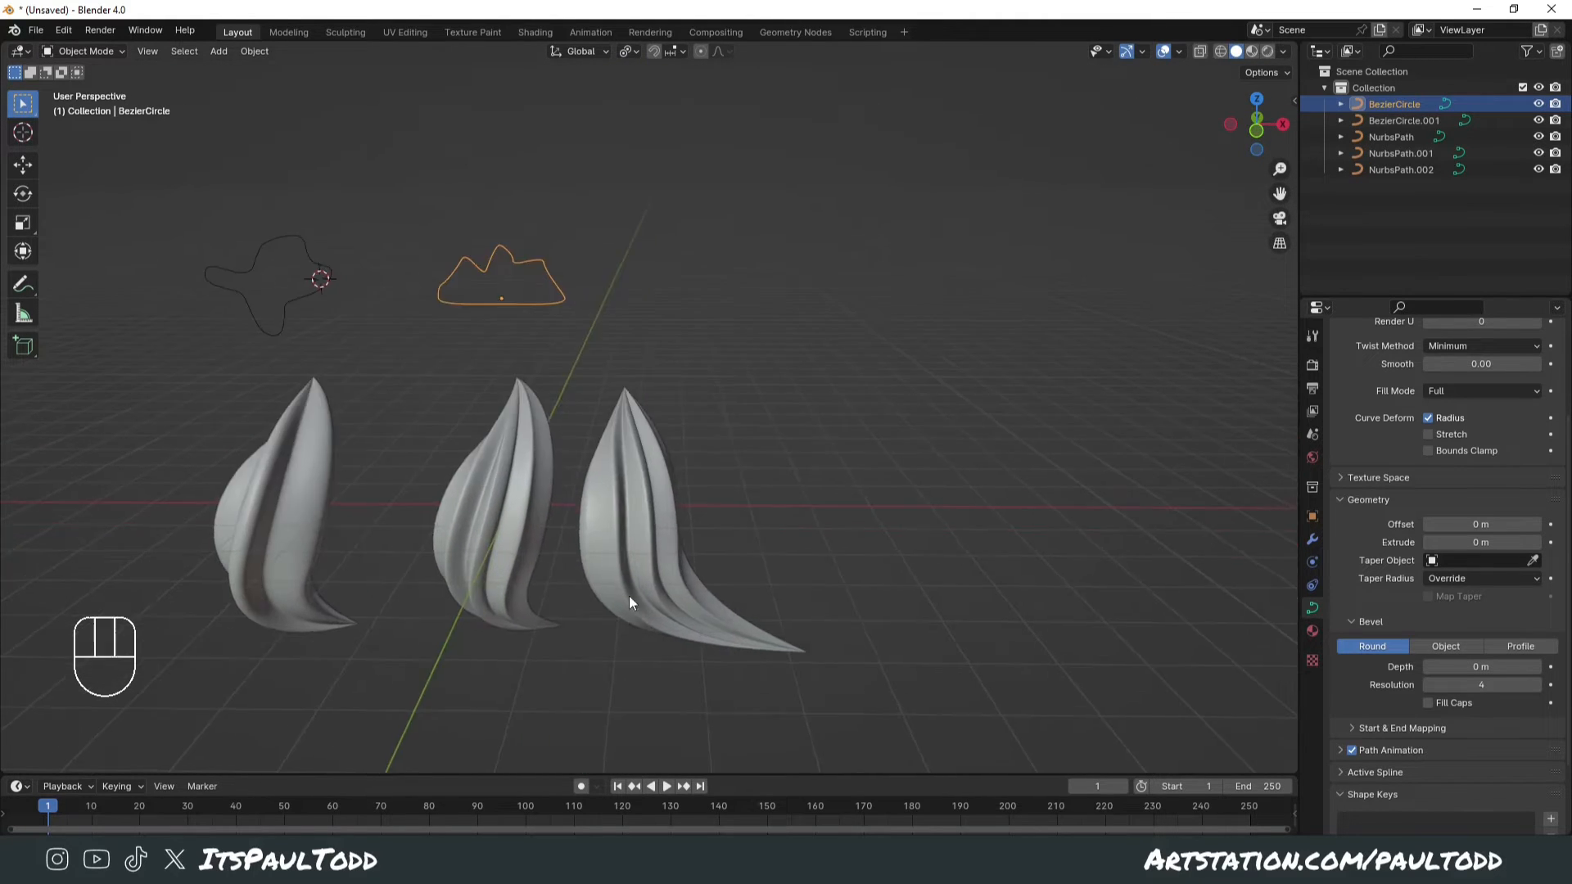
scroll(down, 3)
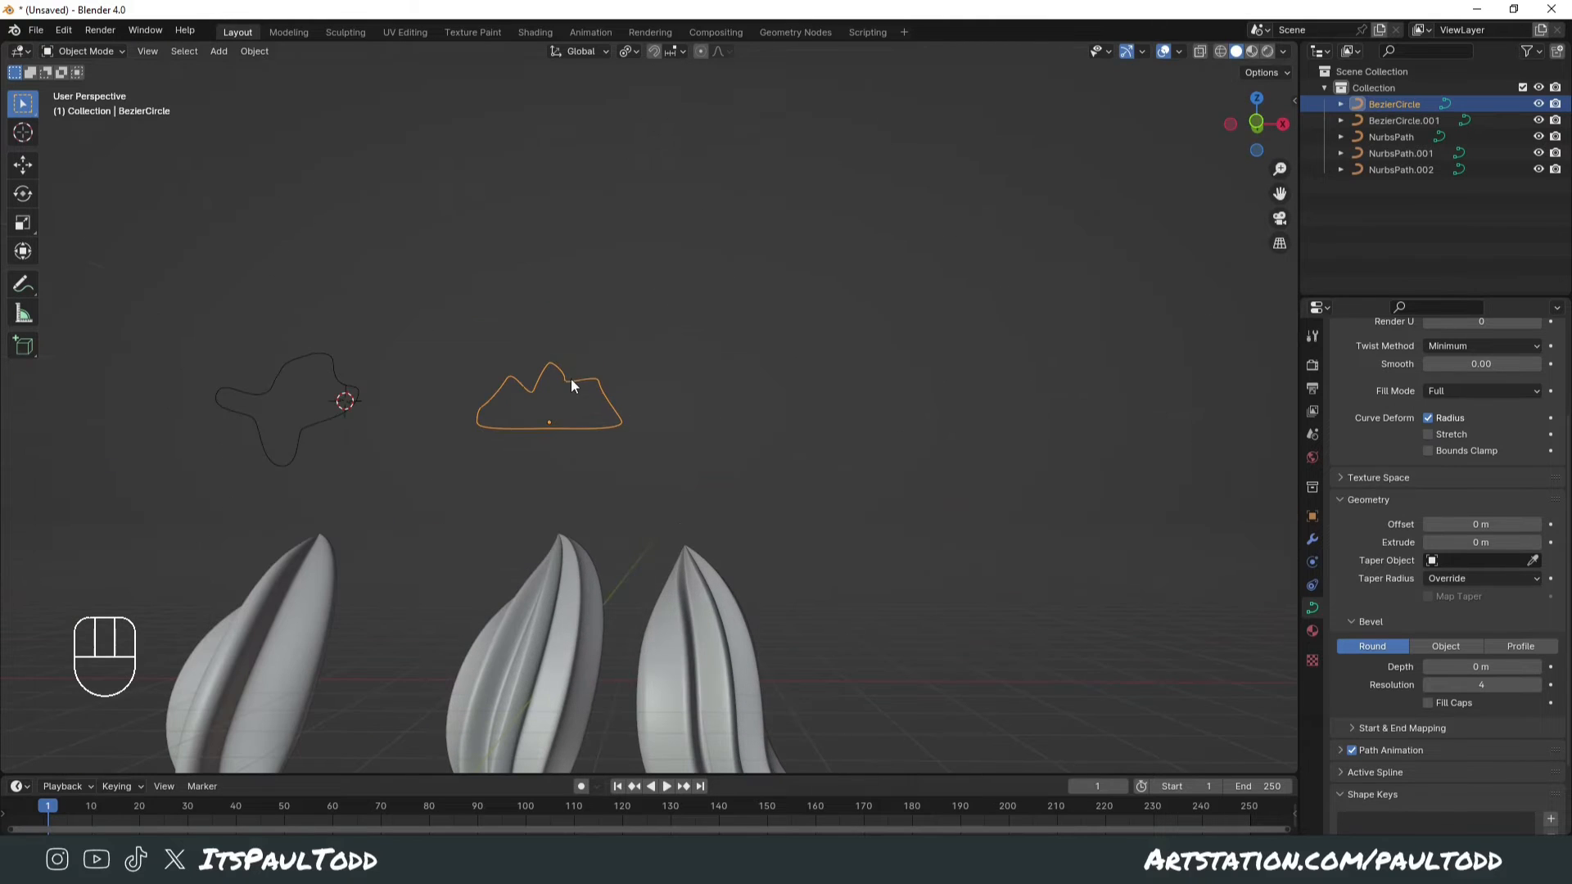
key(Tab)
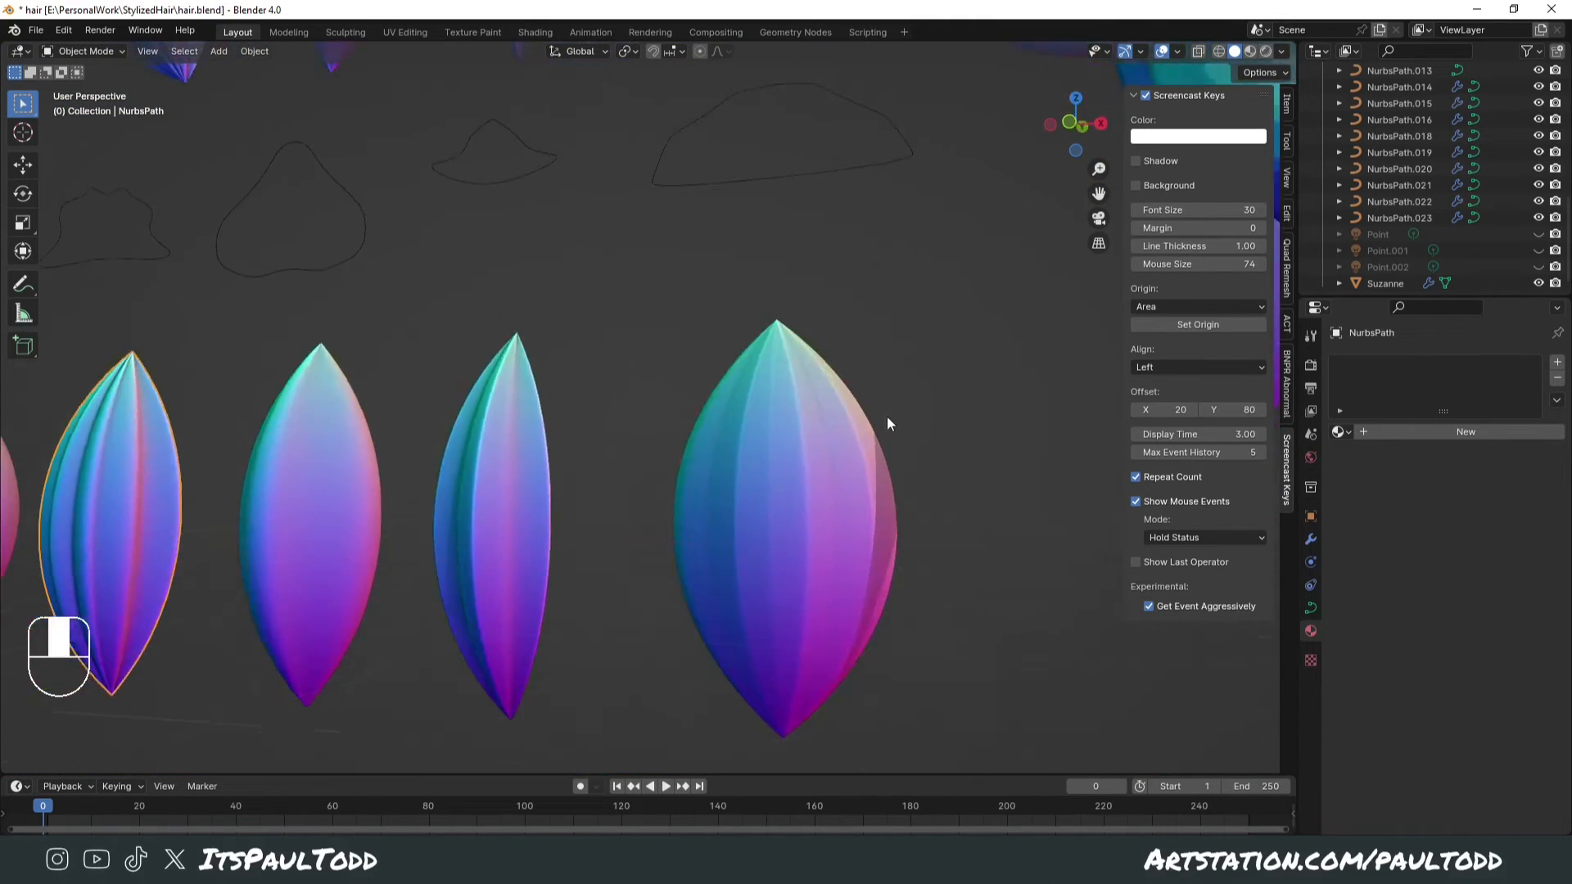
- Inspect a profile curve's points in Edit Mode, then view the tufted Suzanne head
key(Tab)
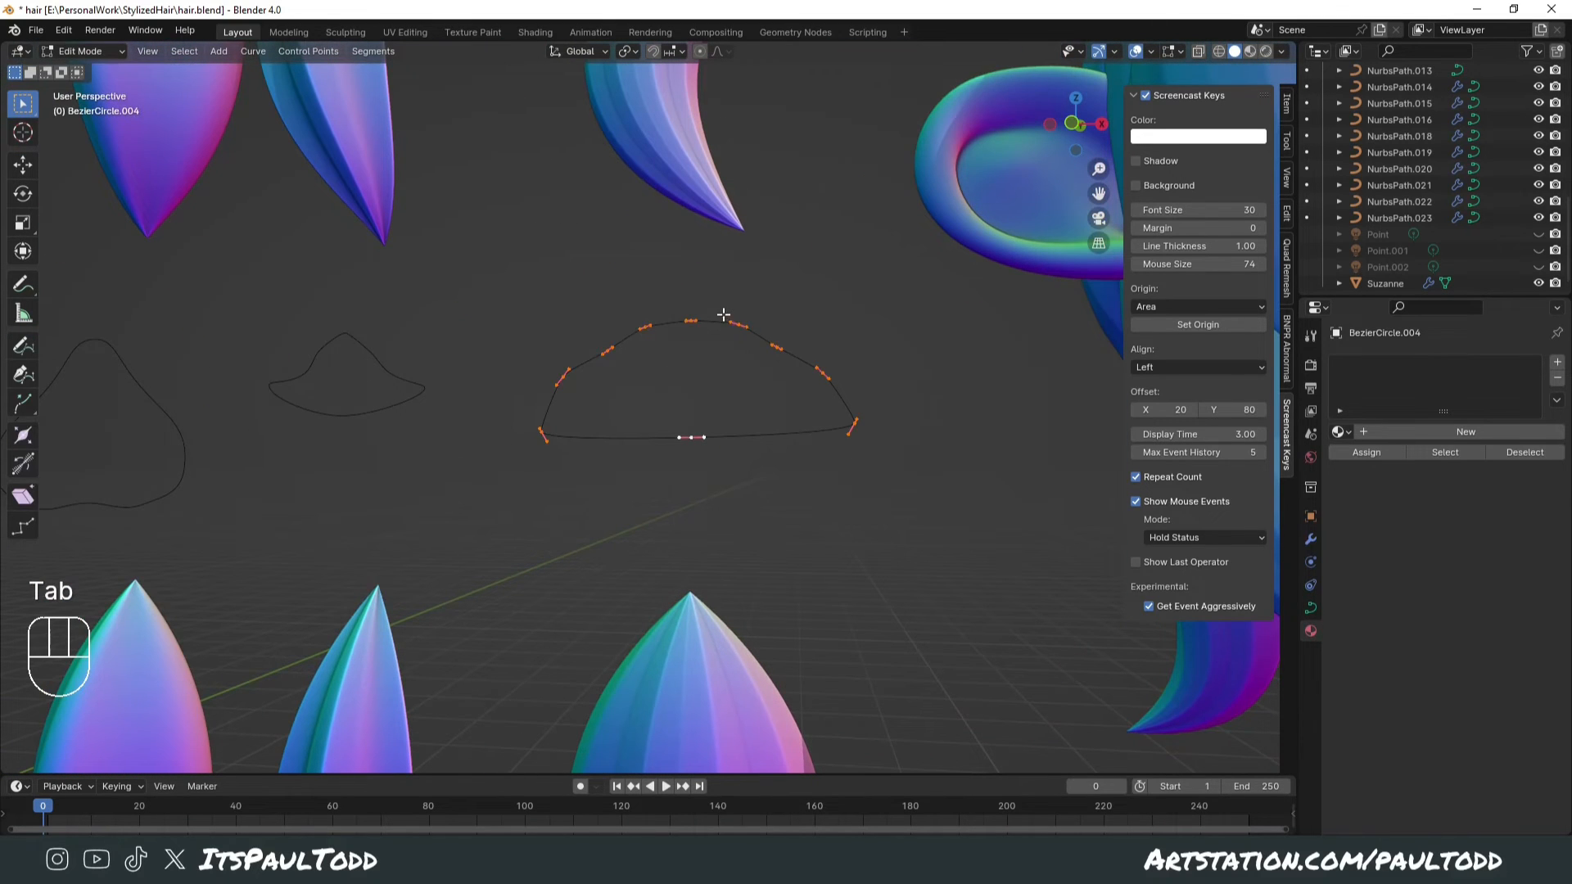
key(Tab)
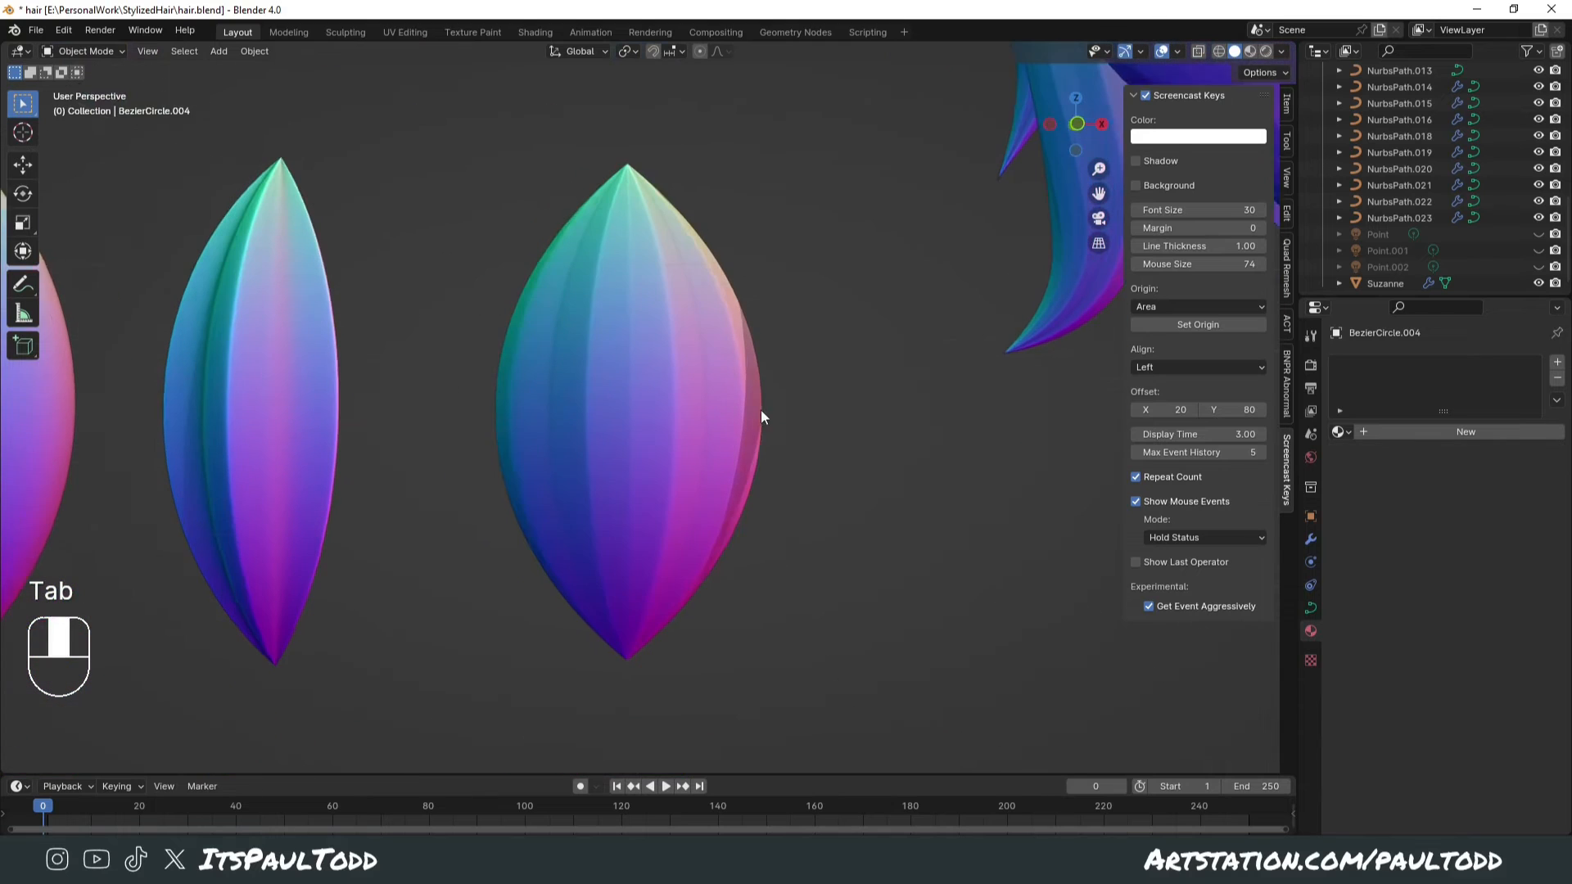
scroll(down, 3)
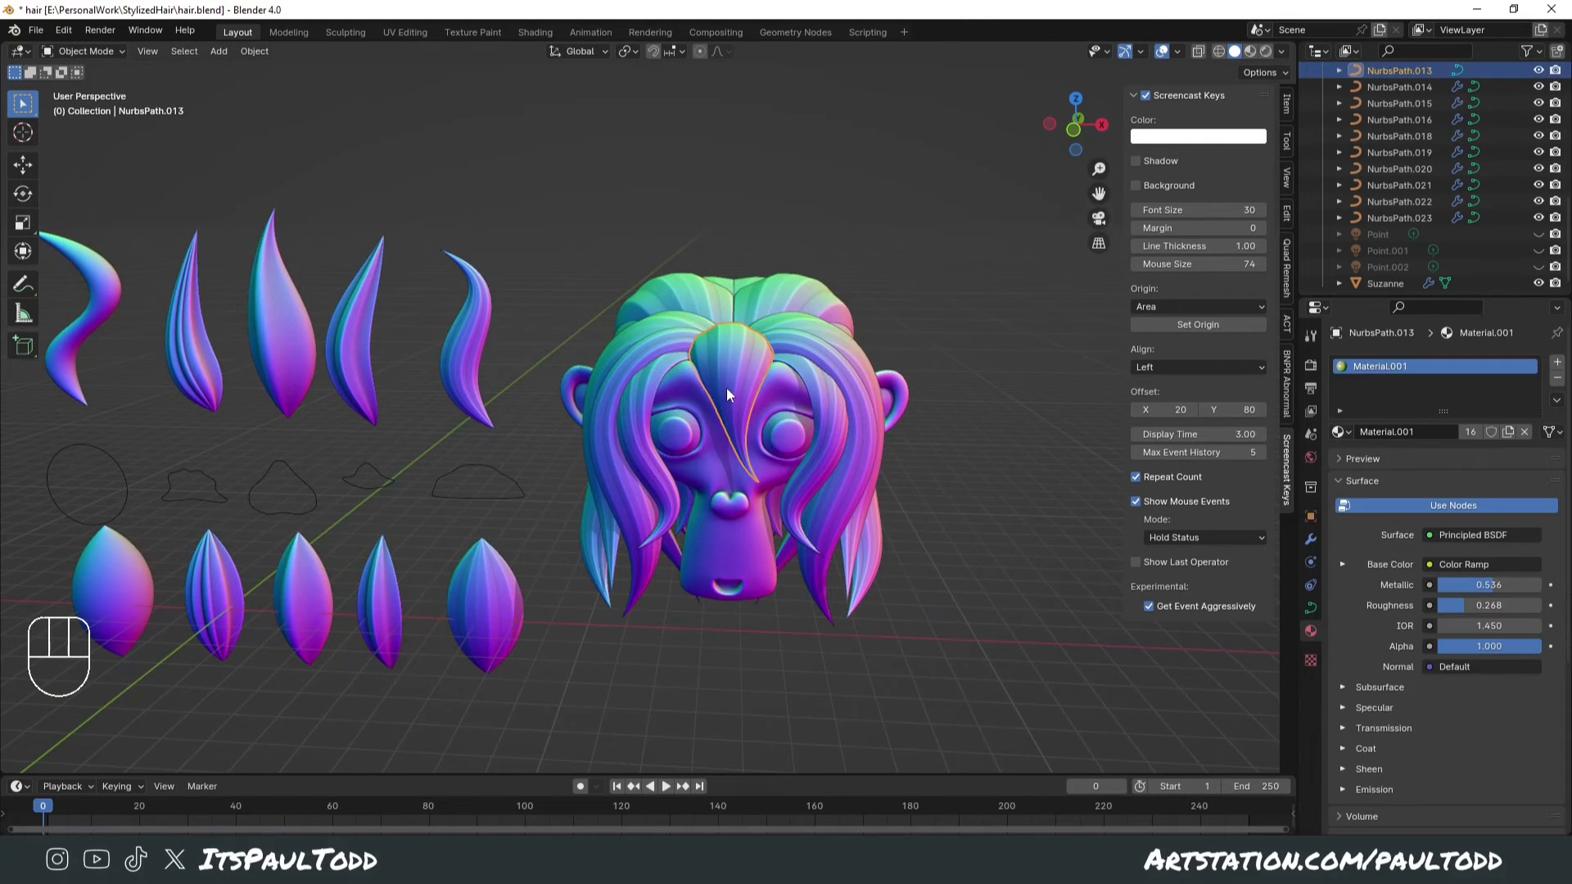
key(shift+d)
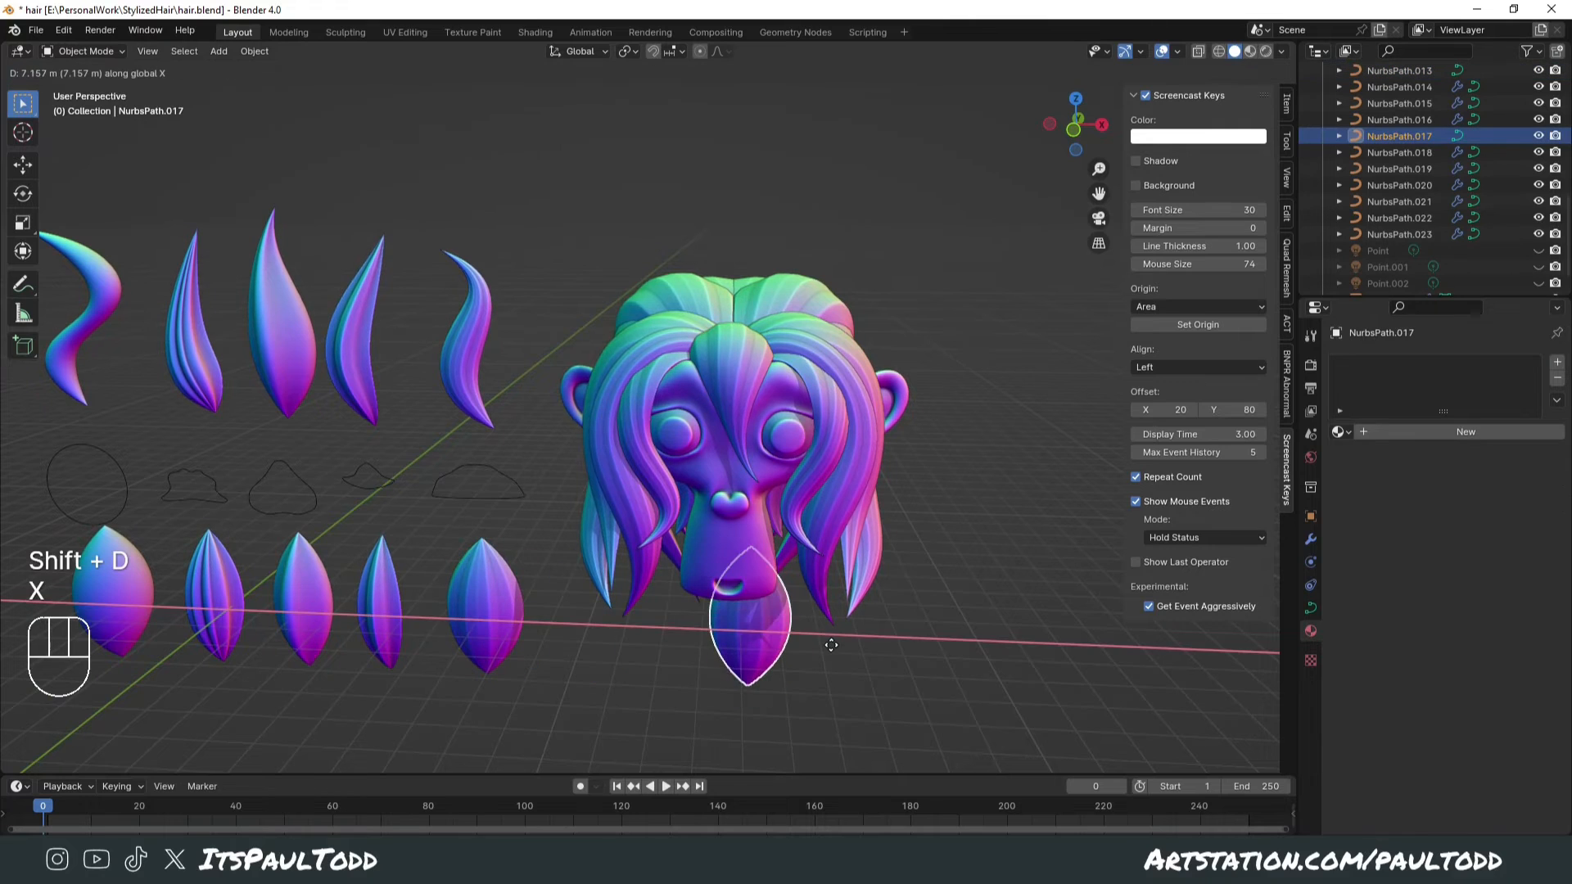
key(Tab)
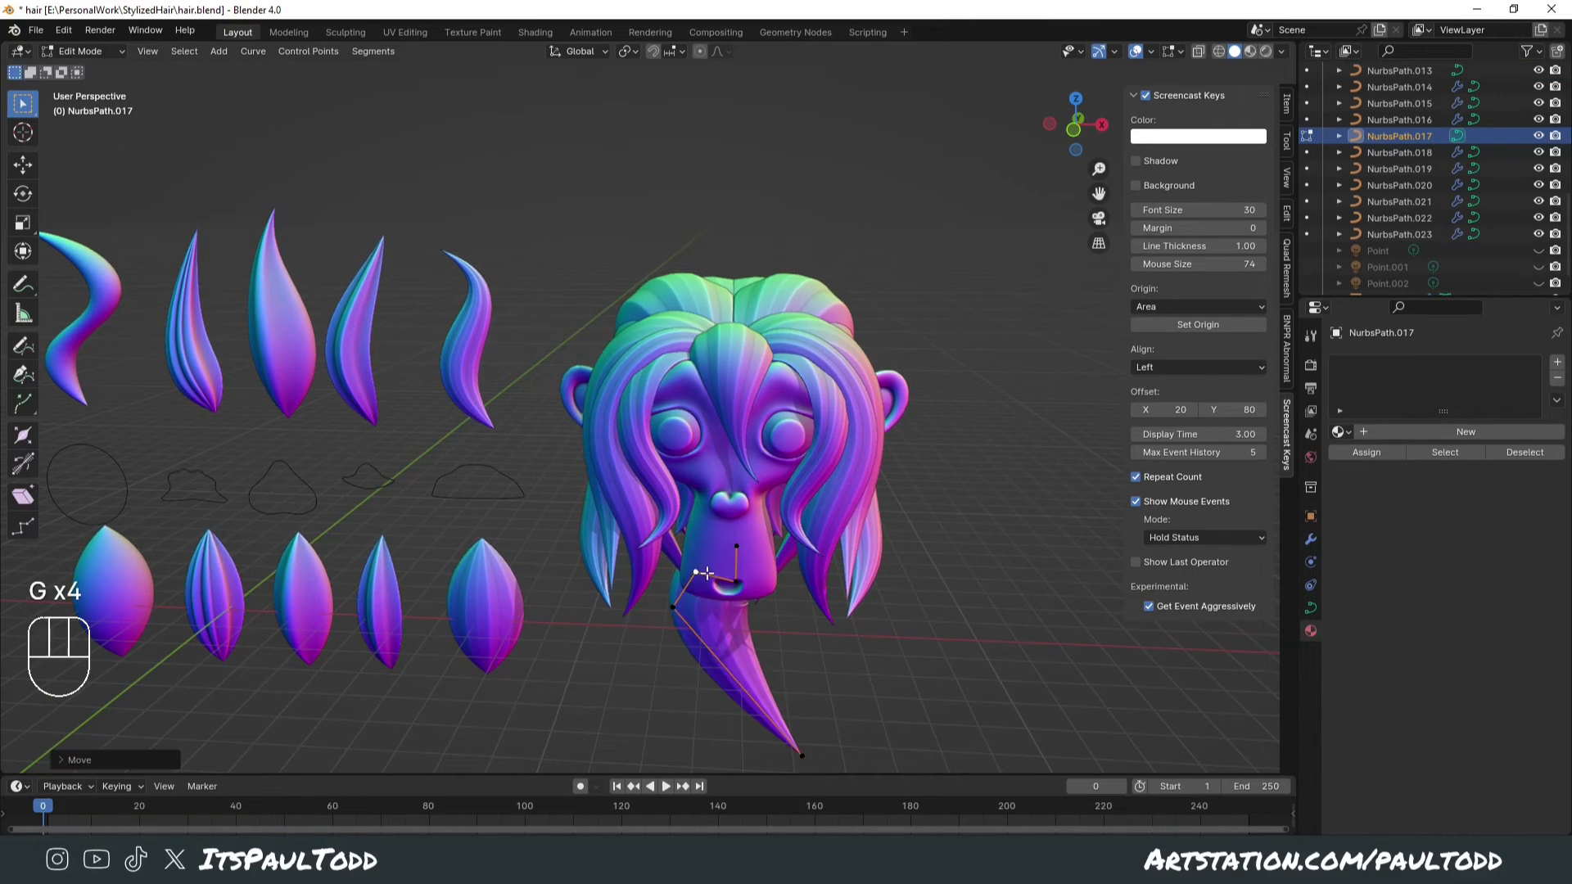
key(Tab)
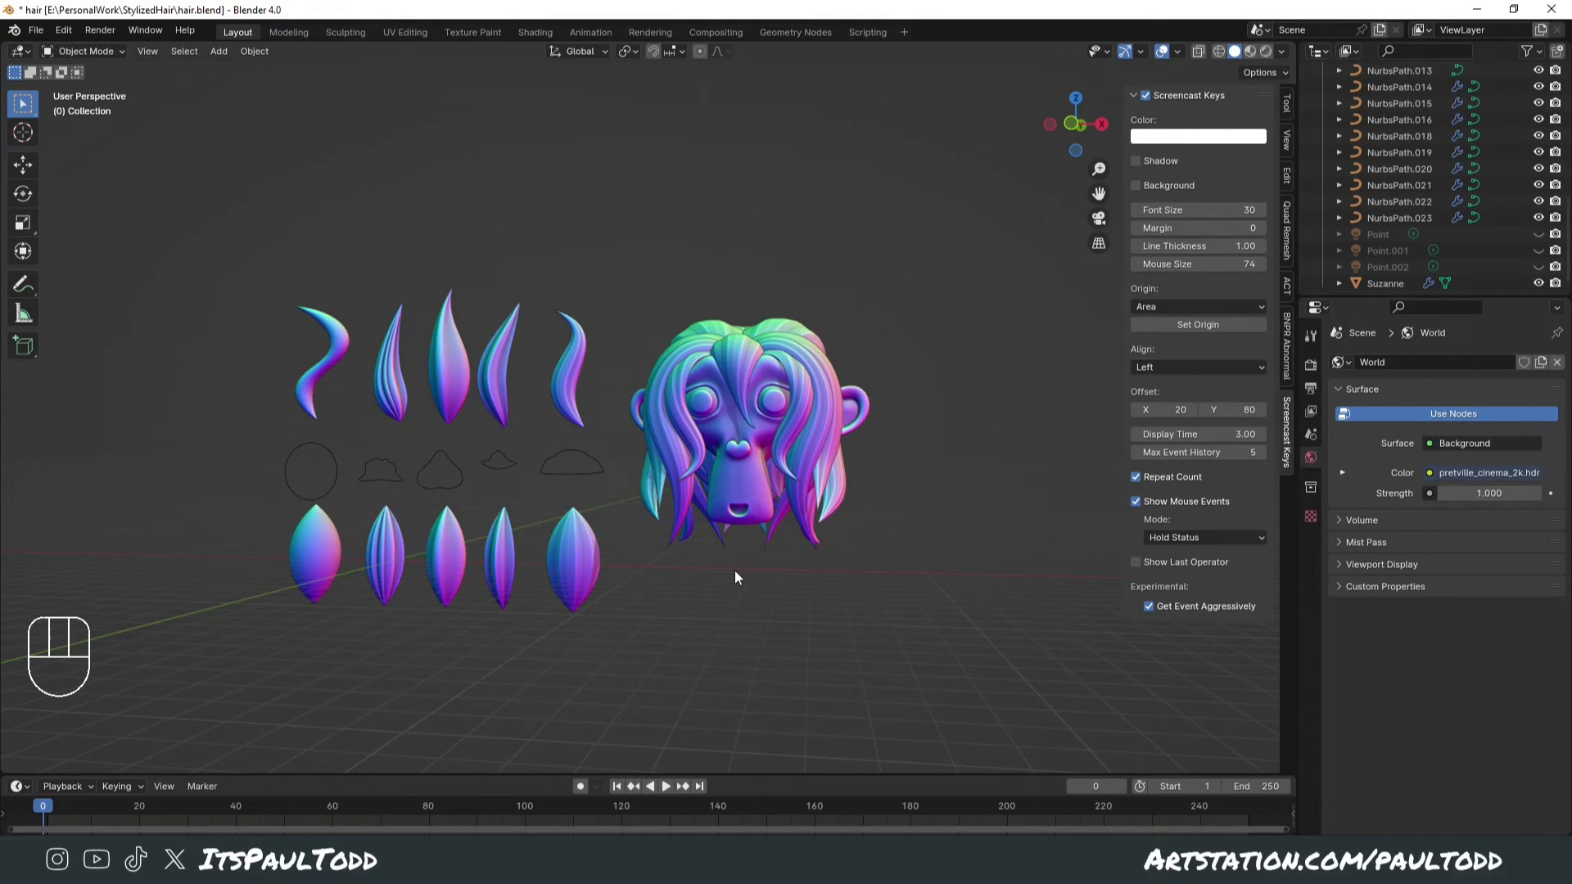
mouse_move(688, 579)
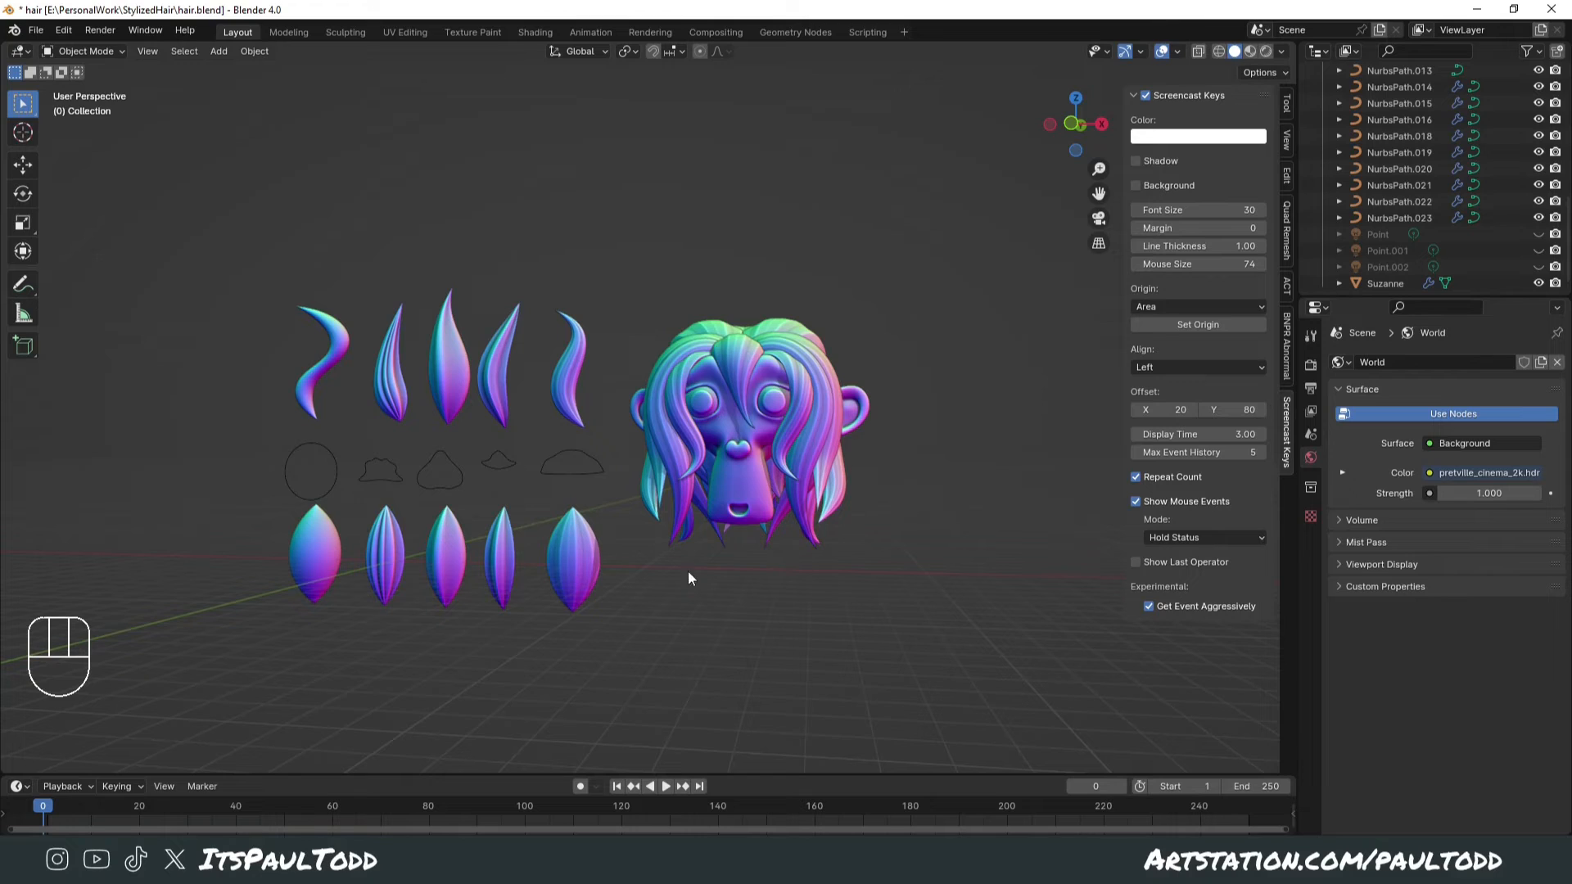
mouse_move(664, 523)
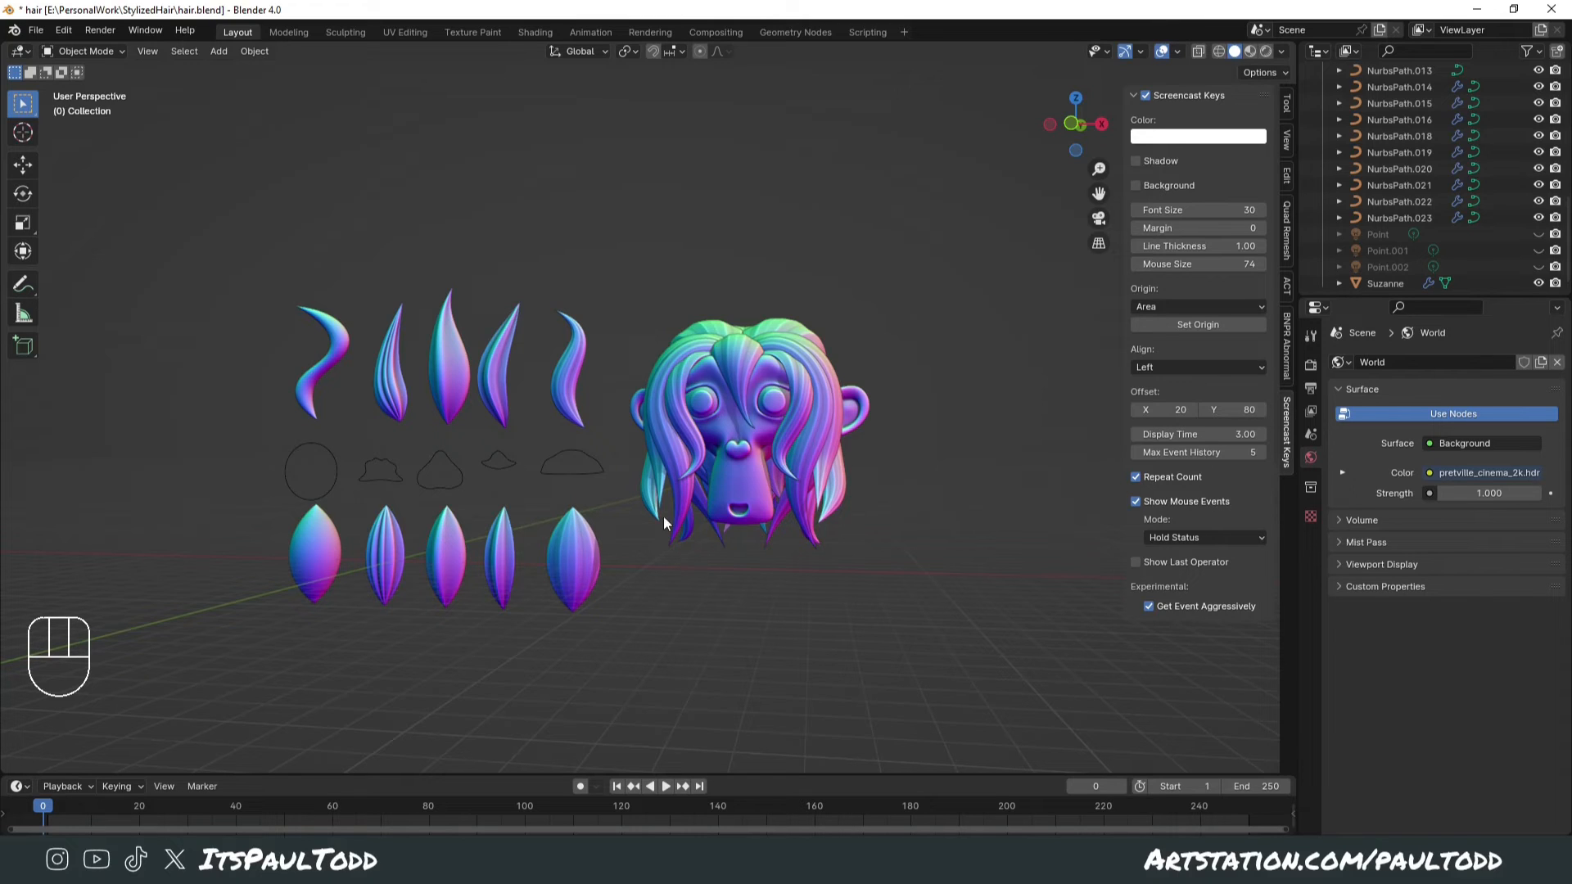
mouse_move(613, 453)
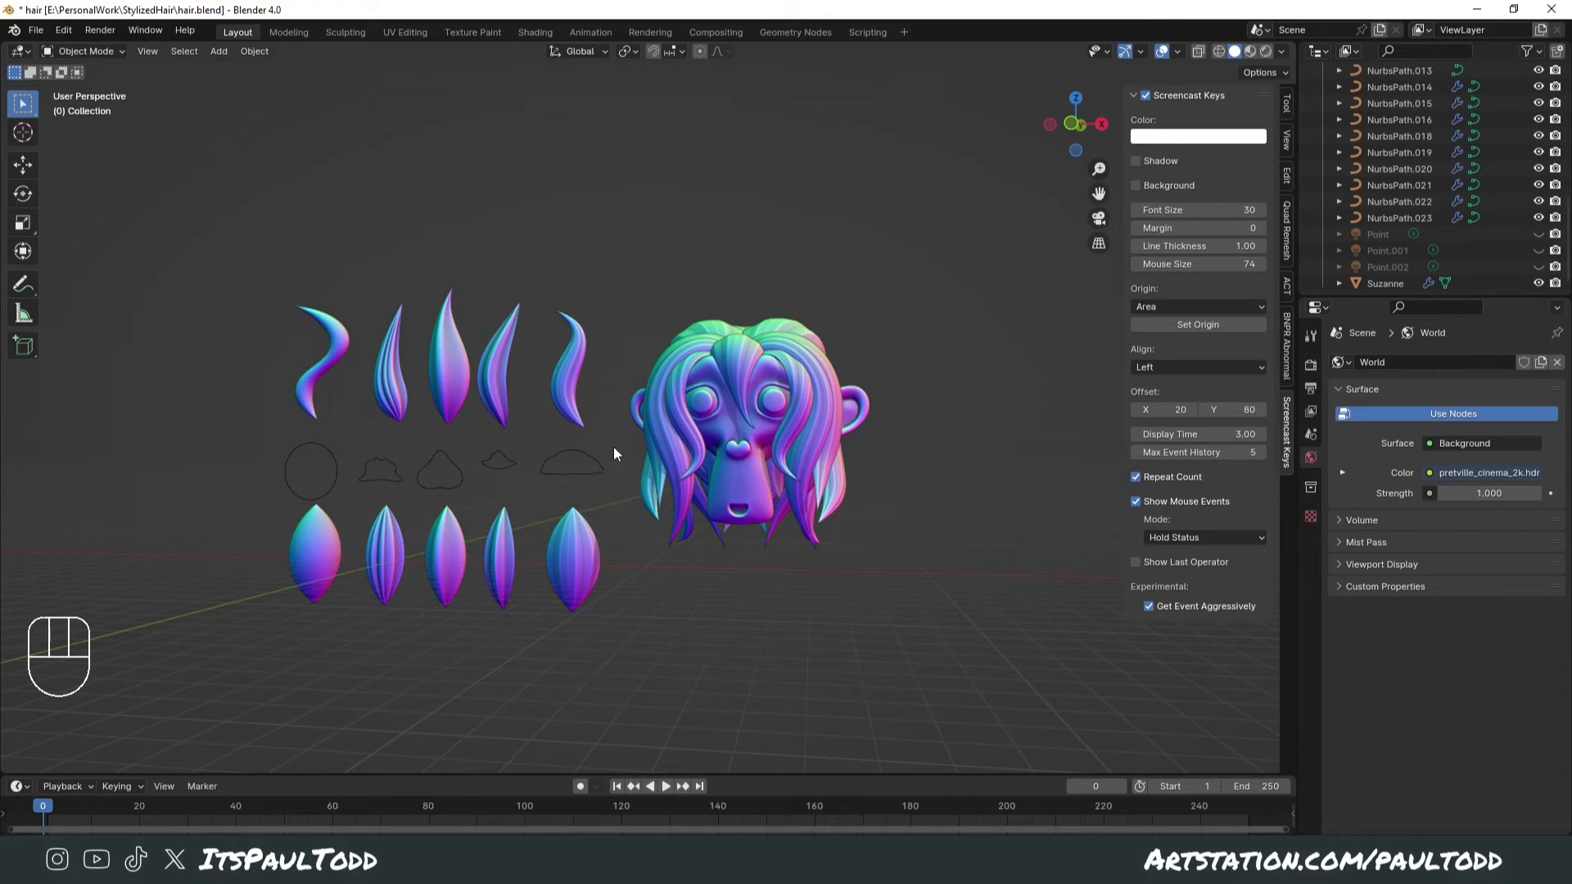
mouse_move(785, 403)
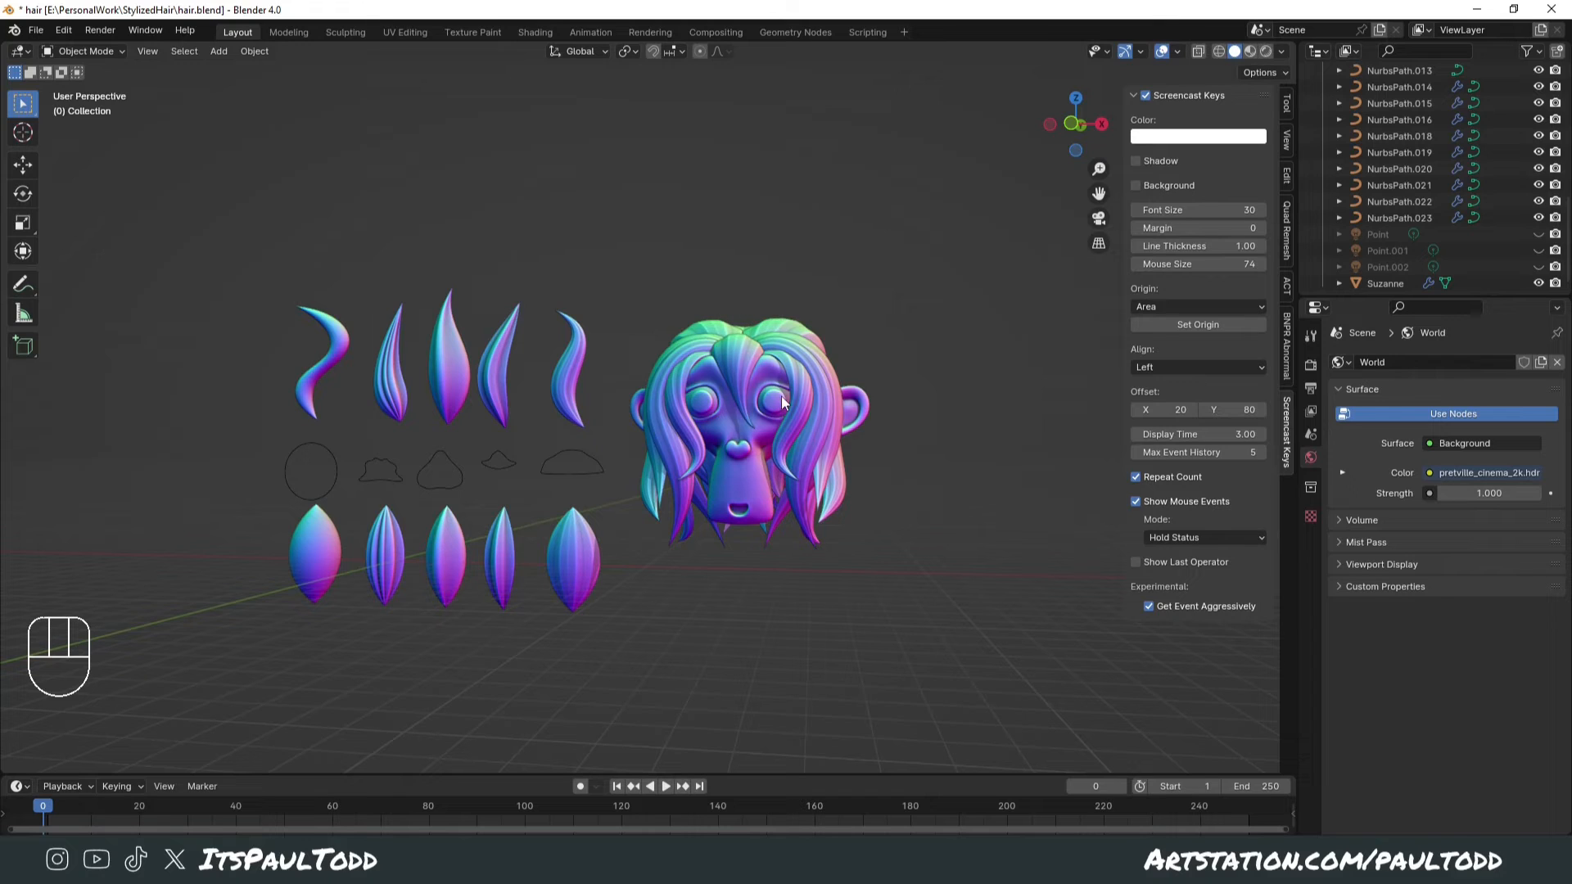
mouse_move(903, 485)
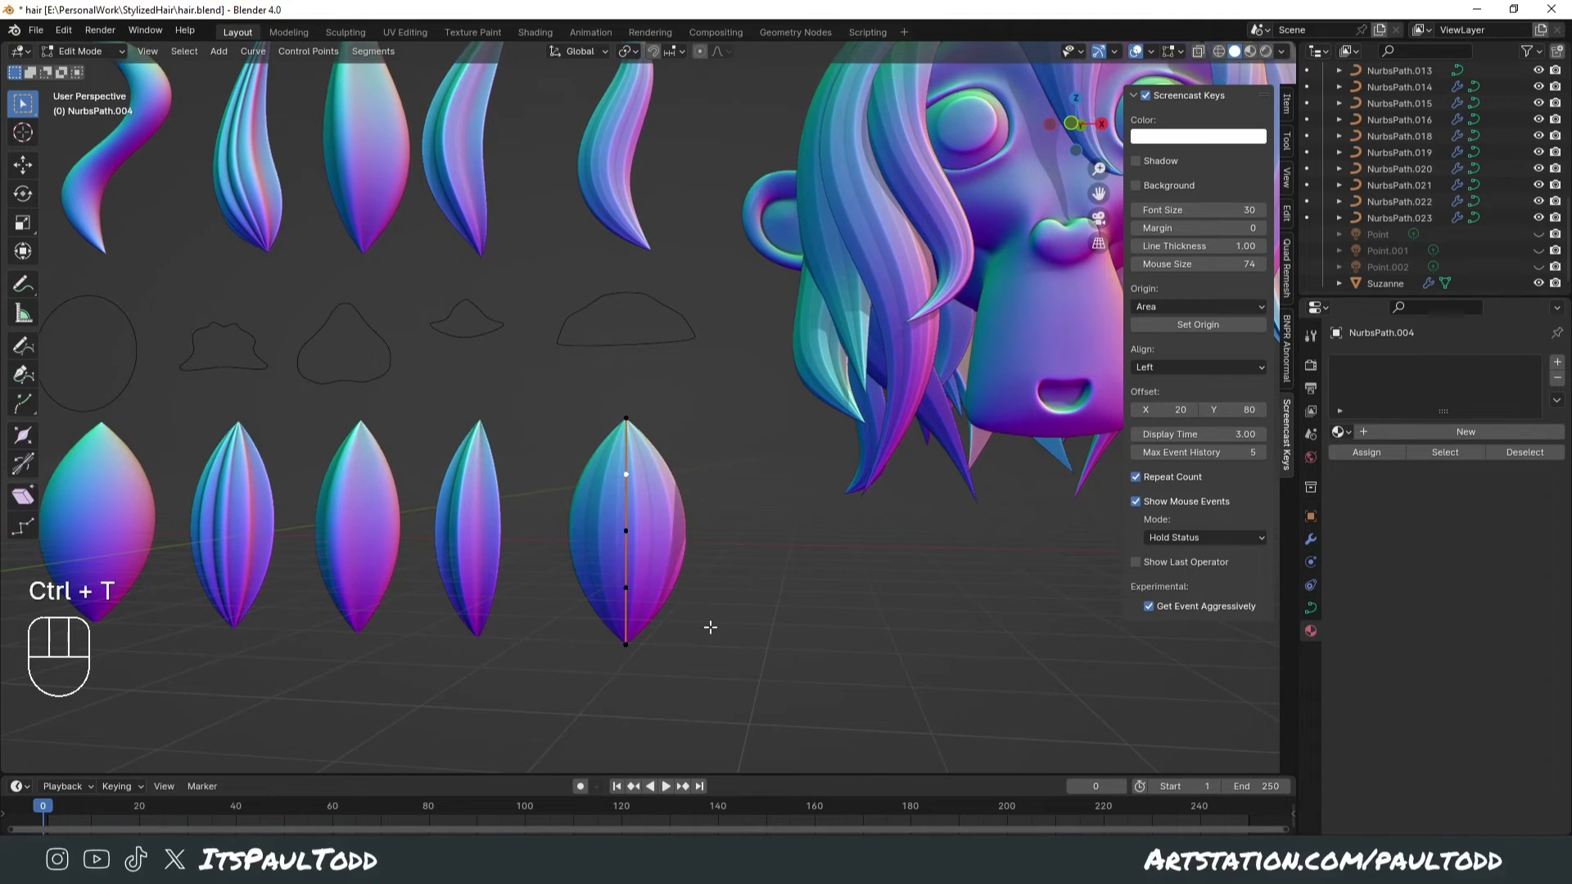
mouse_move(653, 543)
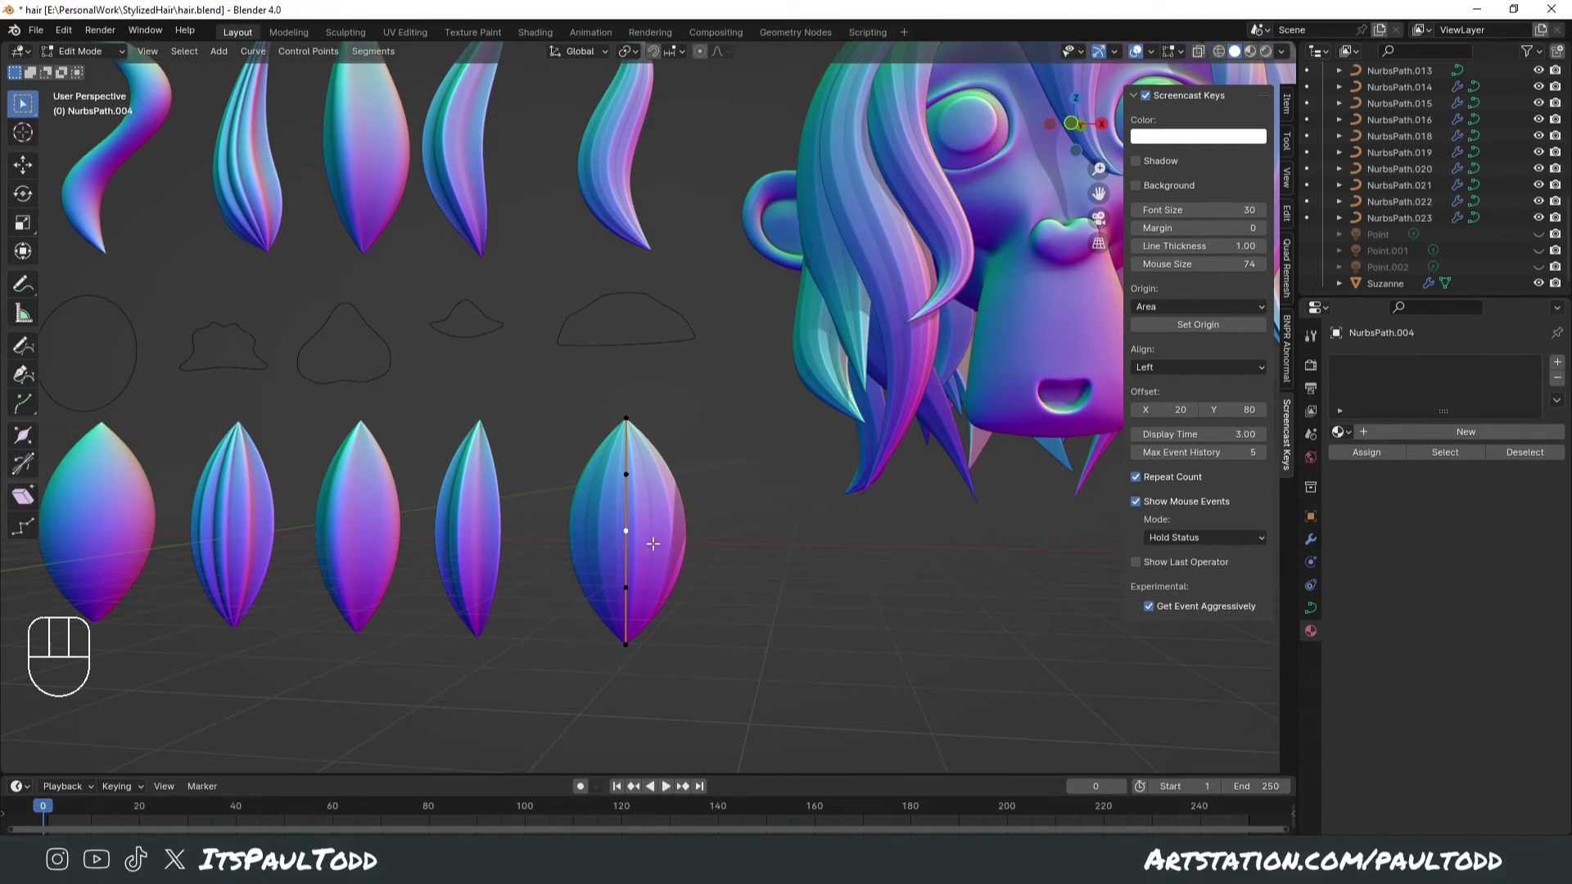
- Shrink NurbsPath.004's top to a sharp point and fatten its base into a bulb with Alt+S
key(alt+s)
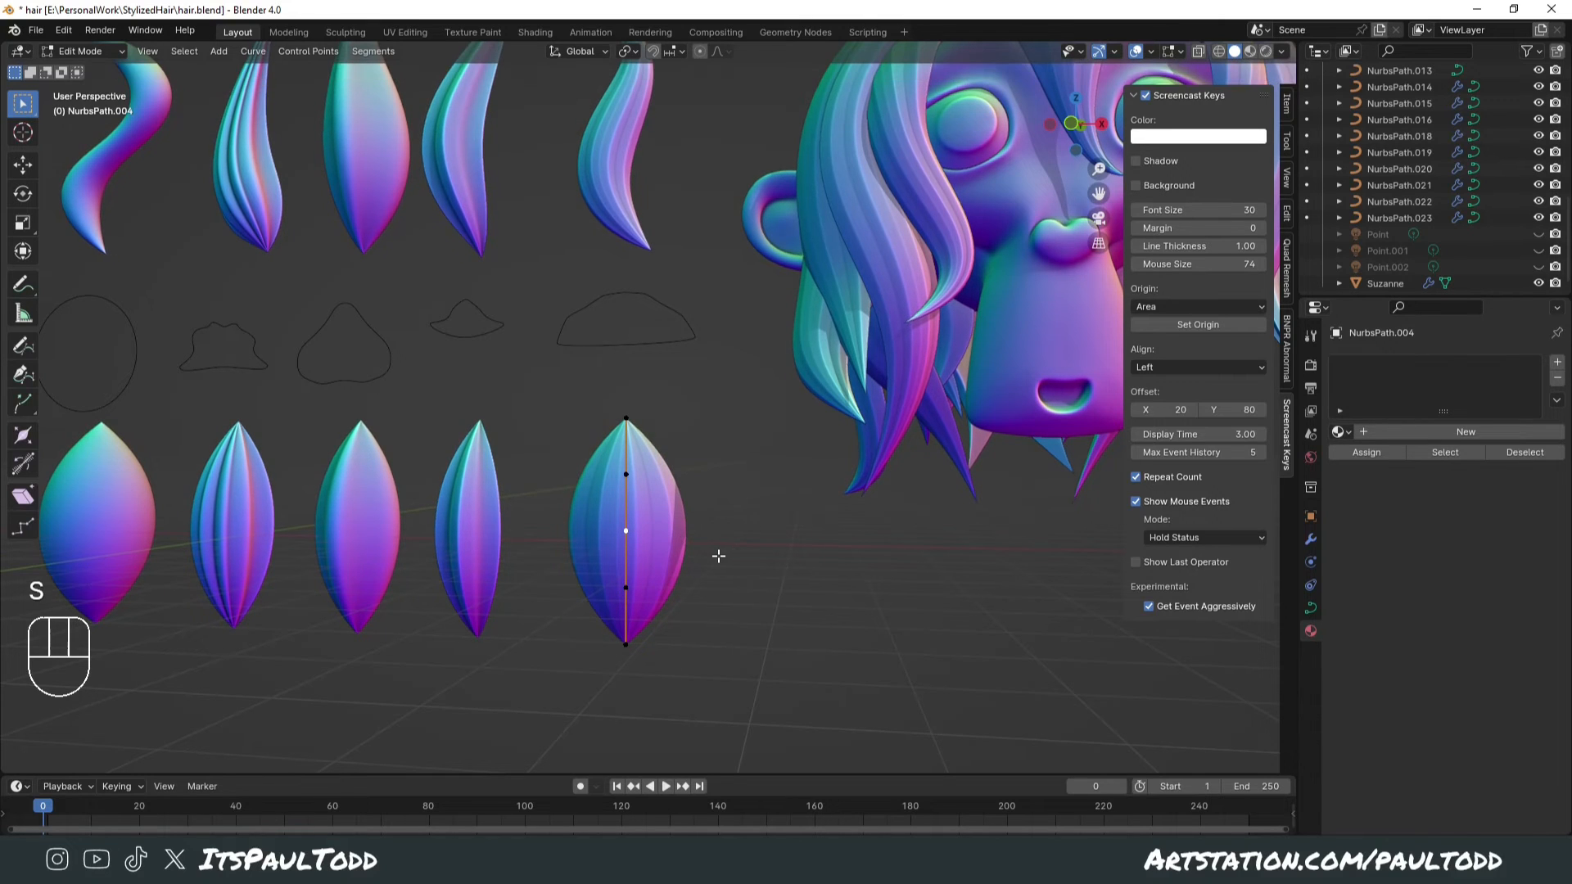
key(Tab)
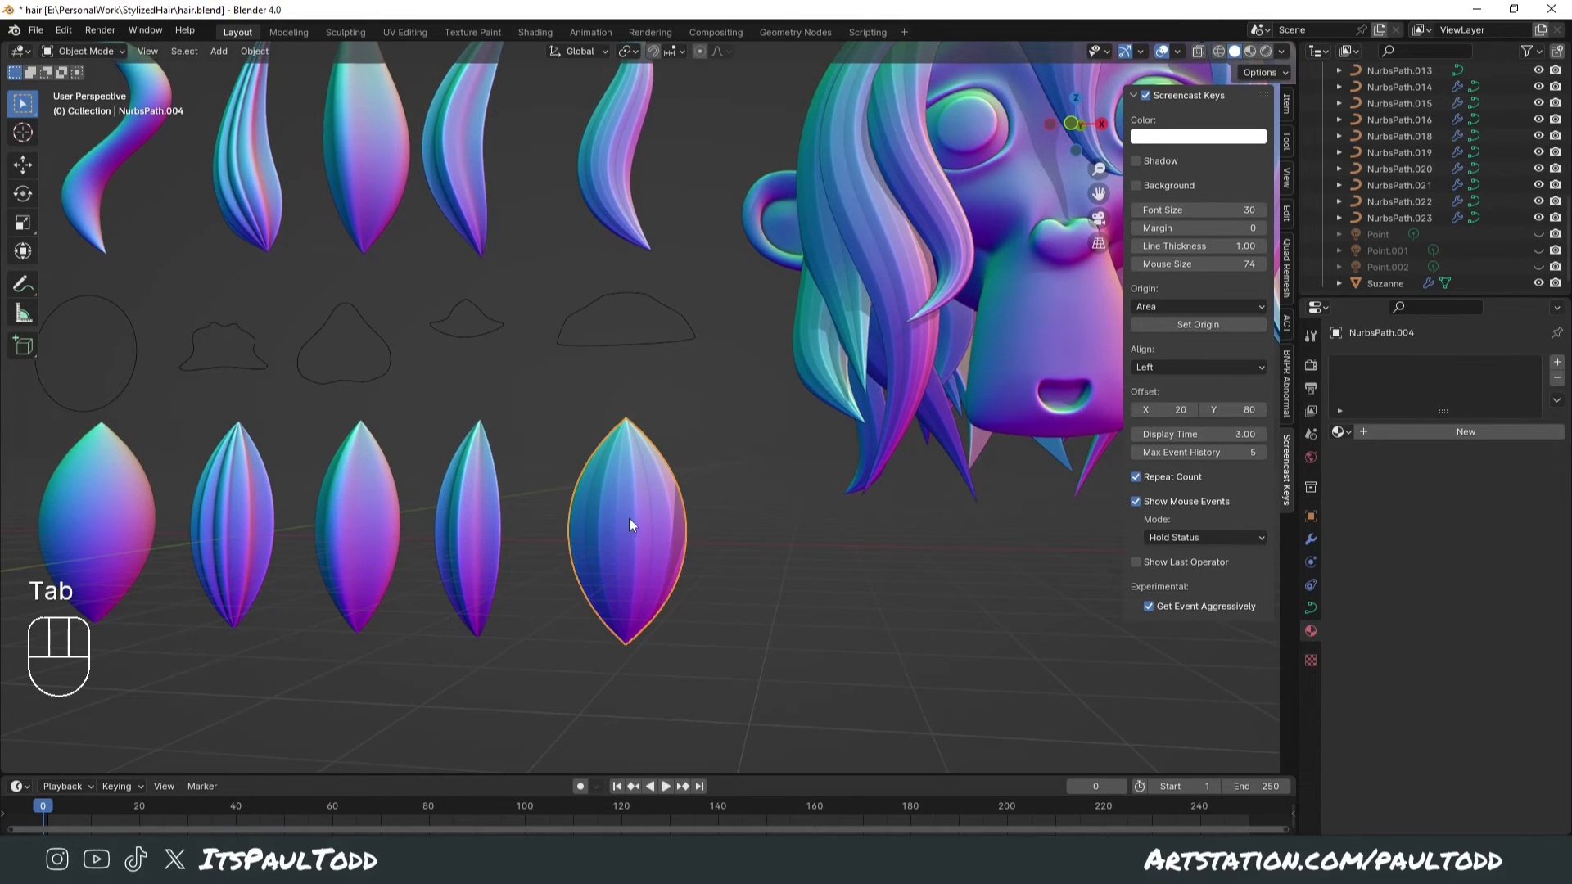
key(s)
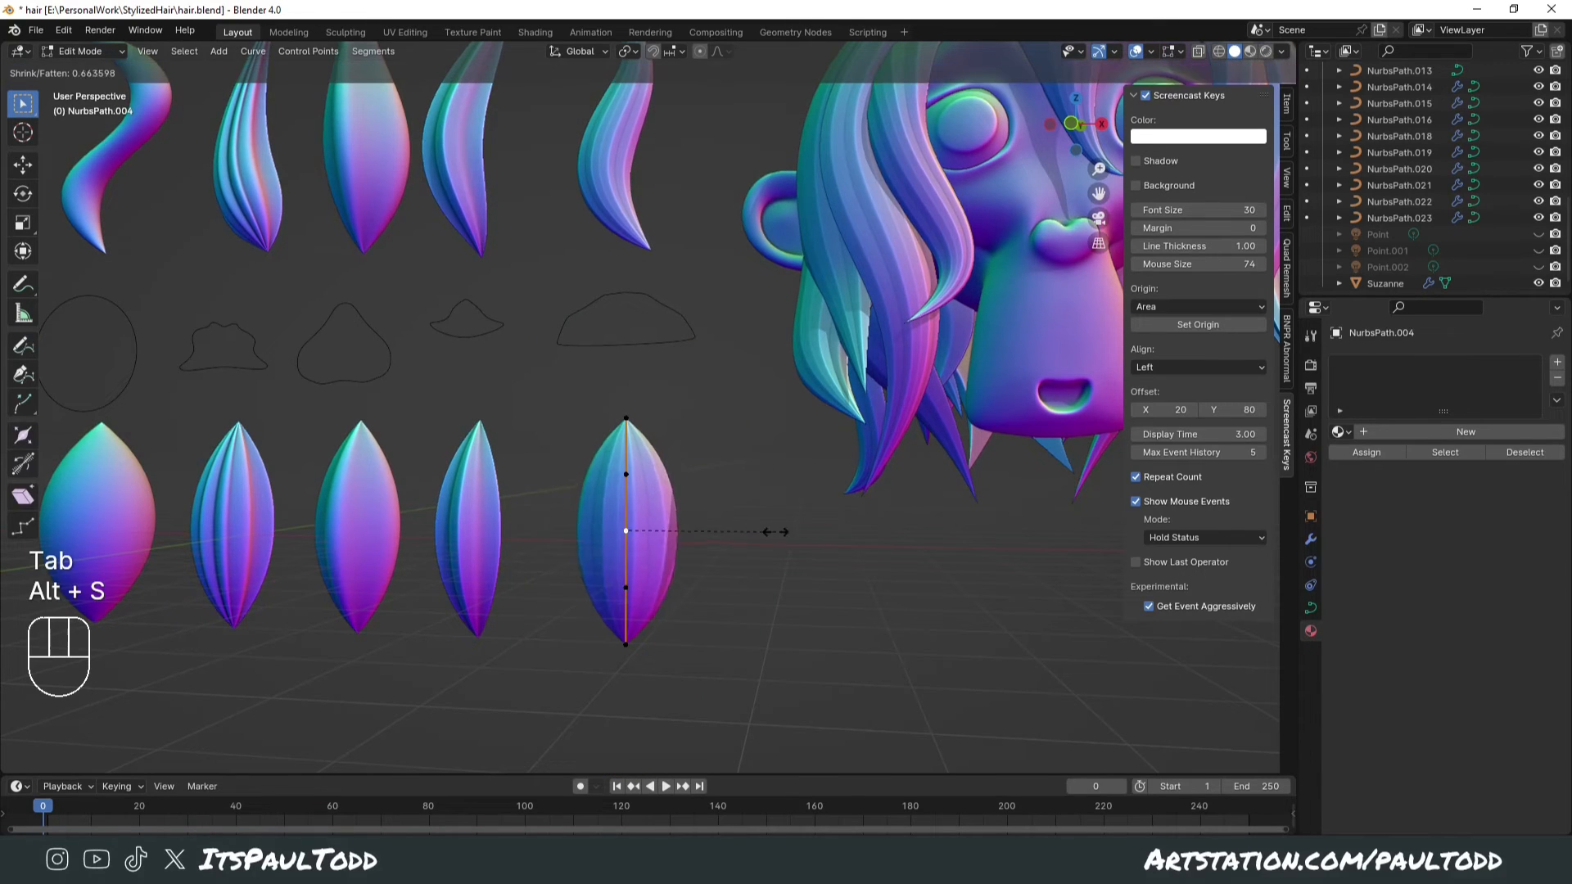
mouse_move(686, 526)
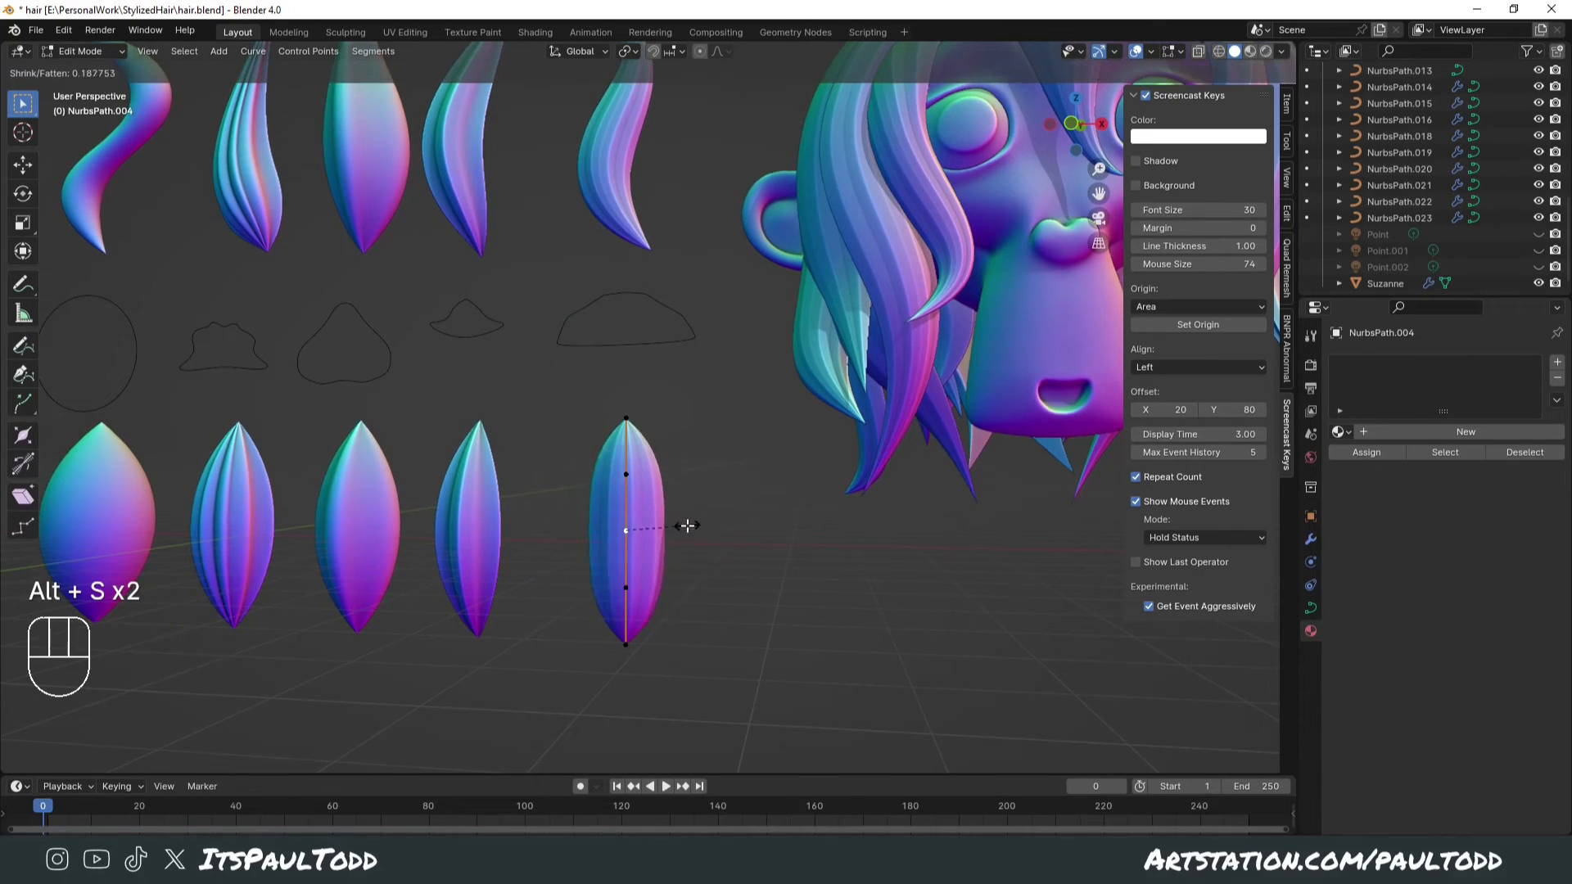
key(ctrl+z)
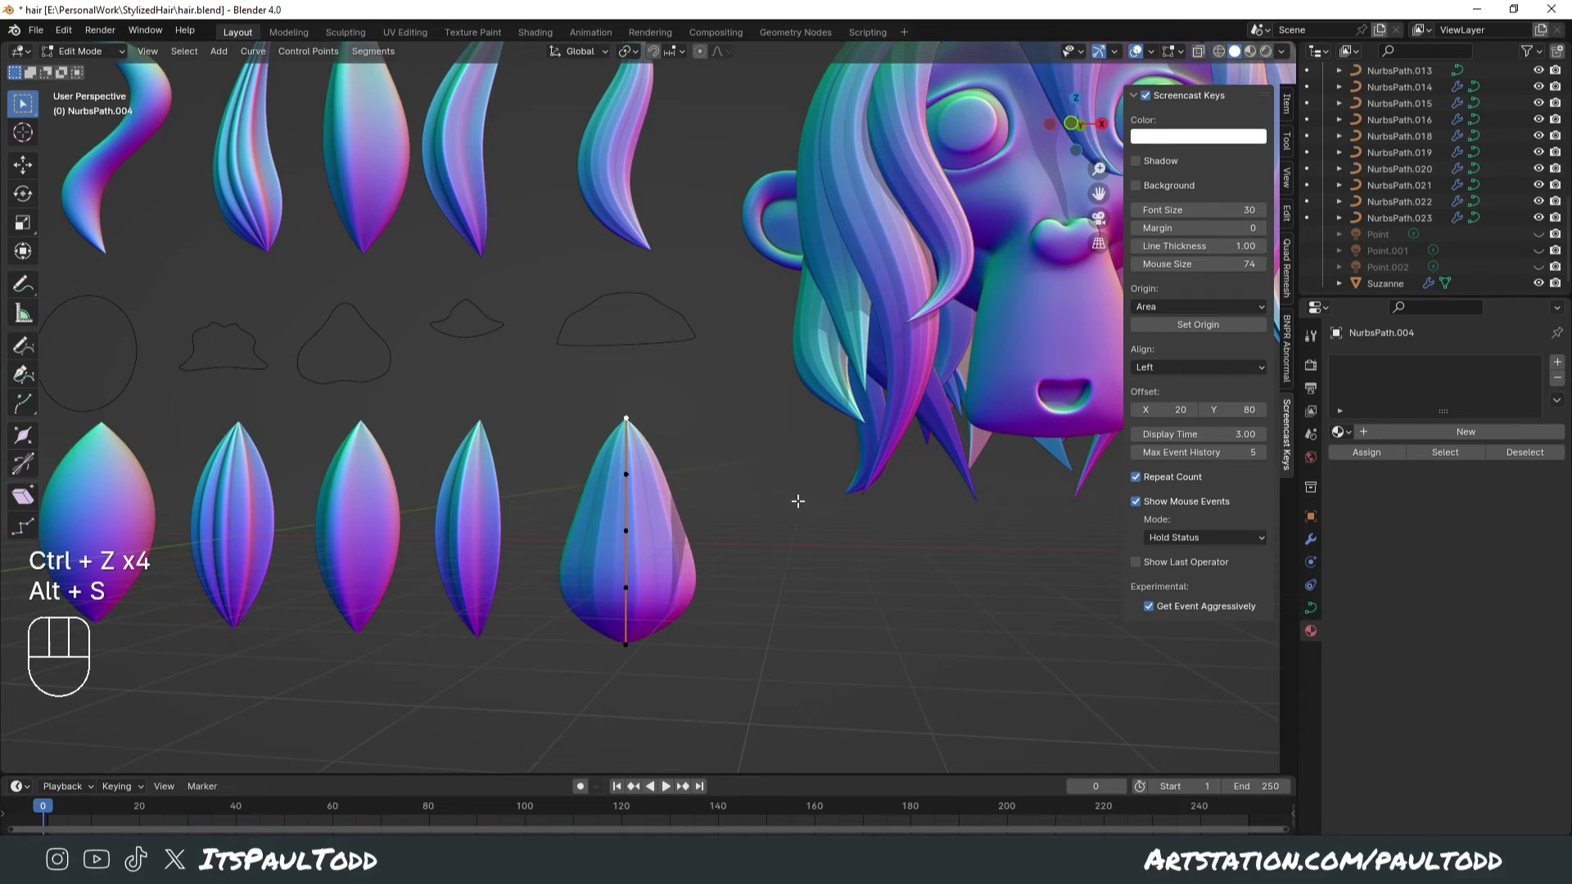
key(Tab)
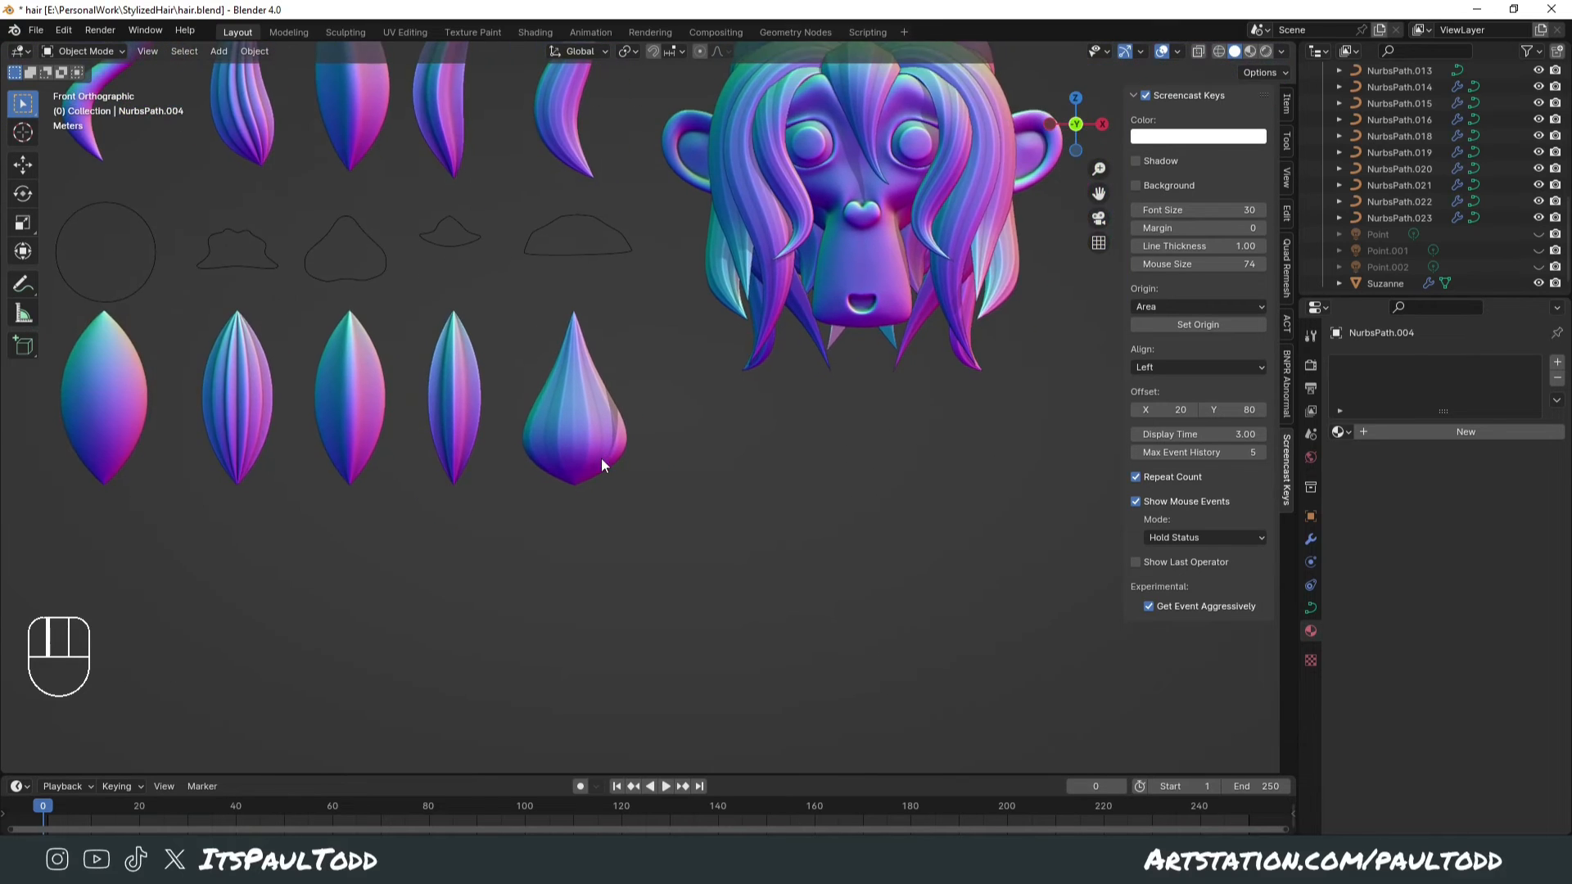
- Extrude a point below the bulb and shape it into a second sharp bottom tip
key(e)
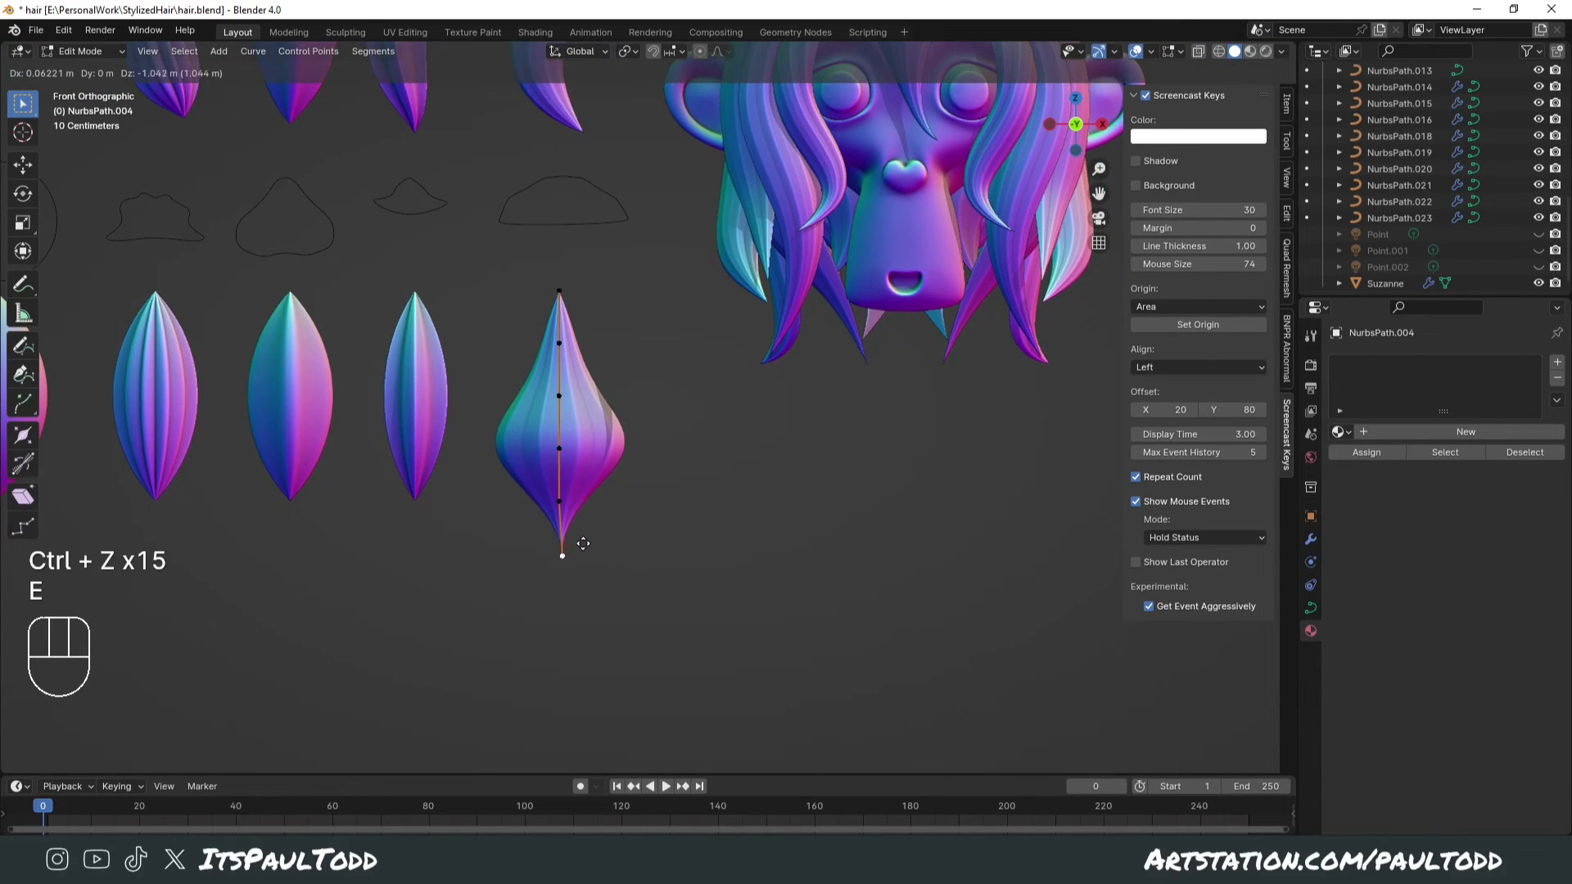
key(z)
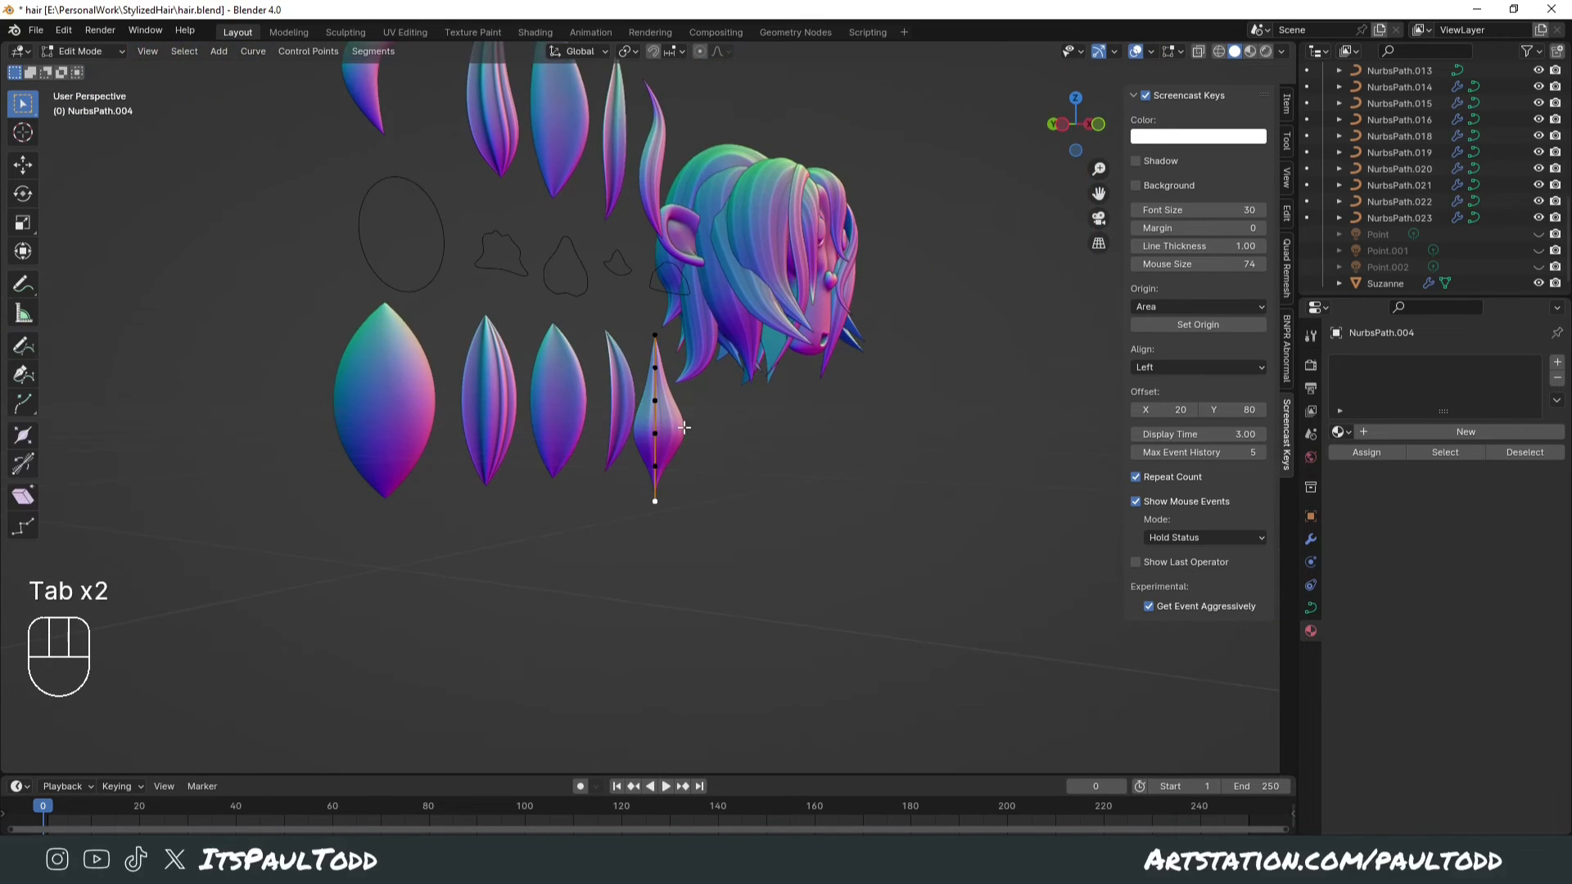
key(g)
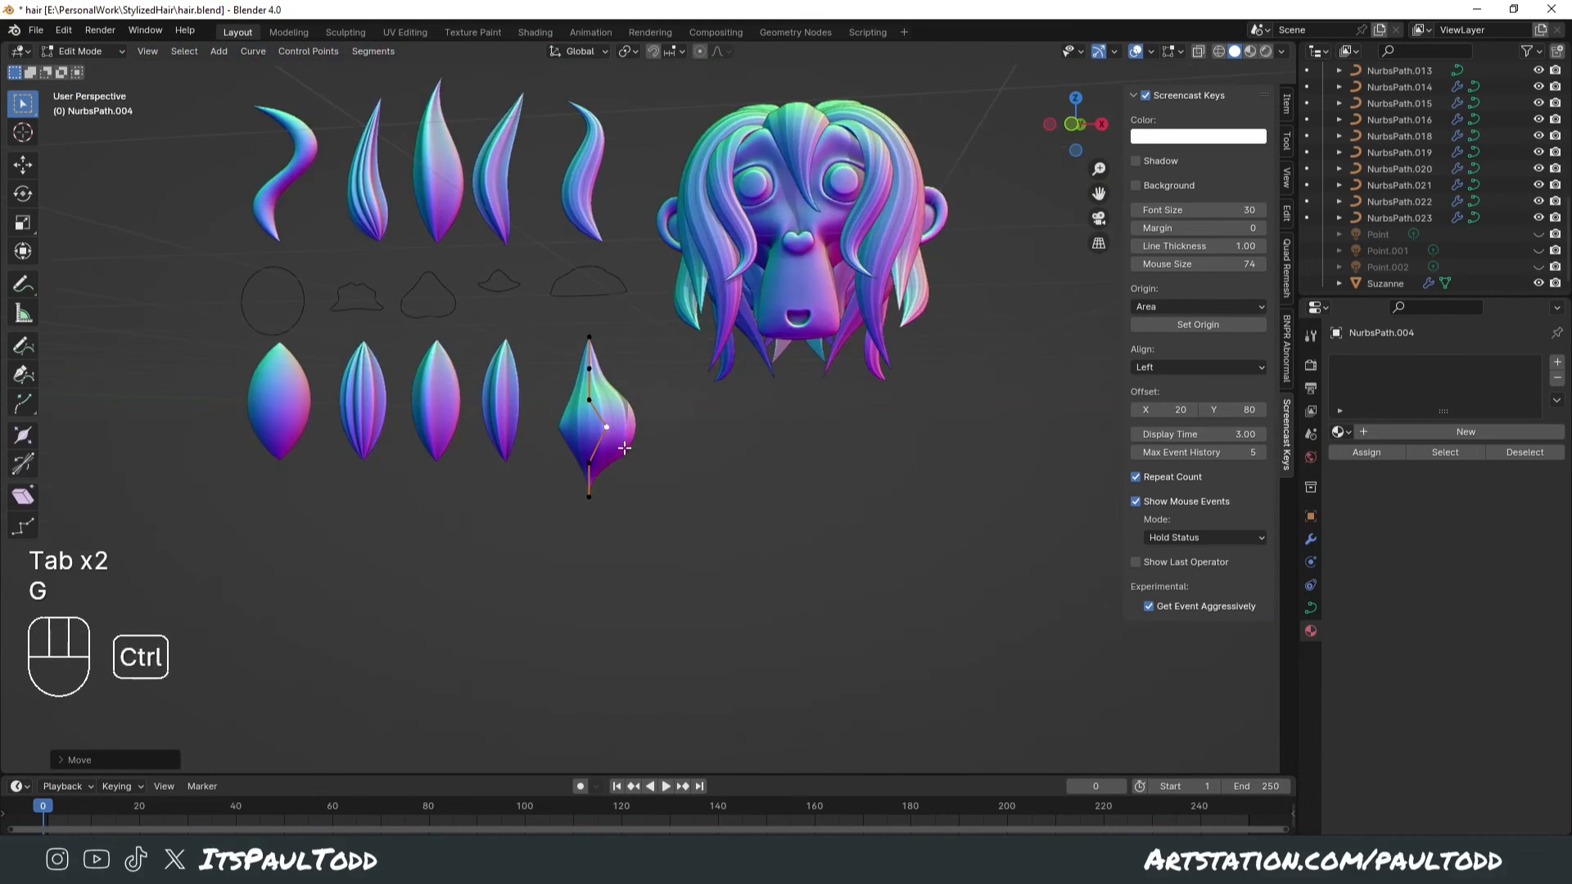
key(e)
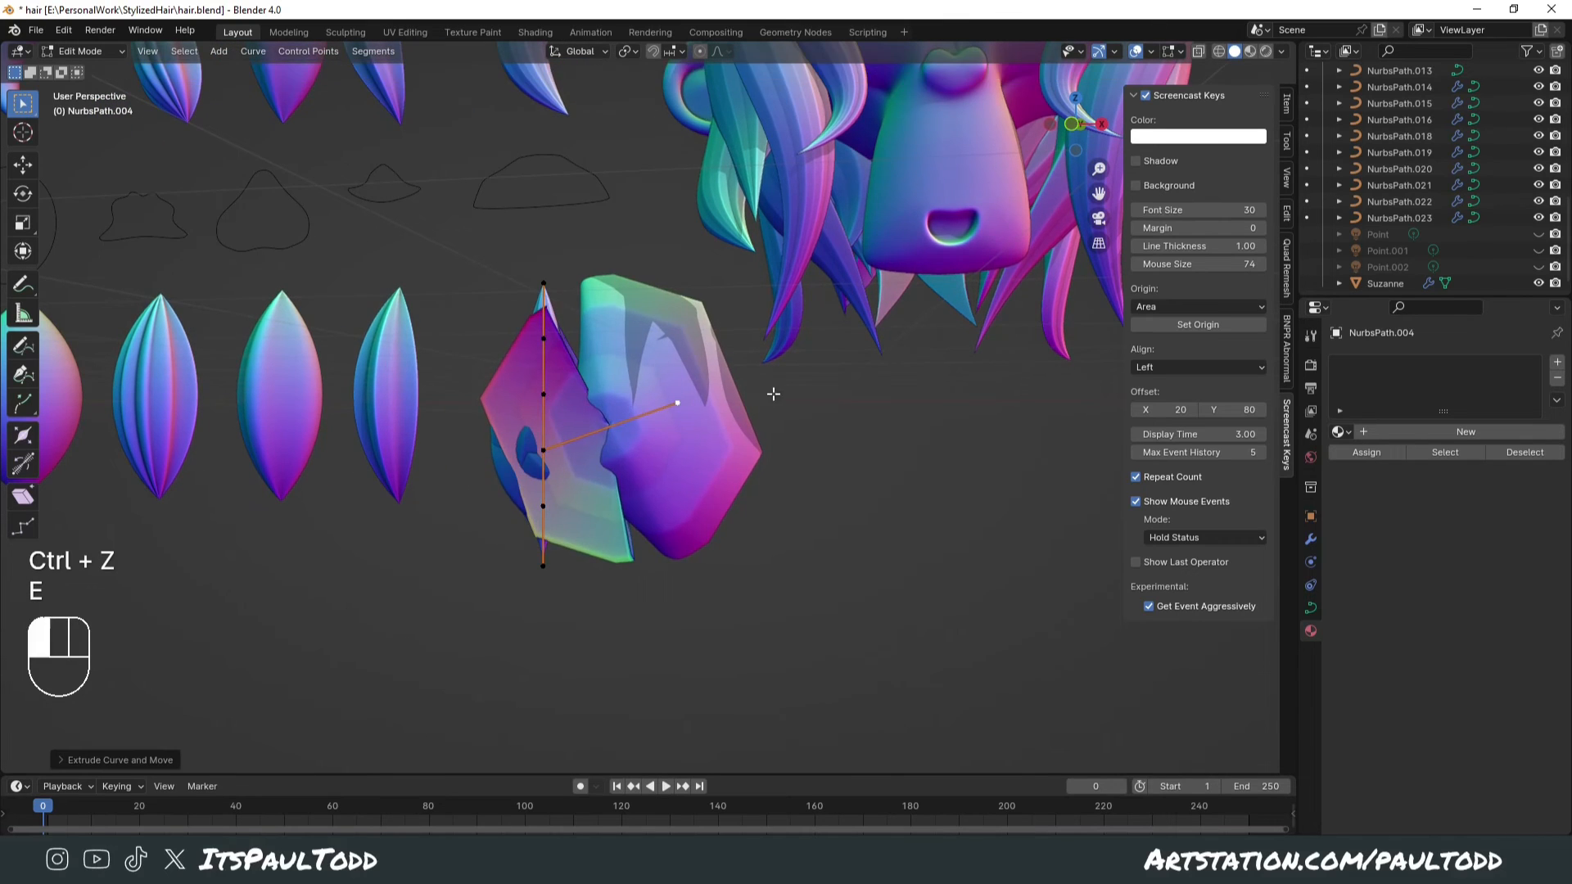
key(ctrl+z)
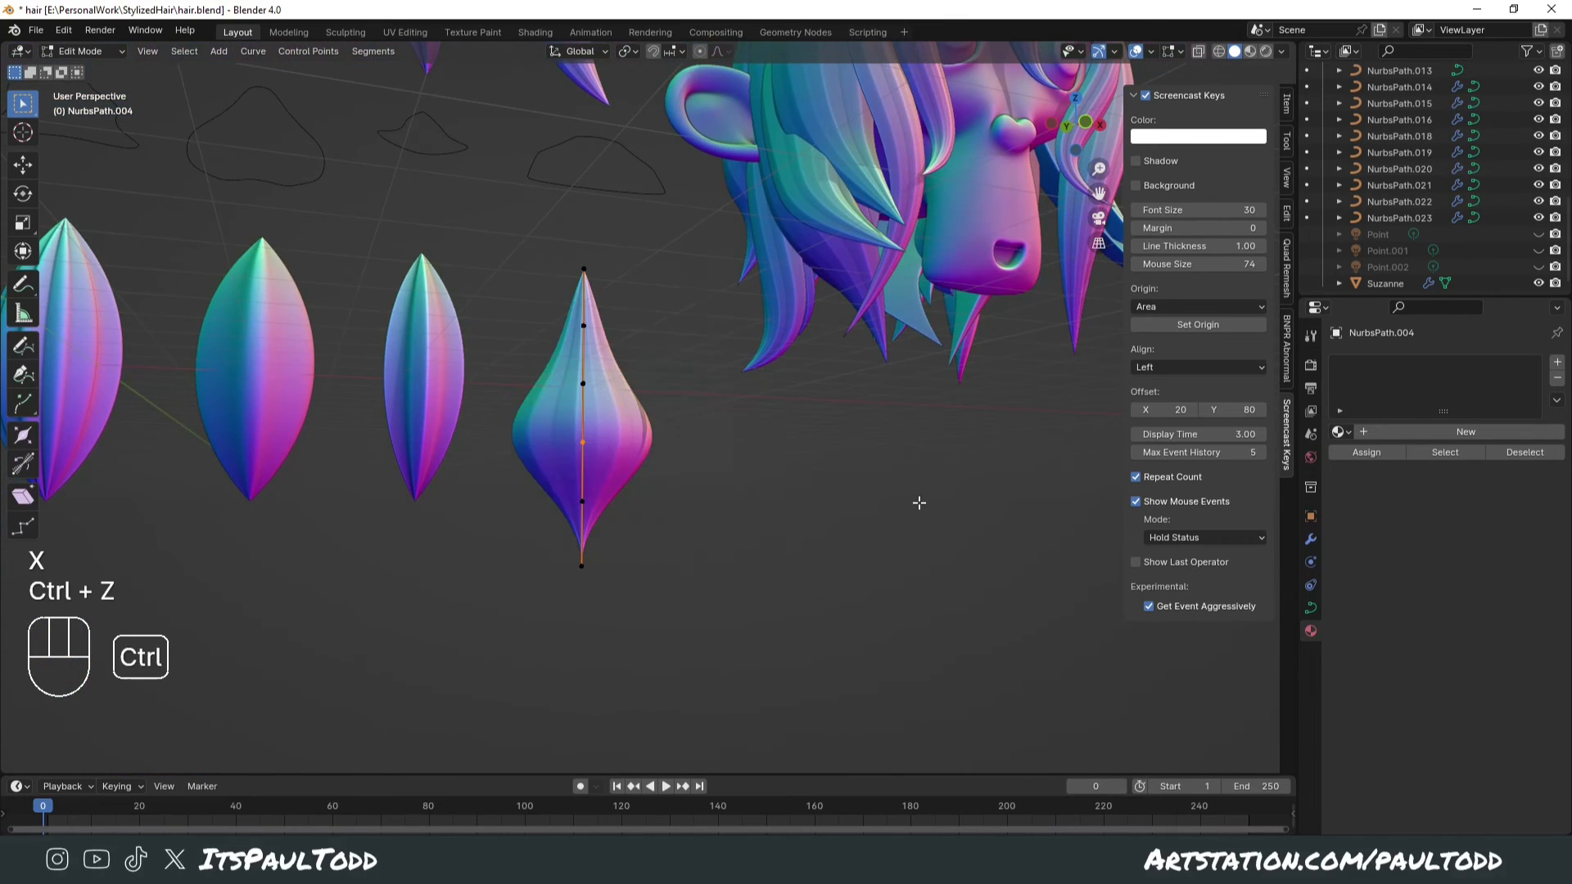
key(Tab)
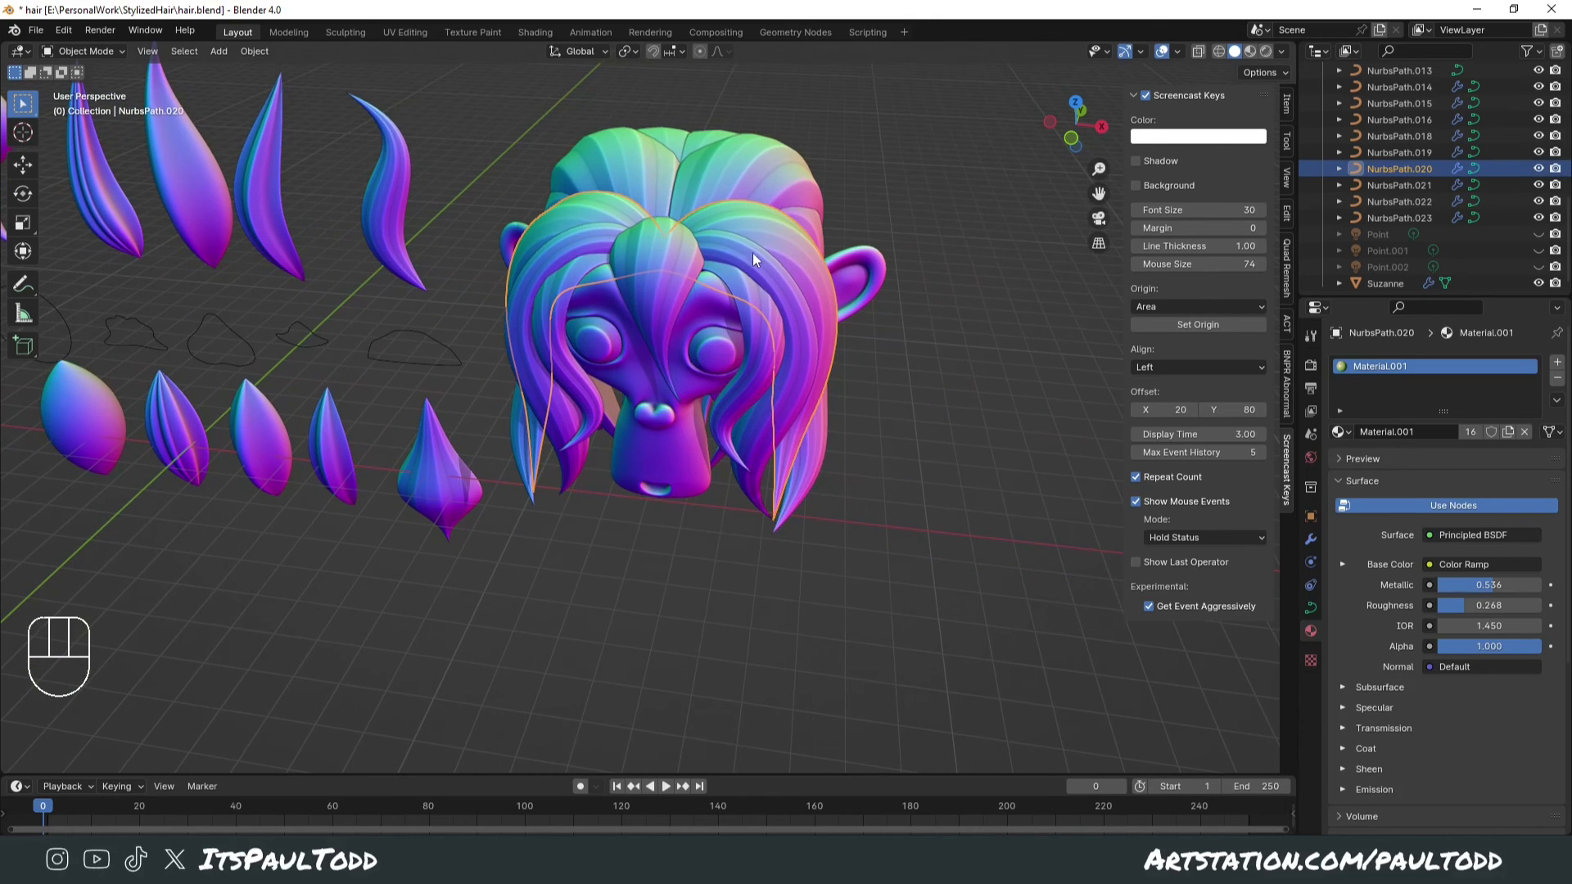
- Convert hair strand NurbsPath.020 to a mesh and check its geometry in Edit Mode
key(Tab)
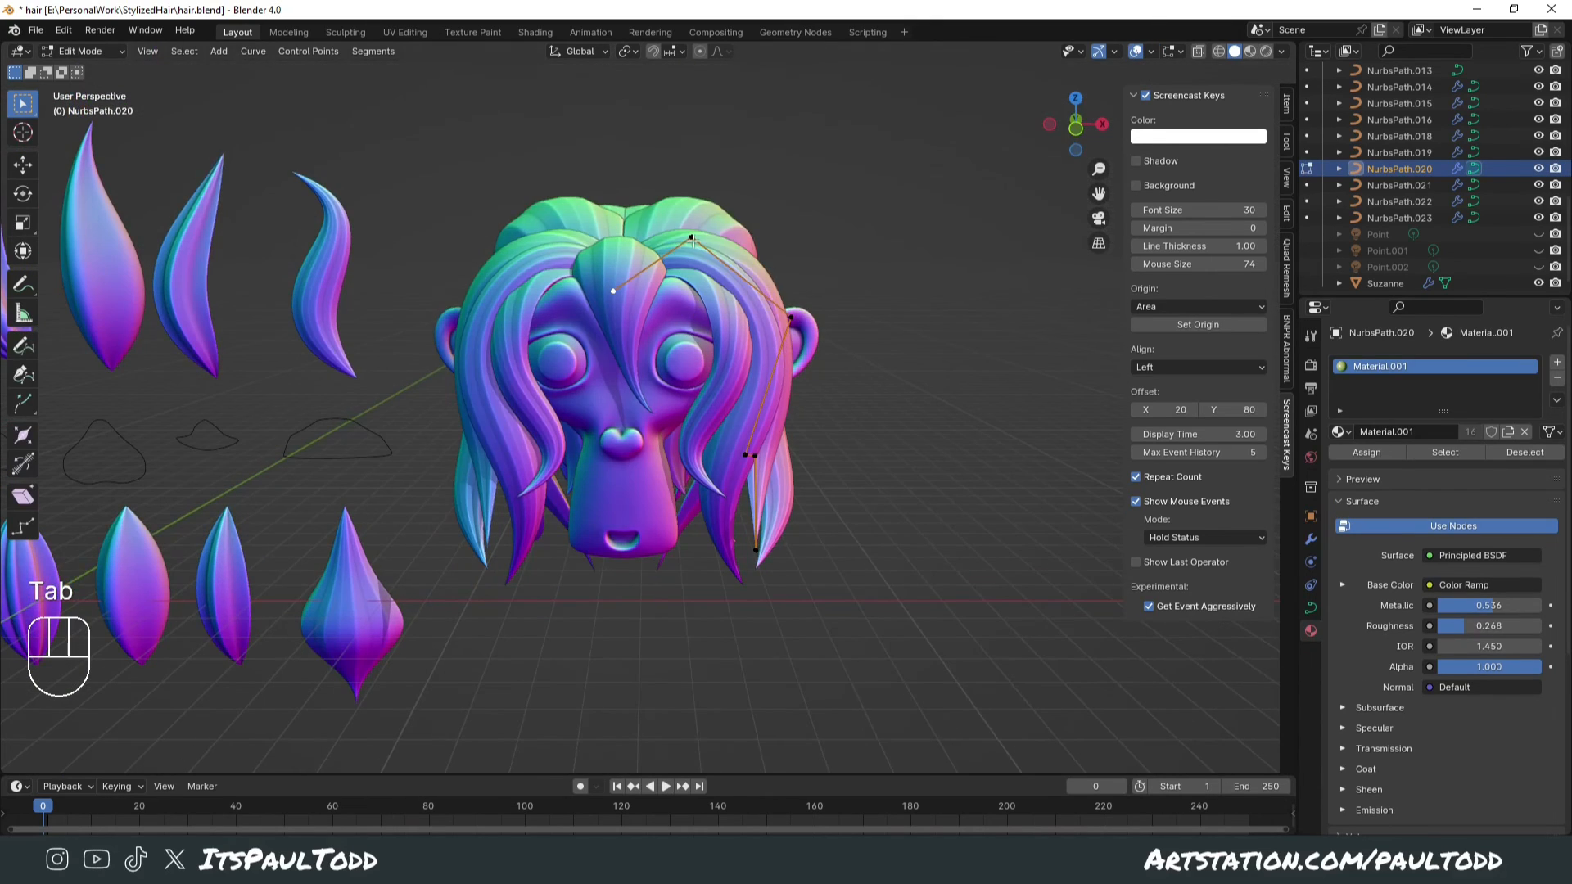
key(Tab)
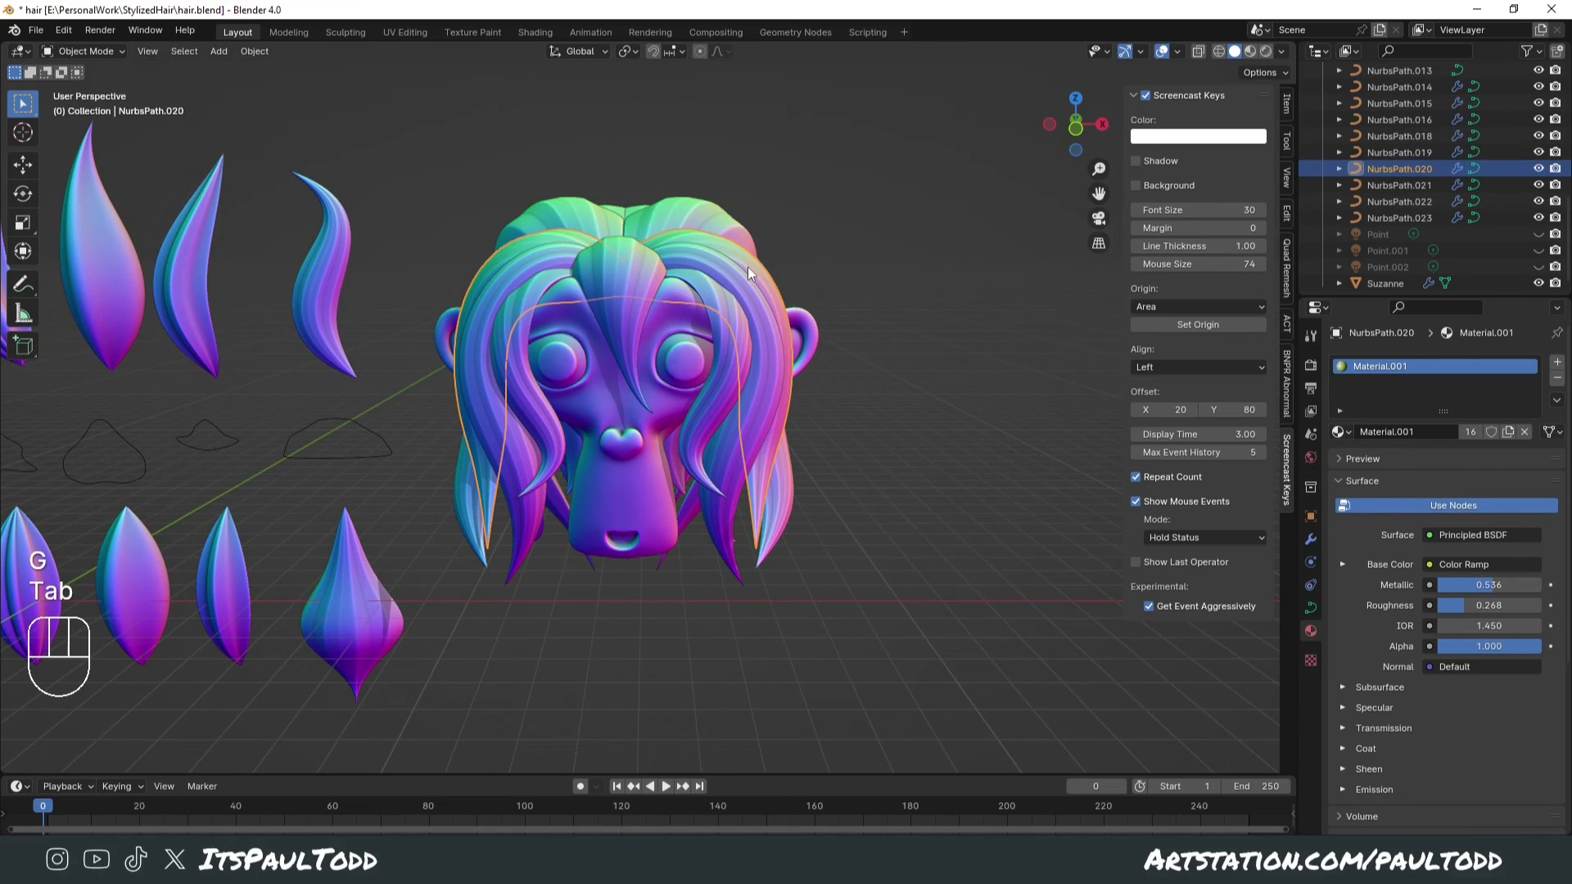
right_click(746, 273)
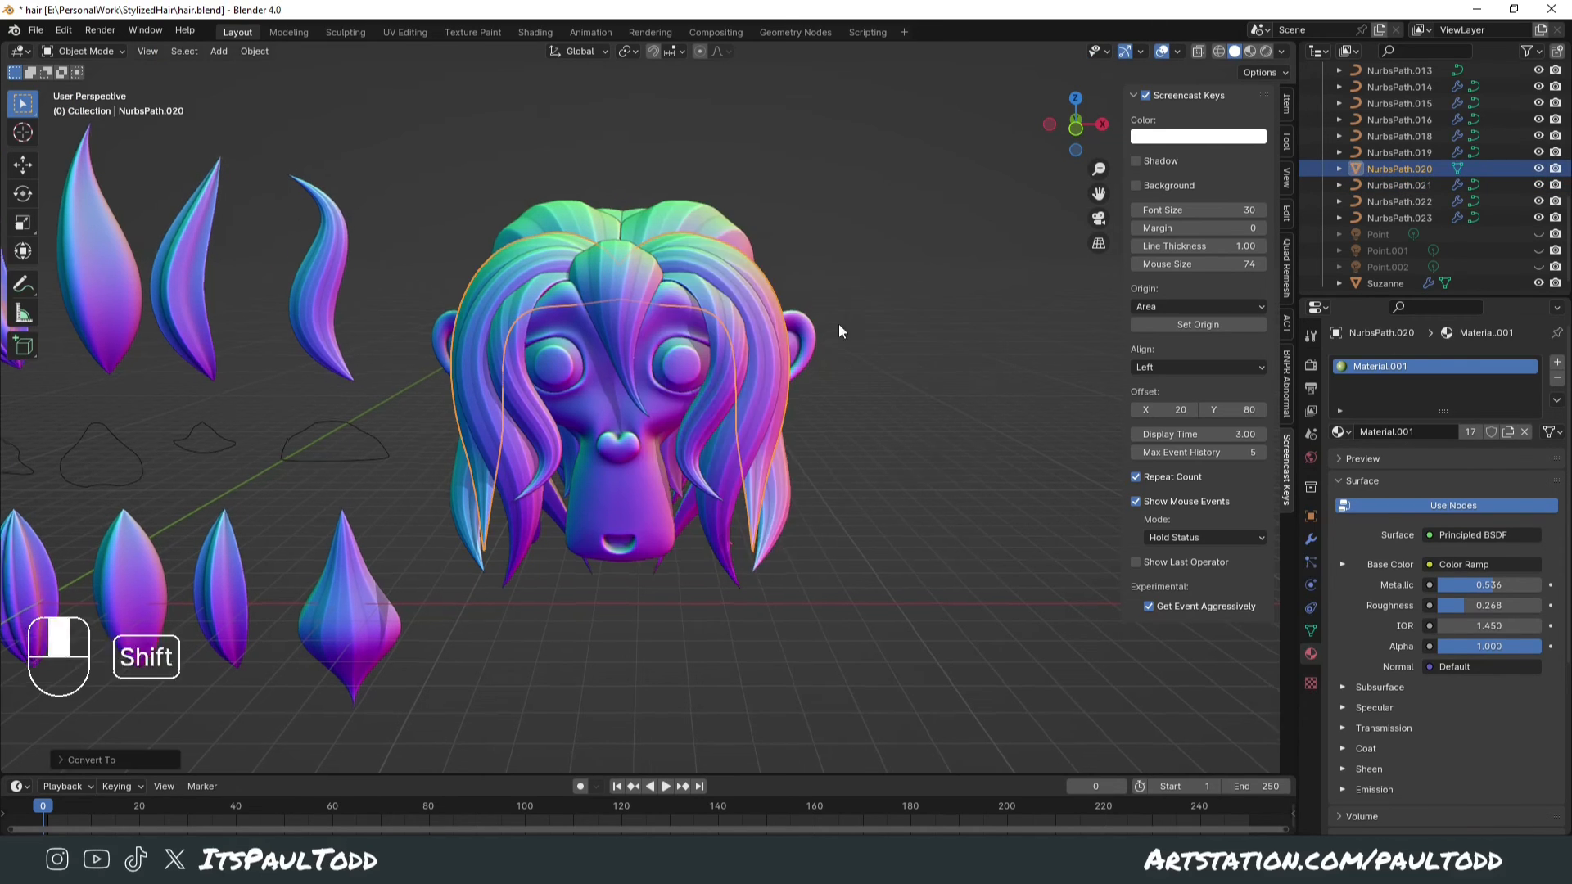
key(Tab)
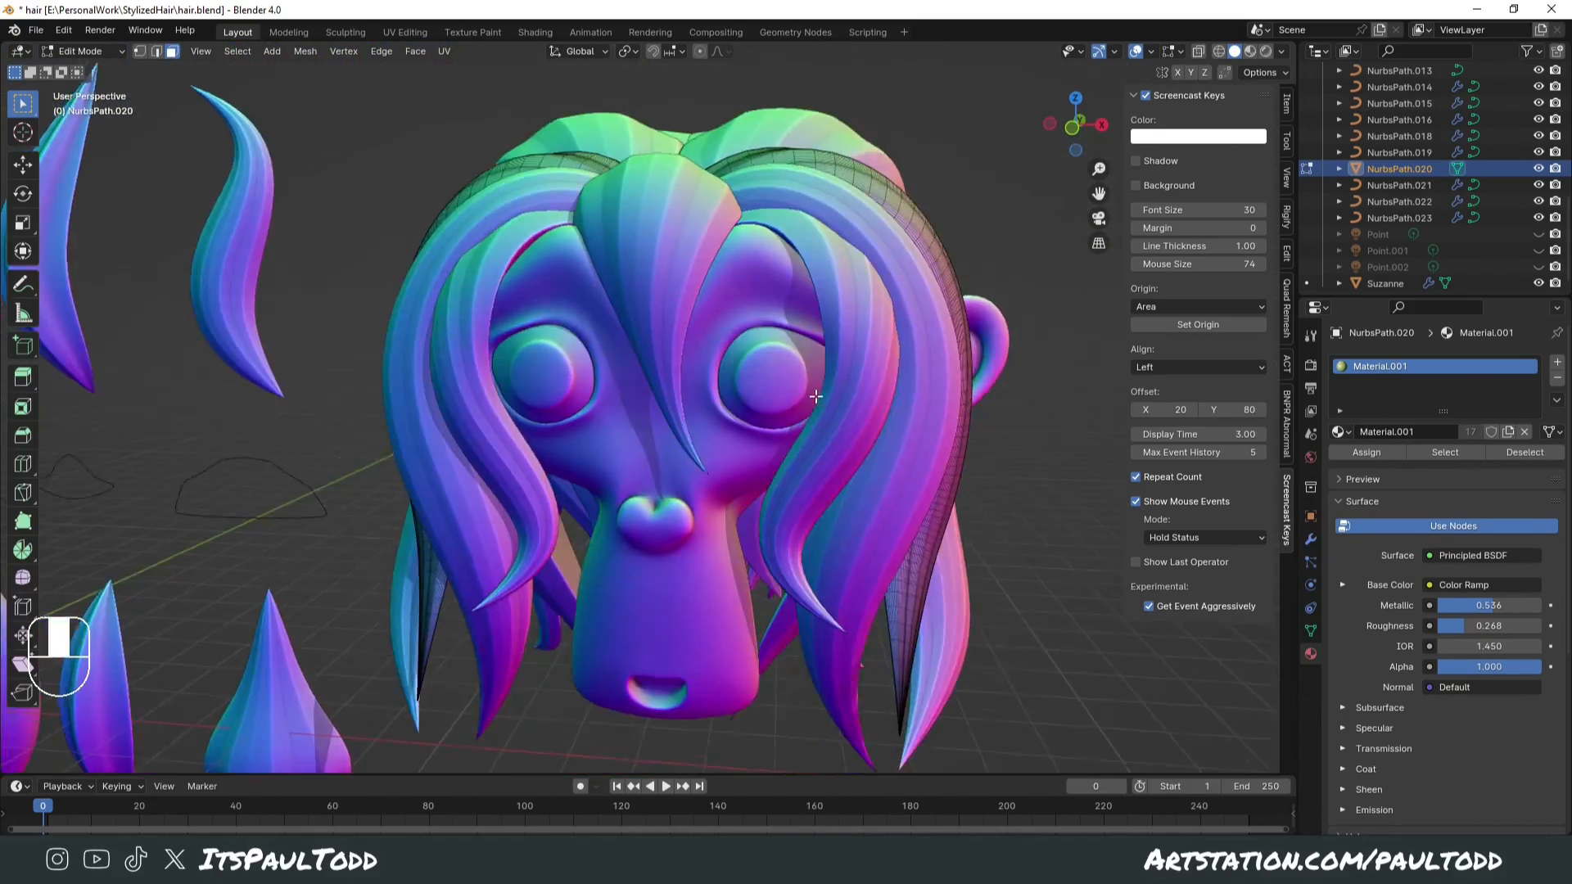
key(Tab)
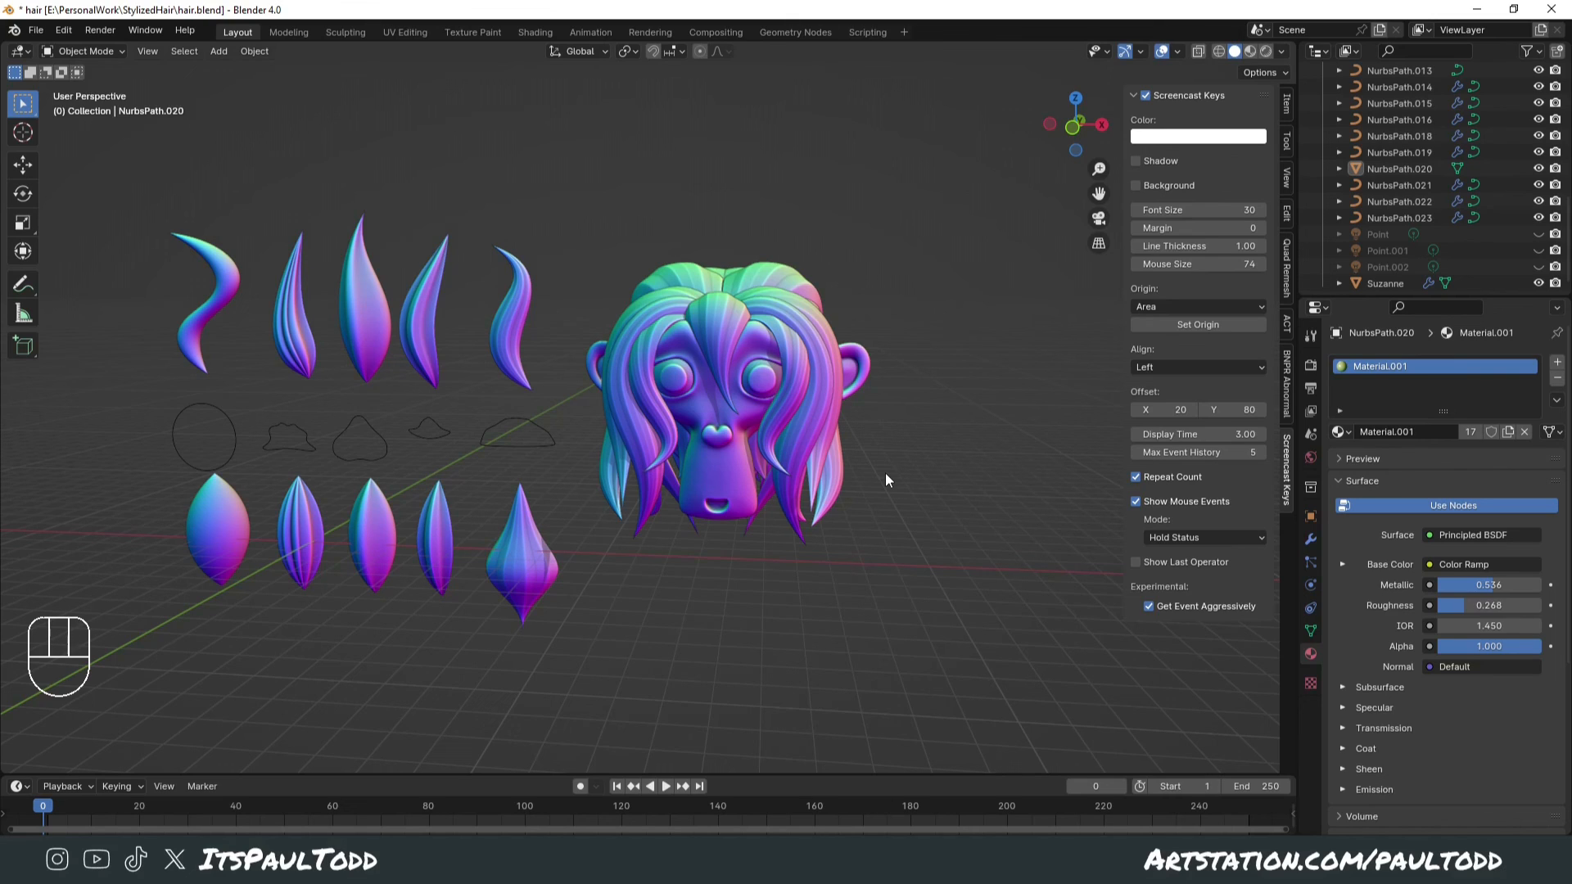
mouse_move(896, 383)
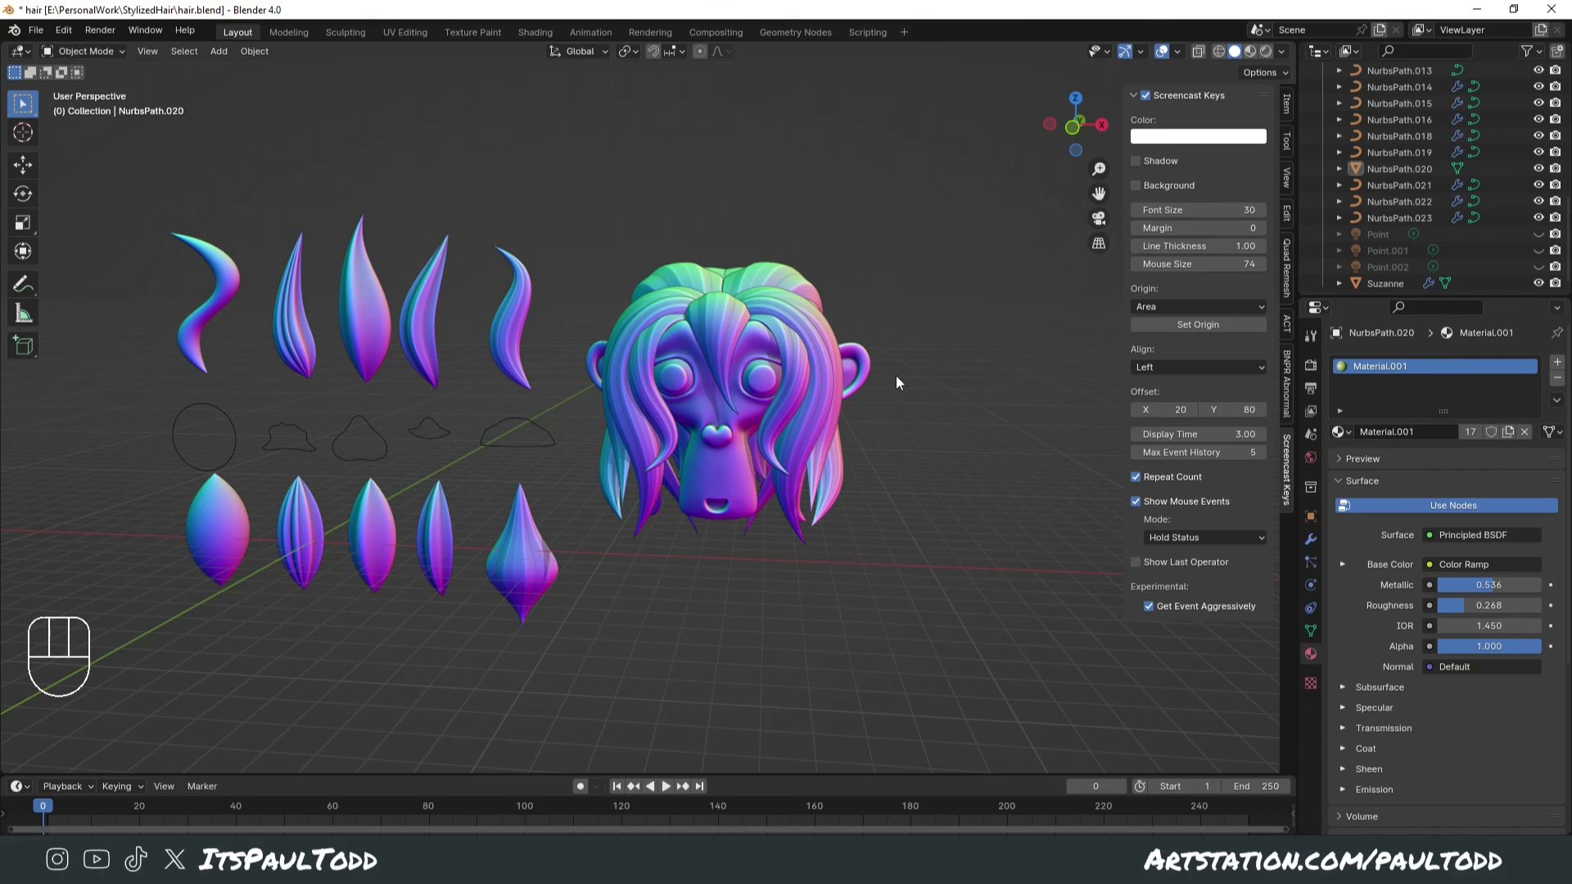